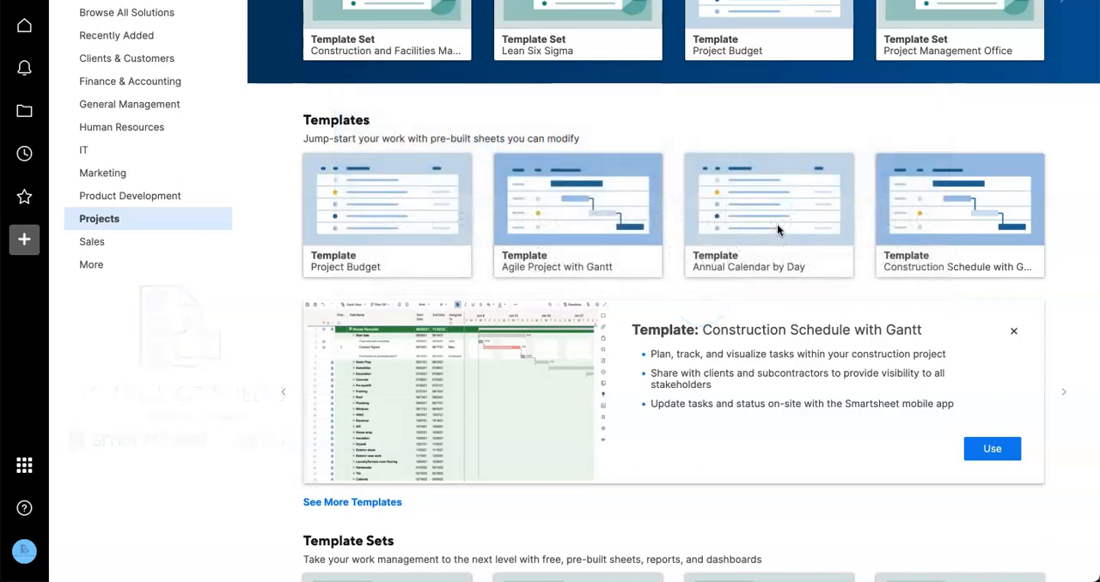
# - Use the Construction Schedule with Gantt template from Solution Center > Projects to create a sheet
pyautogui.scroll(-3)
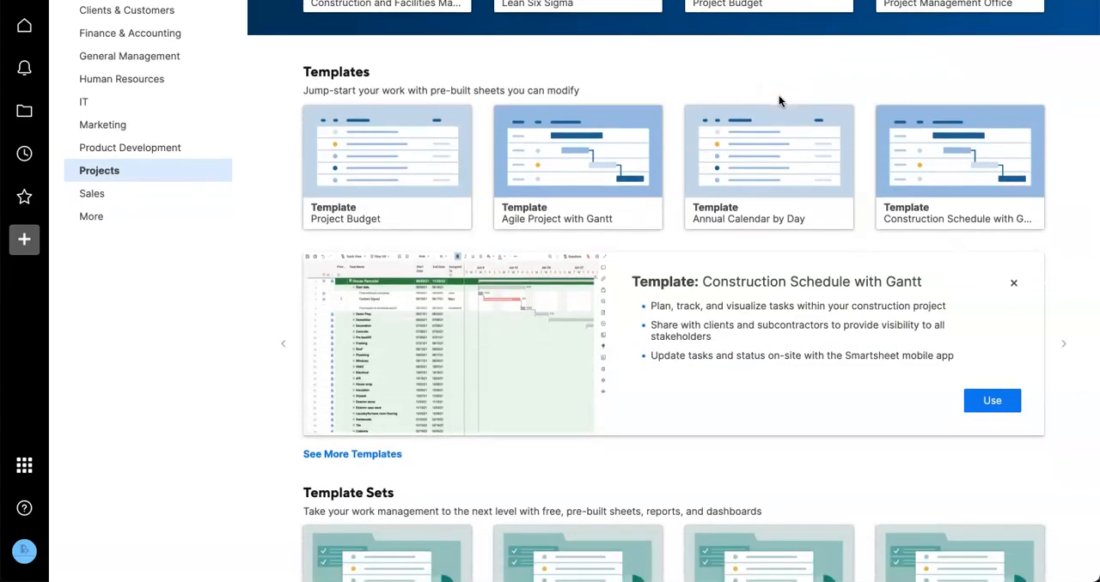
pyautogui.scroll(-3)
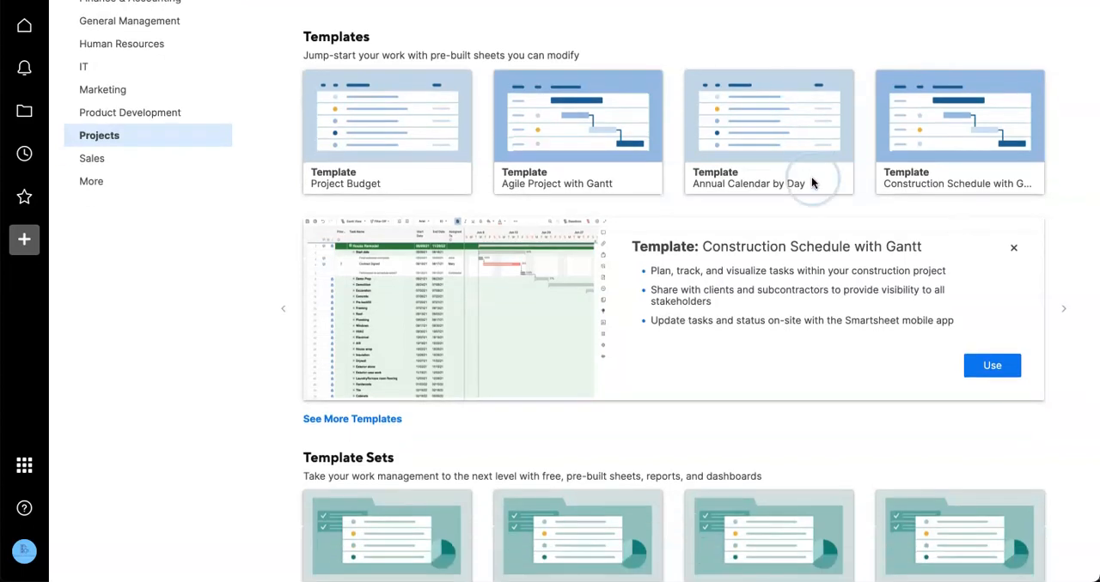
pyautogui.moveTo(646, 283)
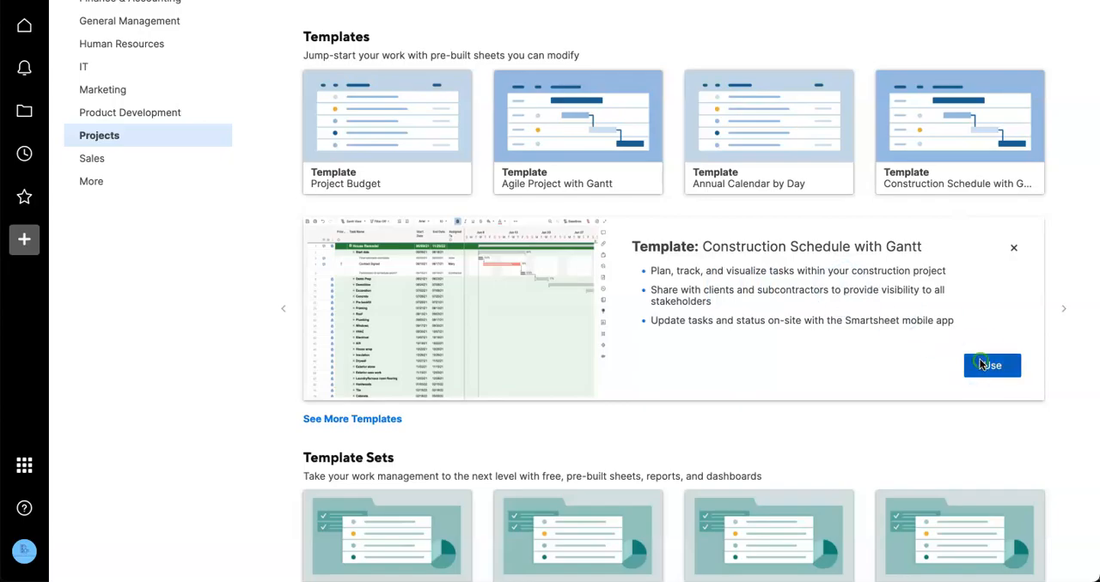
pyautogui.click(991, 365)
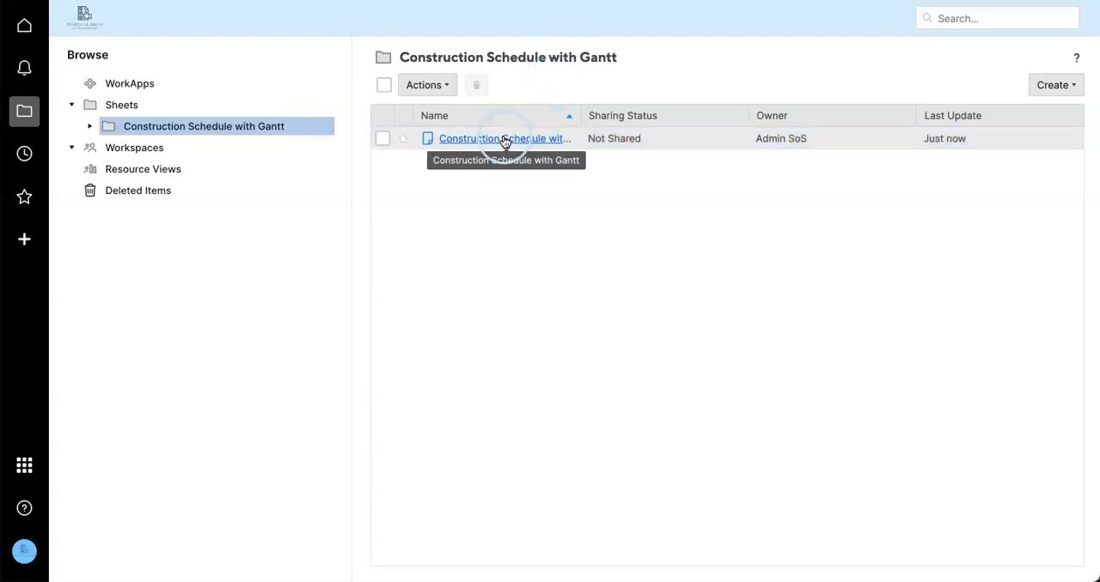
# - Show the new schedule sheet in Grid View and reduce its text size to 10
pyautogui.click(504, 139)
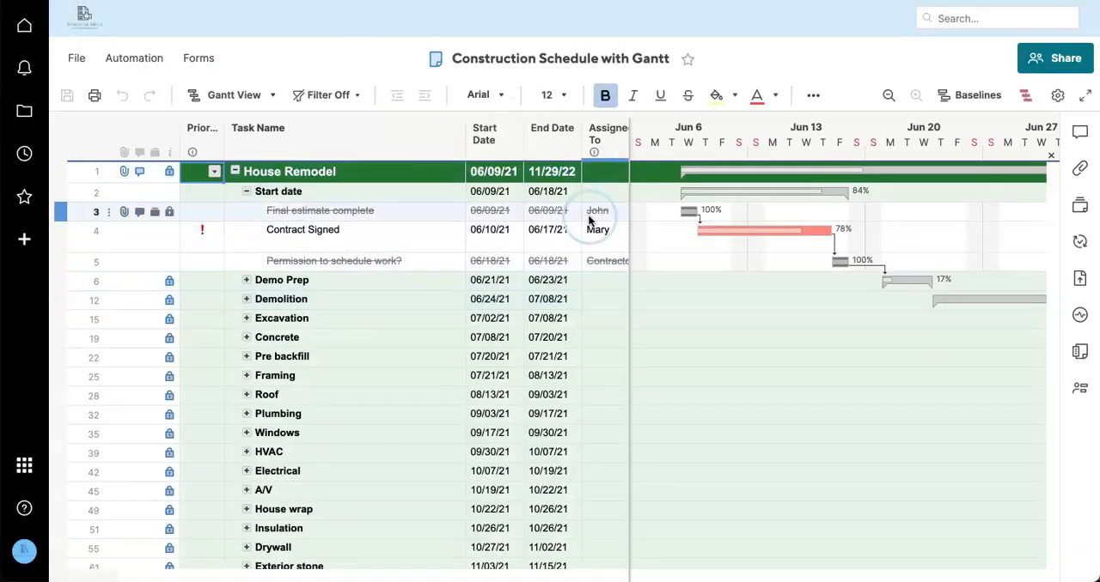
pyautogui.click(234, 95)
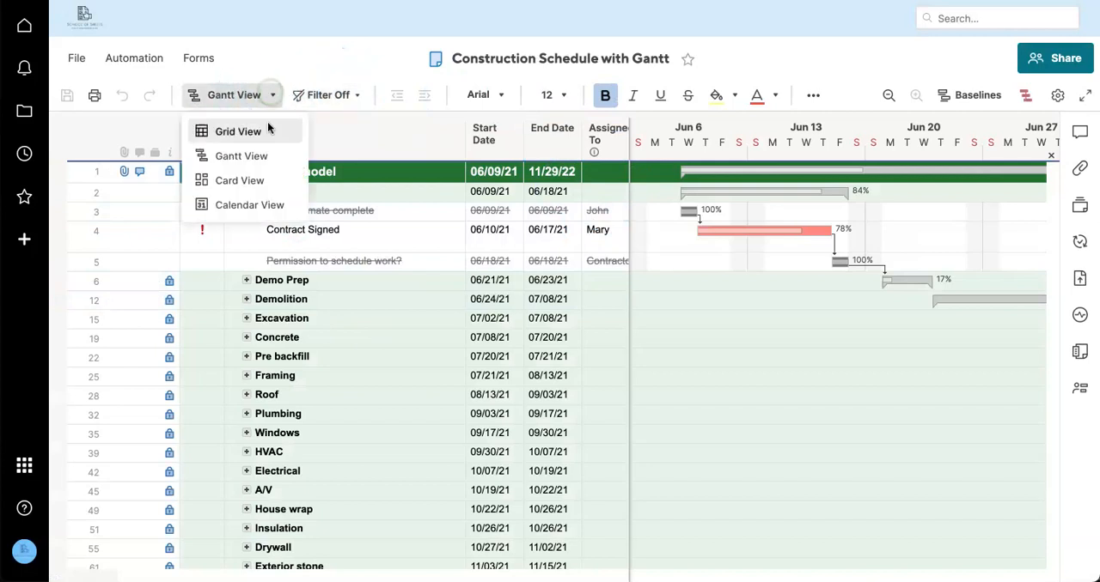
pyautogui.click(238, 131)
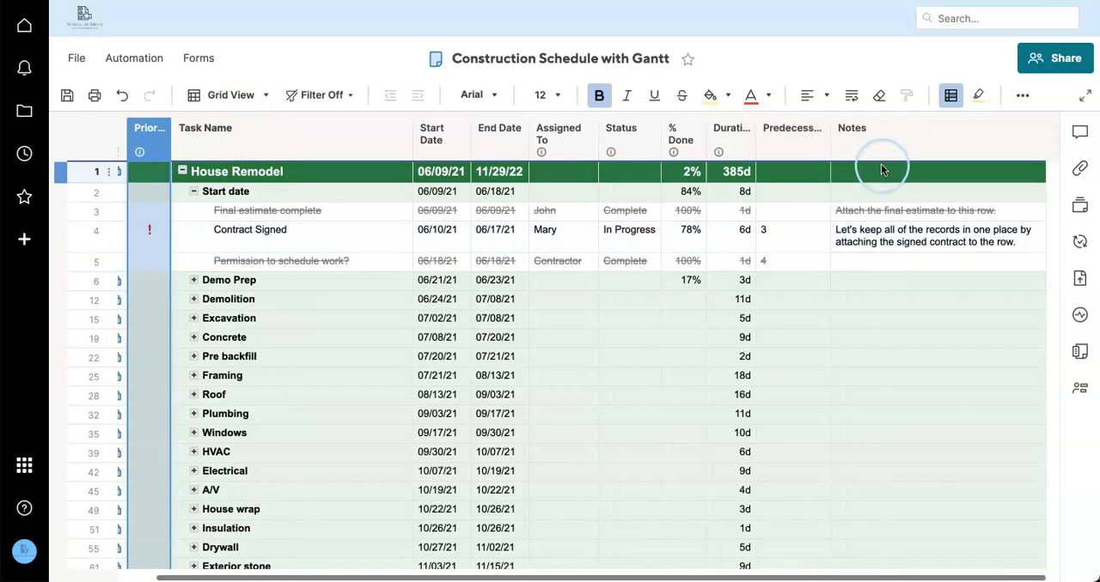
pyautogui.click(547, 95)
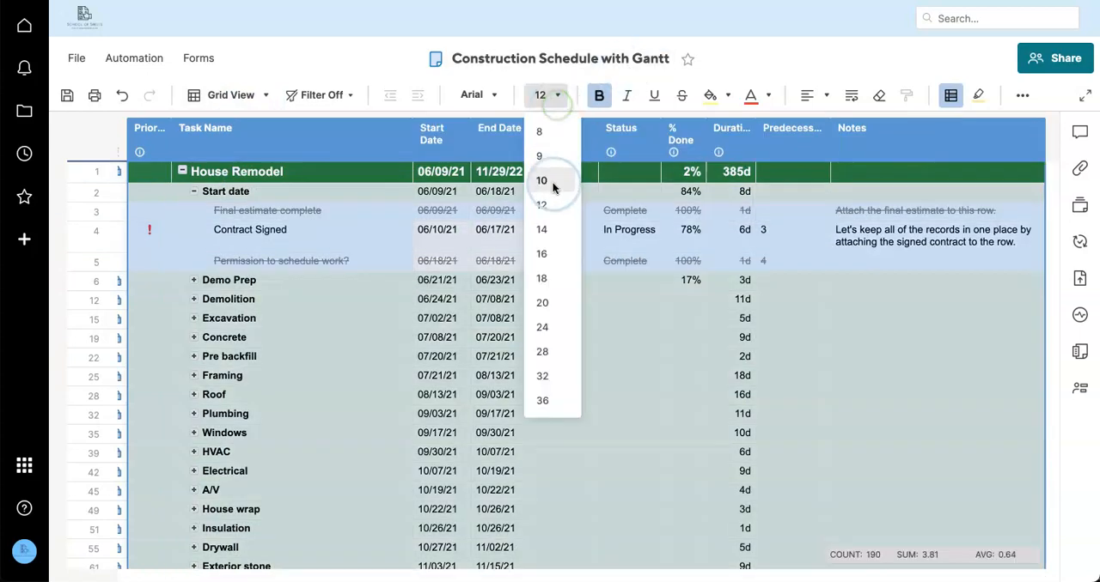
pyautogui.click(541, 181)
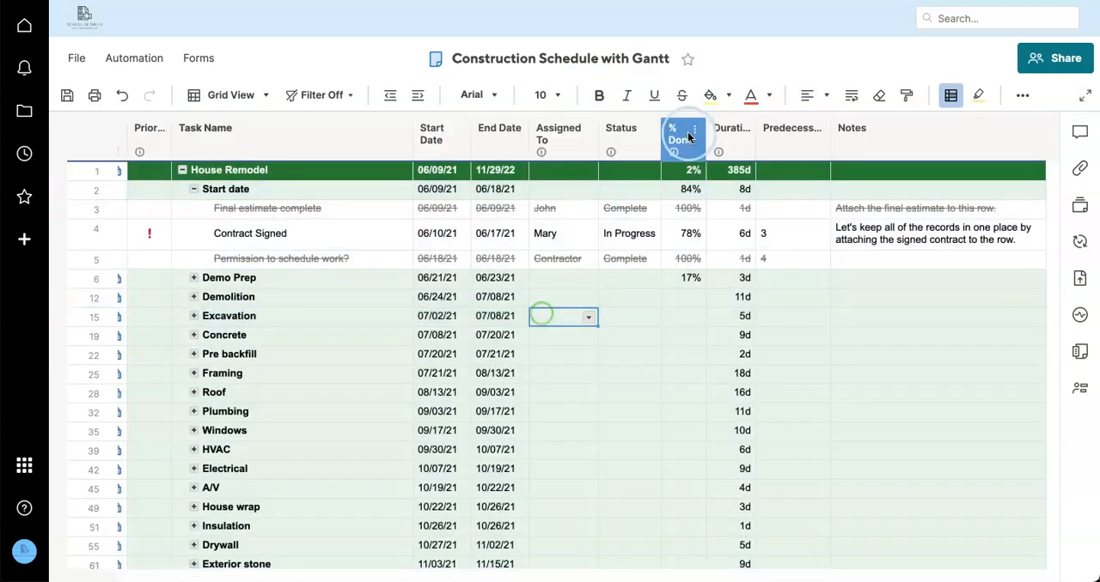
# - Delete the % Done column and make a rule striking through rows whose Status is Complete
pyautogui.click(694, 128)
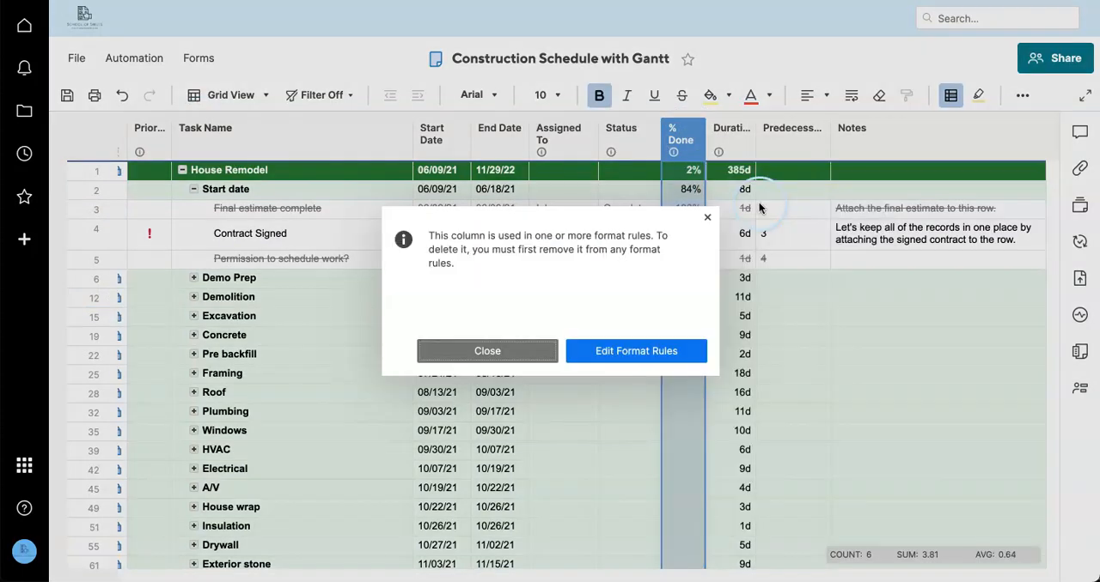
pyautogui.click(635, 351)
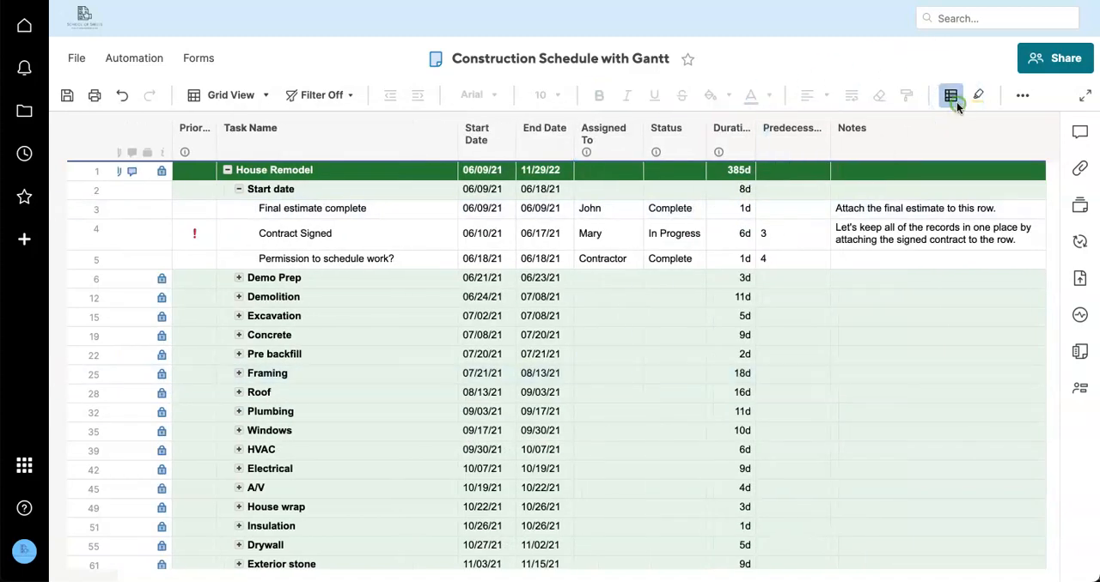
pyautogui.click(951, 95)
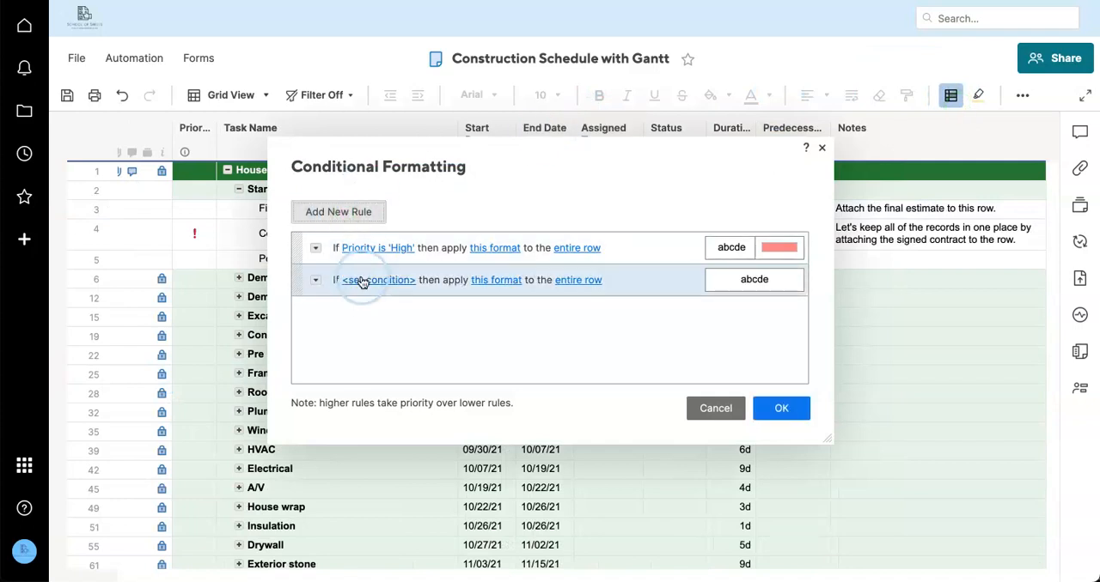
pyautogui.click(378, 280)
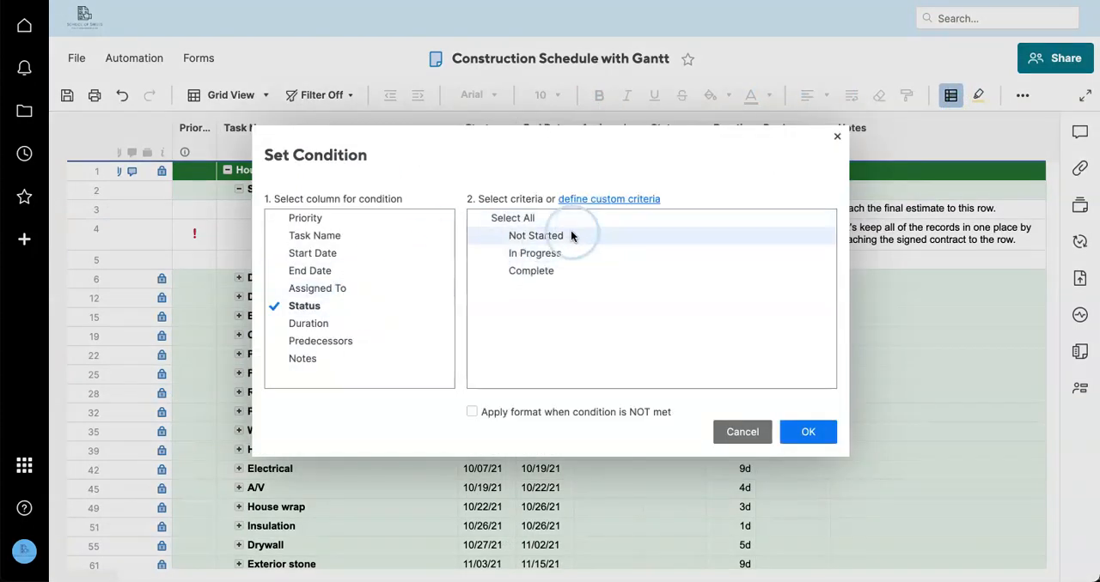
pyautogui.click(808, 432)
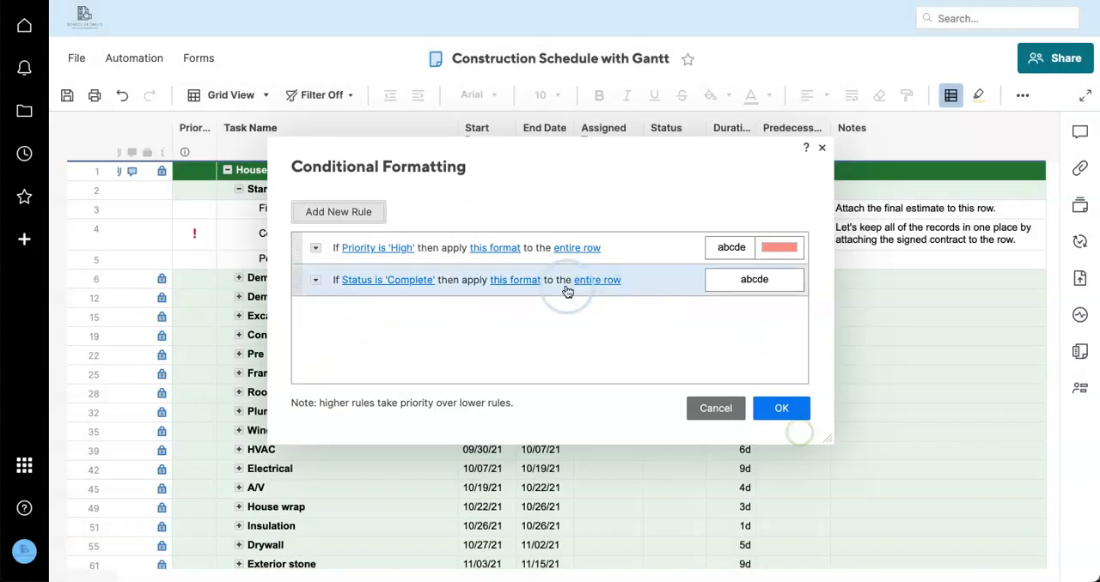
pyautogui.click(515, 279)
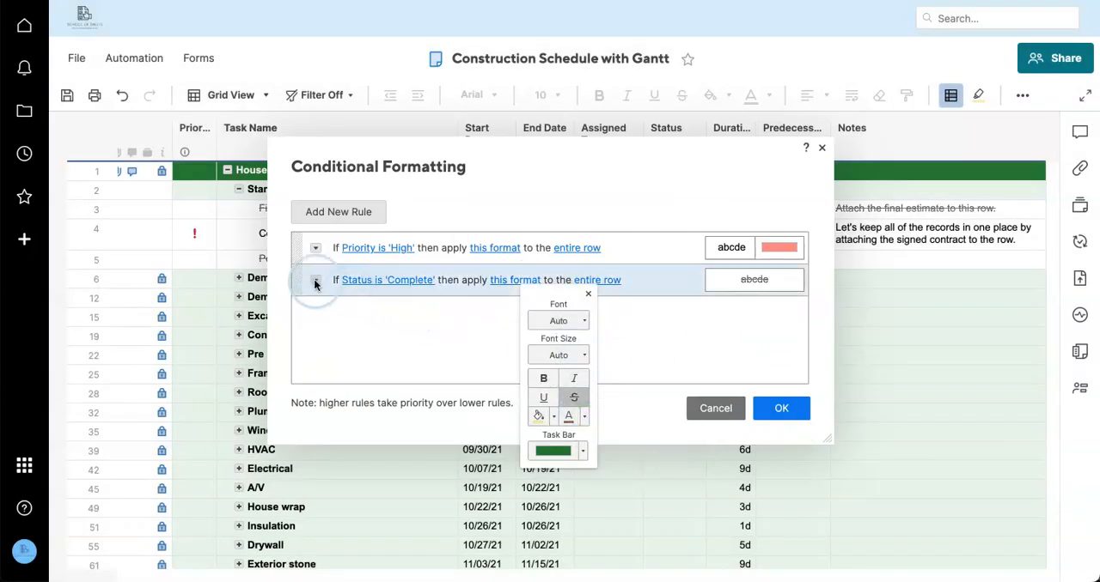
# - Clone the rule so In Progress rows get green text in Task Name and Status only
pyautogui.click(388, 279)
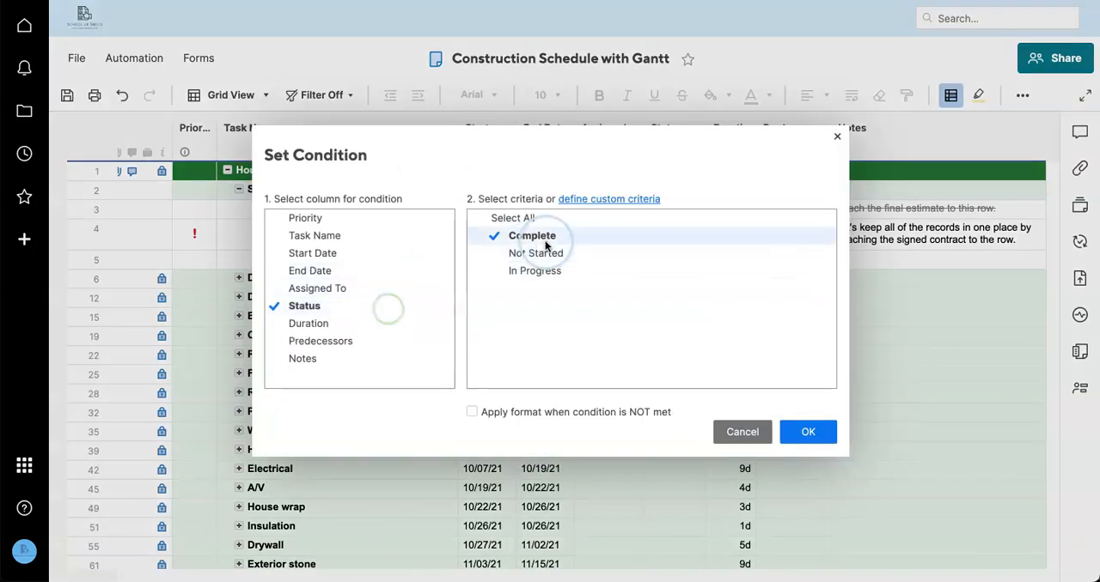
pyautogui.click(535, 270)
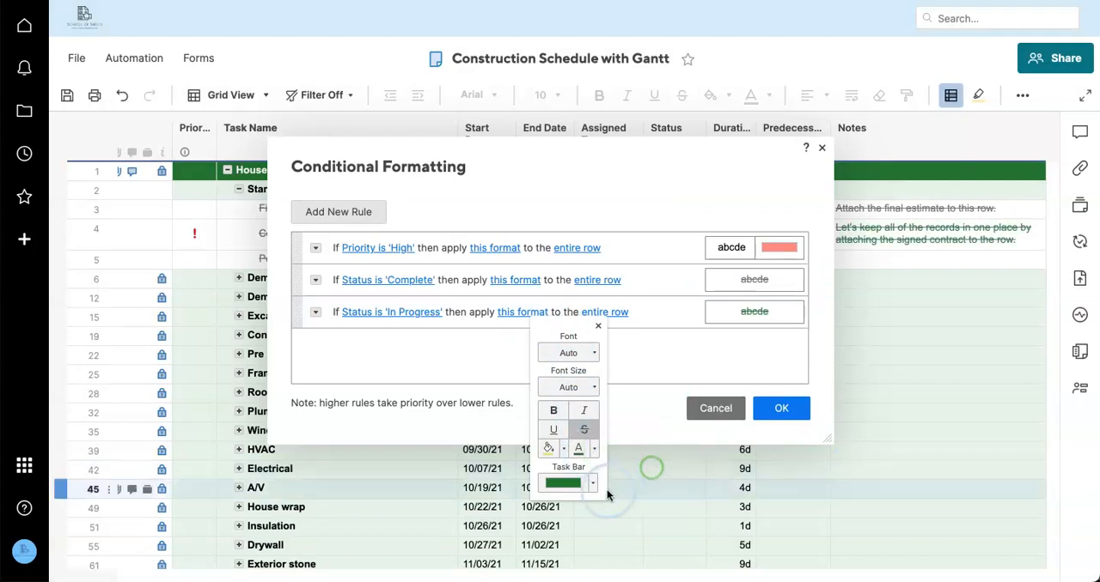
pyautogui.click(598, 326)
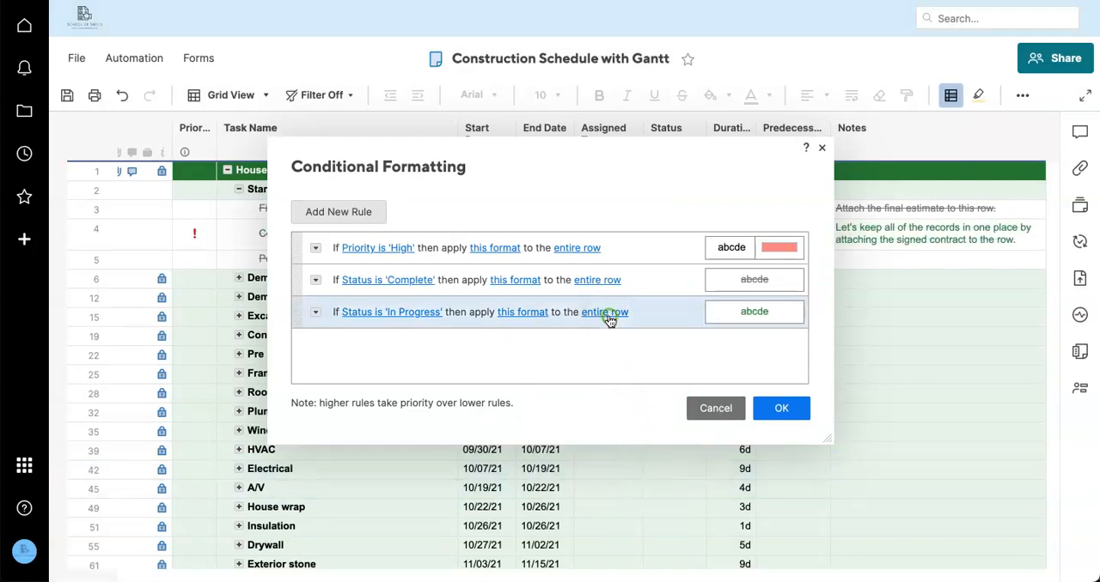
pyautogui.click(605, 312)
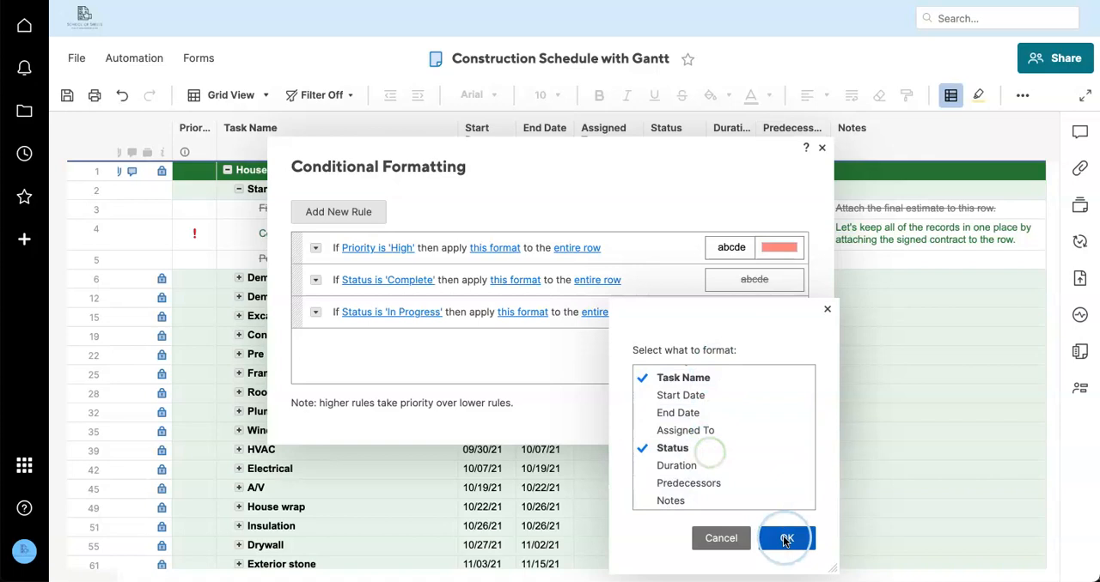
pyautogui.click(785, 539)
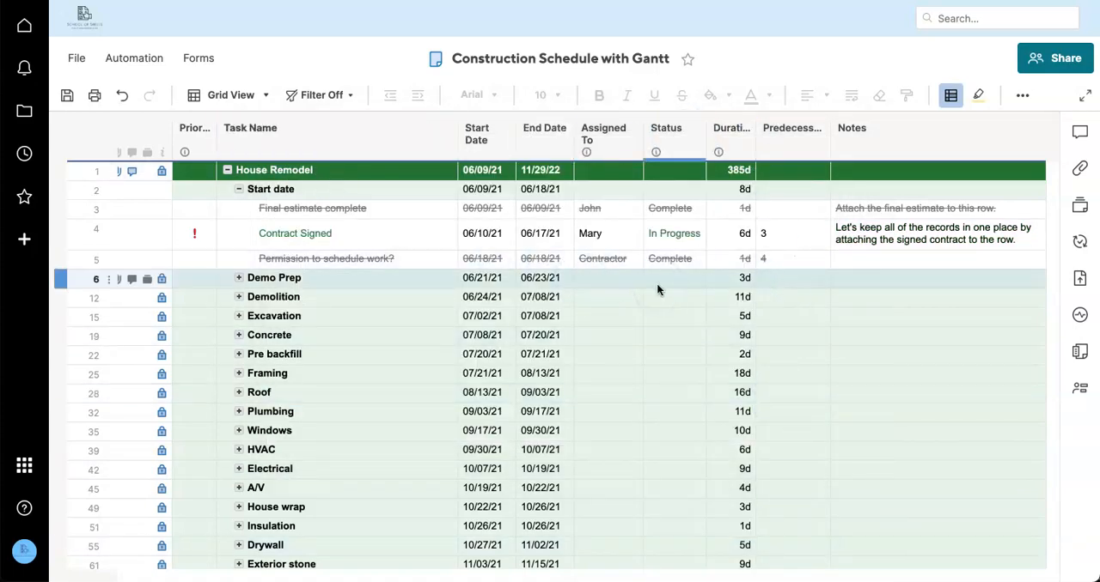
# - Delete the Notes column, leaving Predecessors as the last column
pyautogui.click(674, 233)
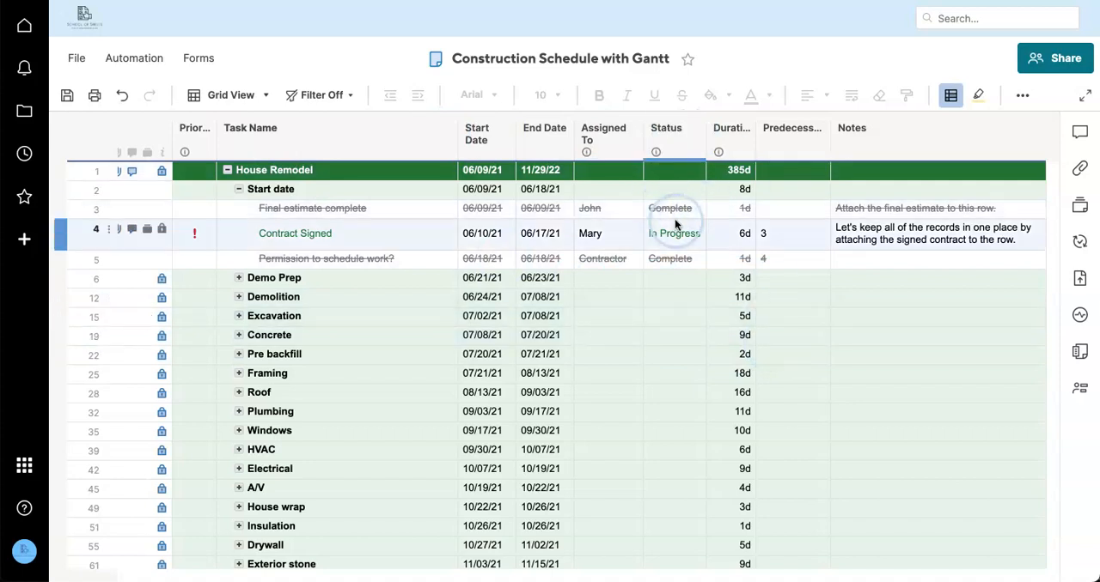
pyautogui.click(941, 170)
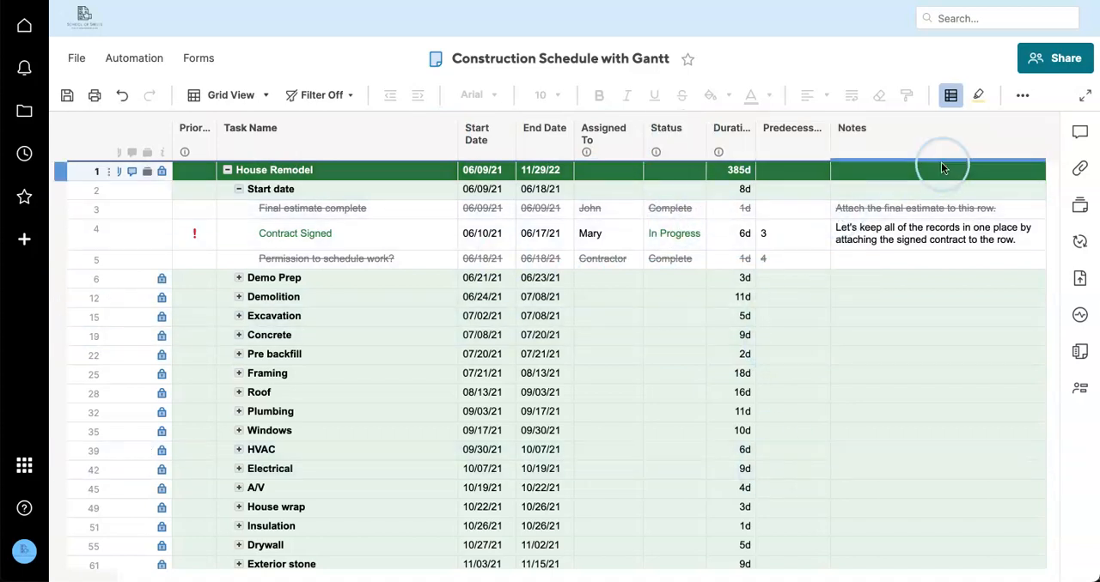
pyautogui.rightClick(937, 138)
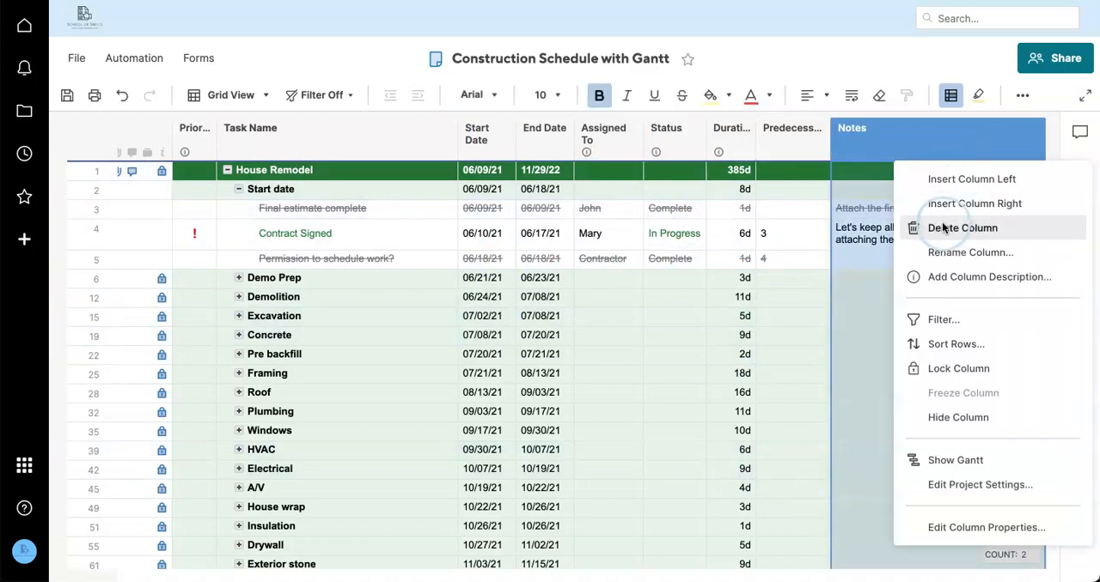
pyautogui.click(962, 228)
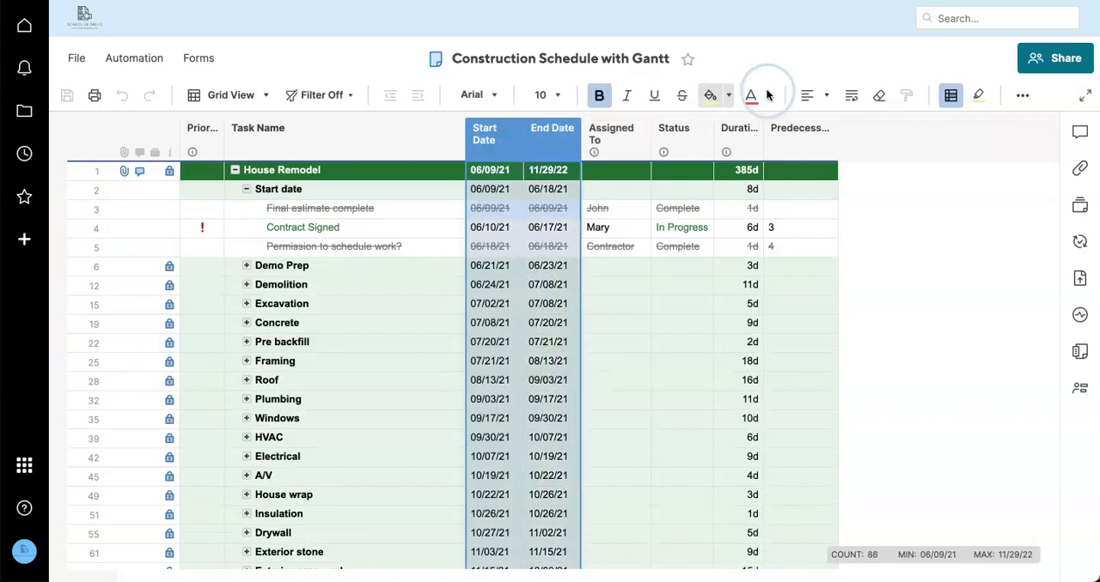
pyautogui.click(808, 95)
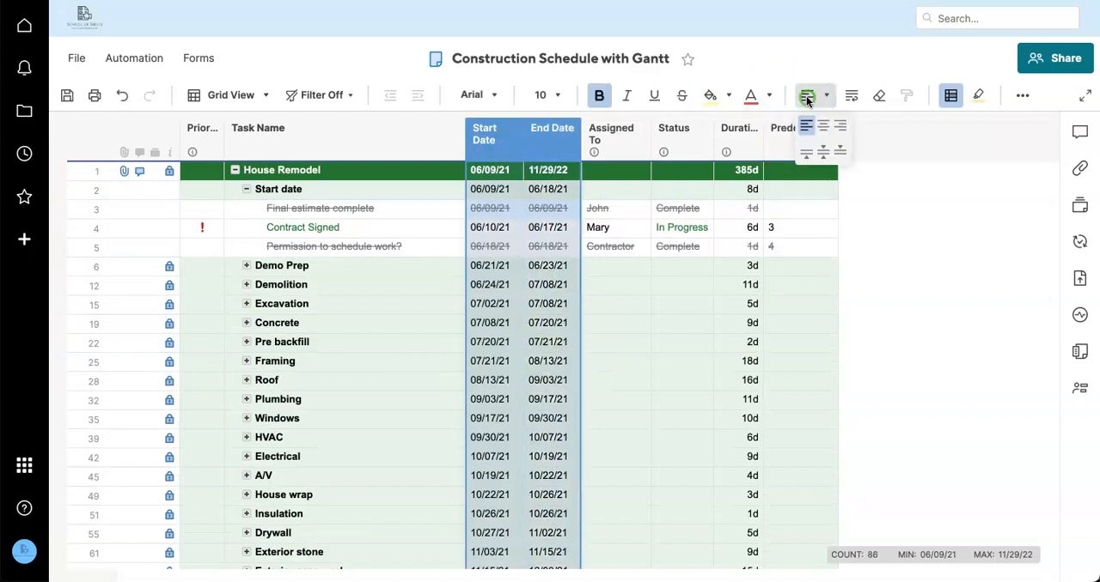
# - Align the date columns, add Ancestors and Children columns with COUNT(ANCESTORS()) and COUNT(CHILDREN()) formulas
pyautogui.click(721, 304)
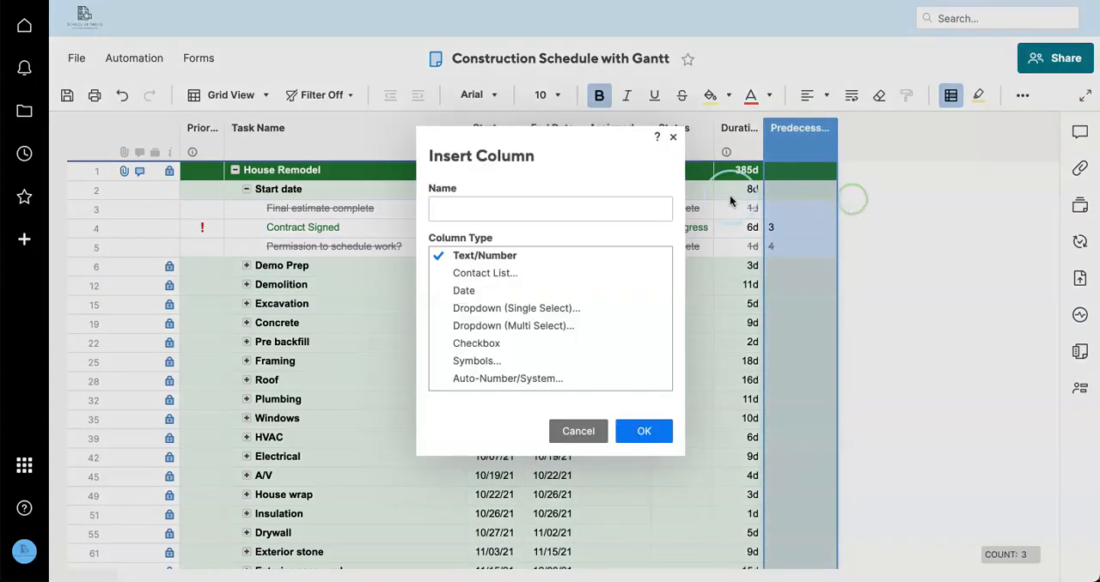
pyautogui.write('Ances')
pyautogui.write('Children')
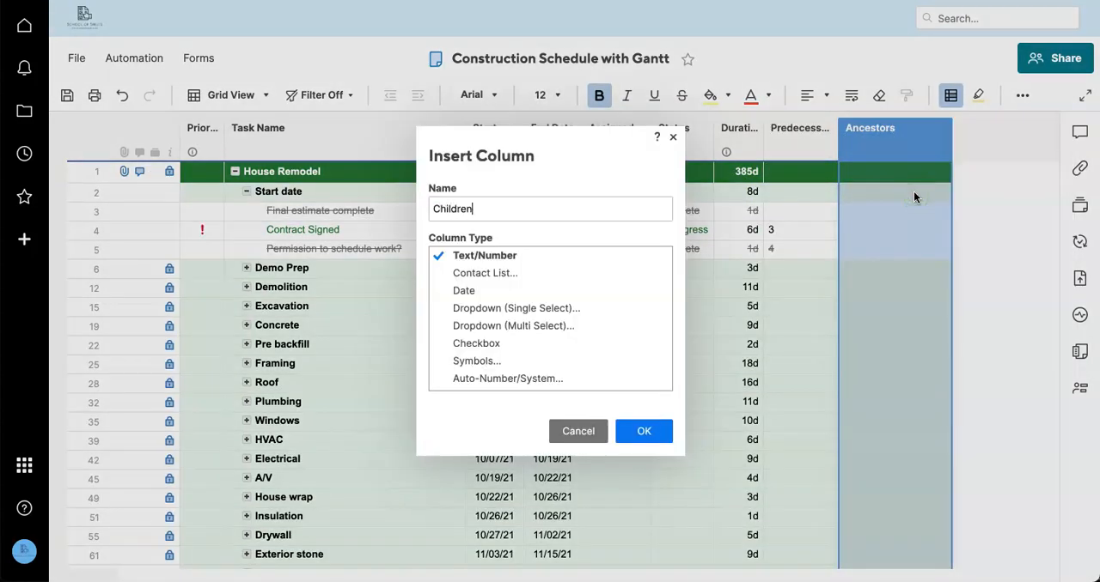
pyautogui.click(643, 430)
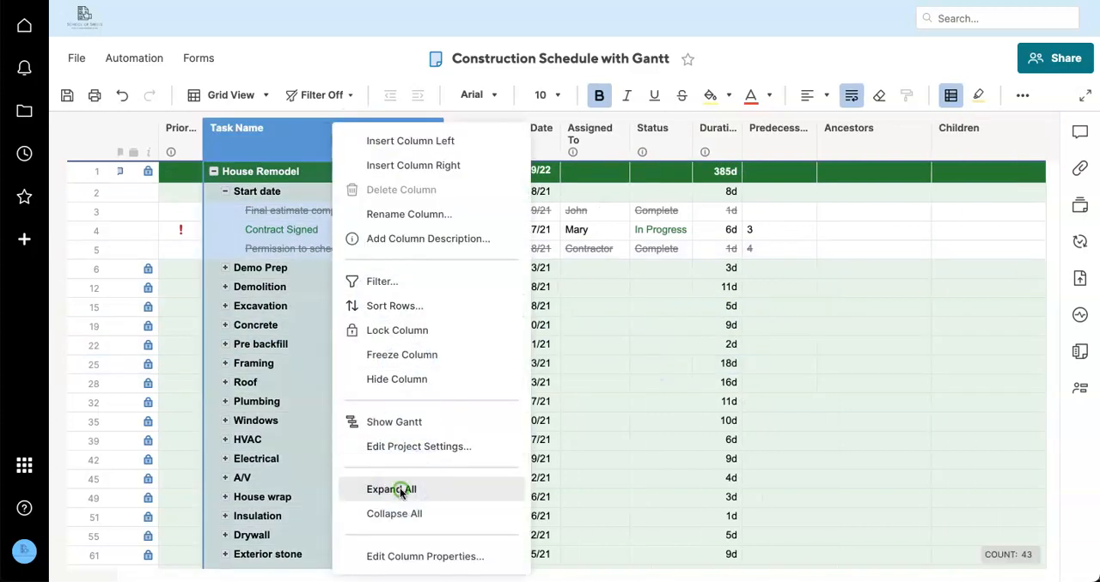
pyautogui.click(391, 489)
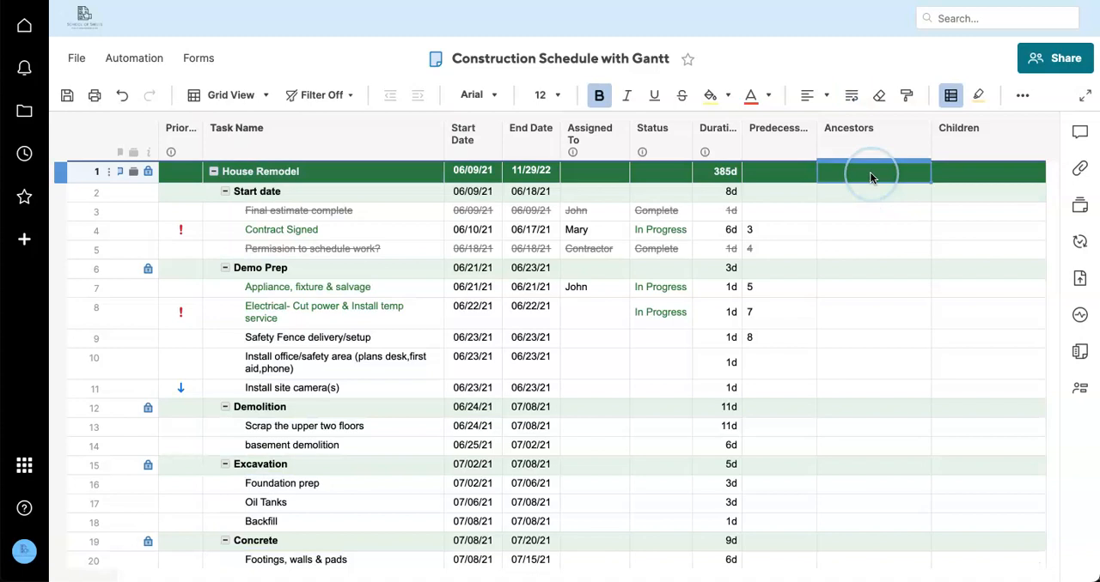
pyautogui.click(873, 192)
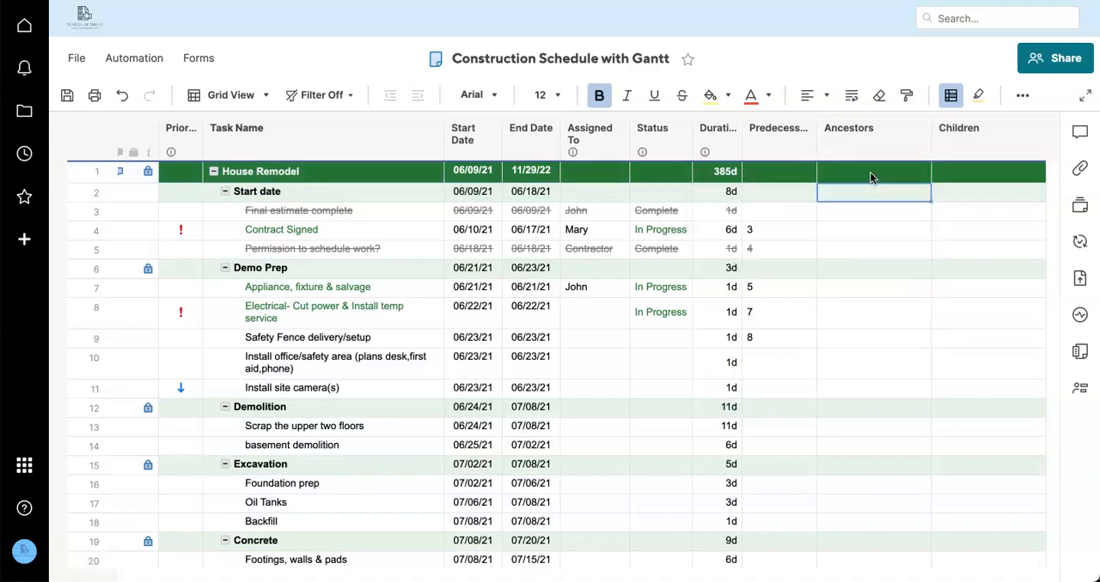
pyautogui.write('=cou')
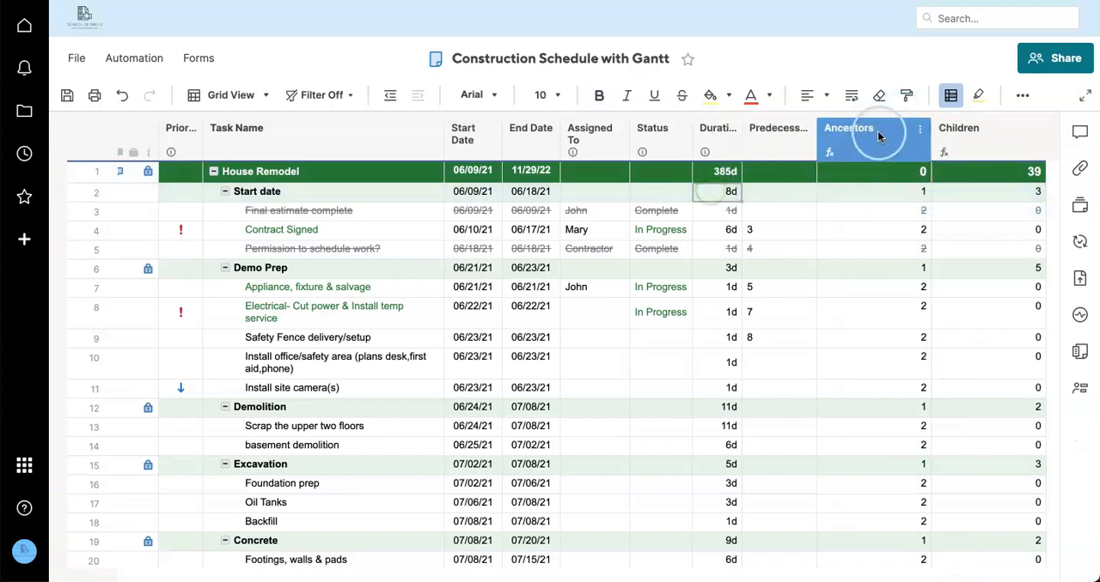
# - Set the formula columns' text to size 10, then remove both columns again
pyautogui.click(540, 95)
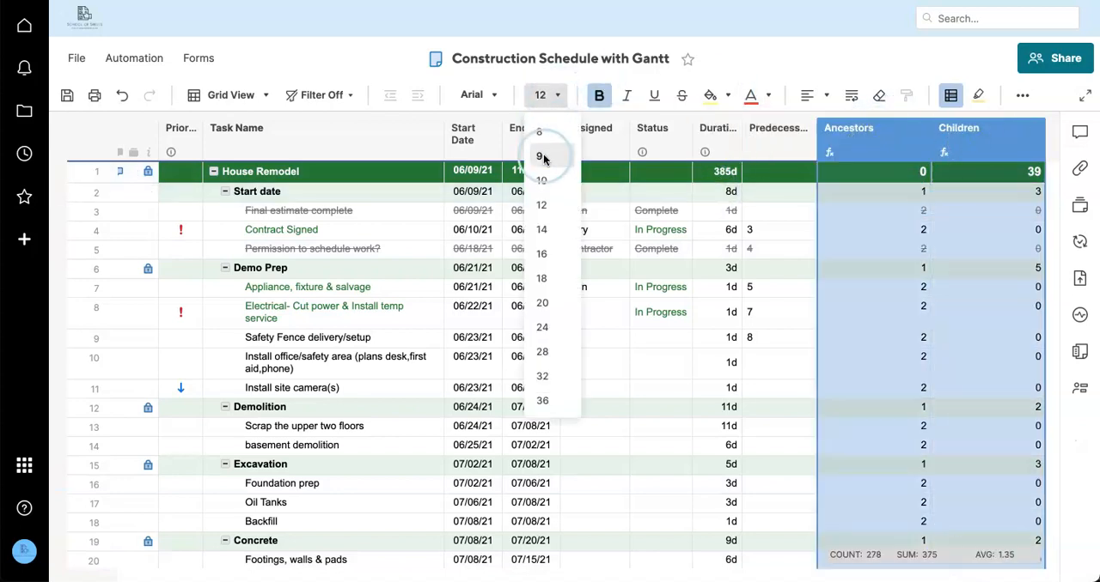
pyautogui.click(541, 179)
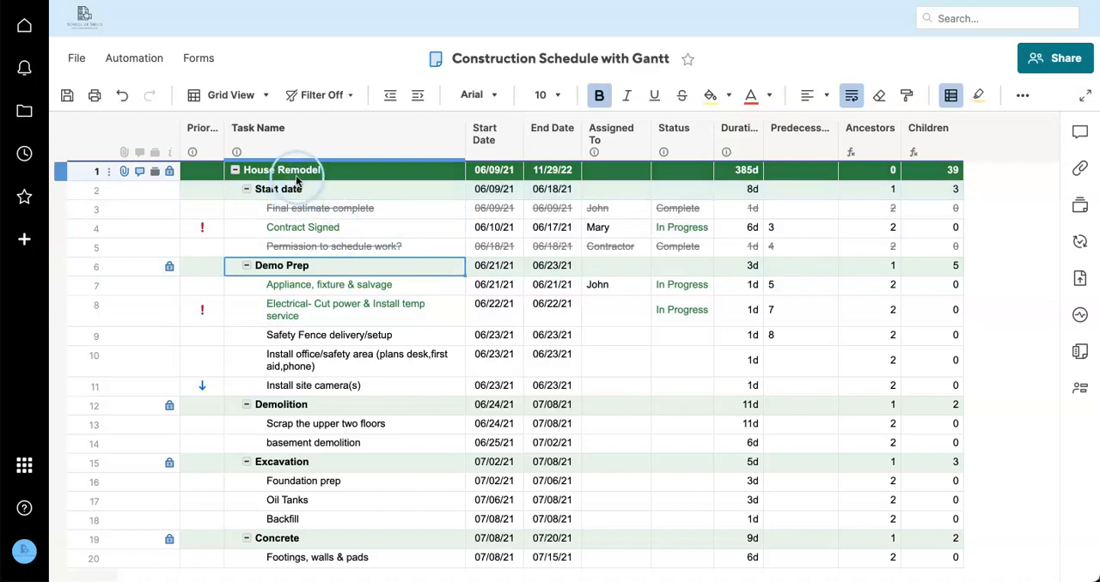
pyautogui.click(343, 208)
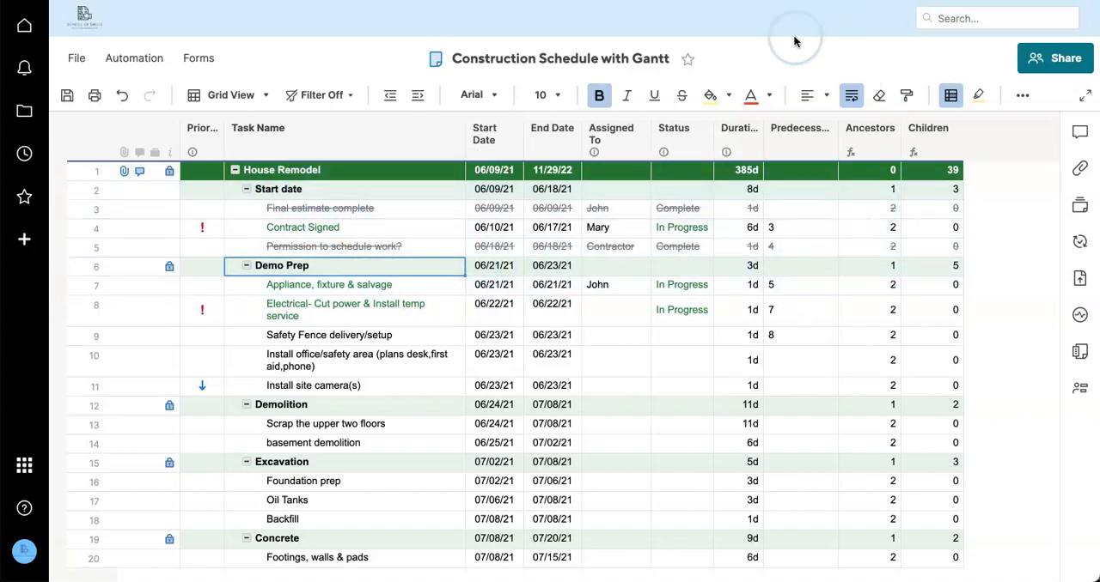
pyautogui.click(319, 208)
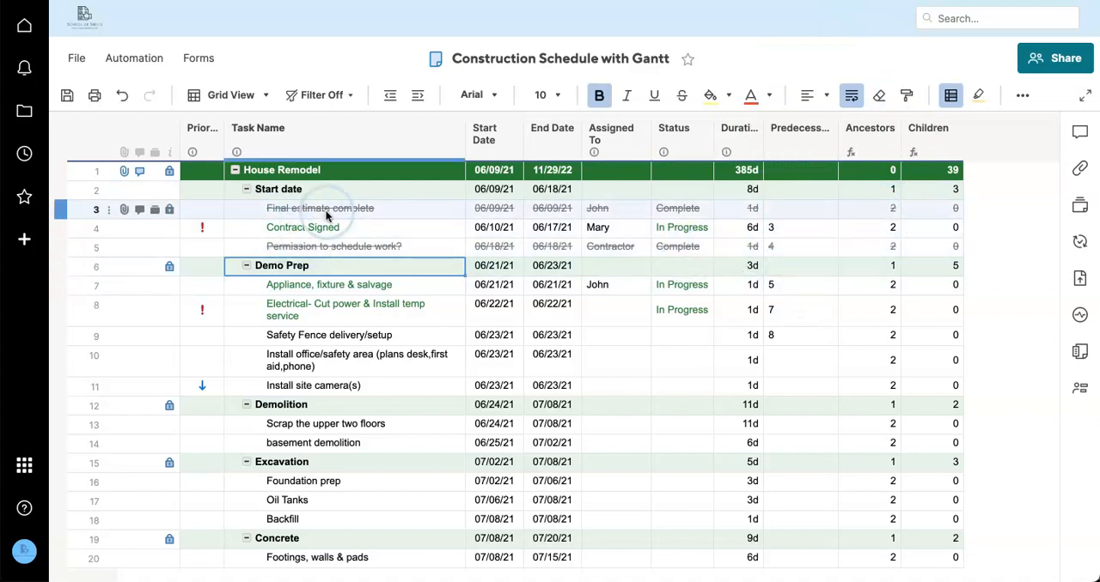
pyautogui.click(869, 127)
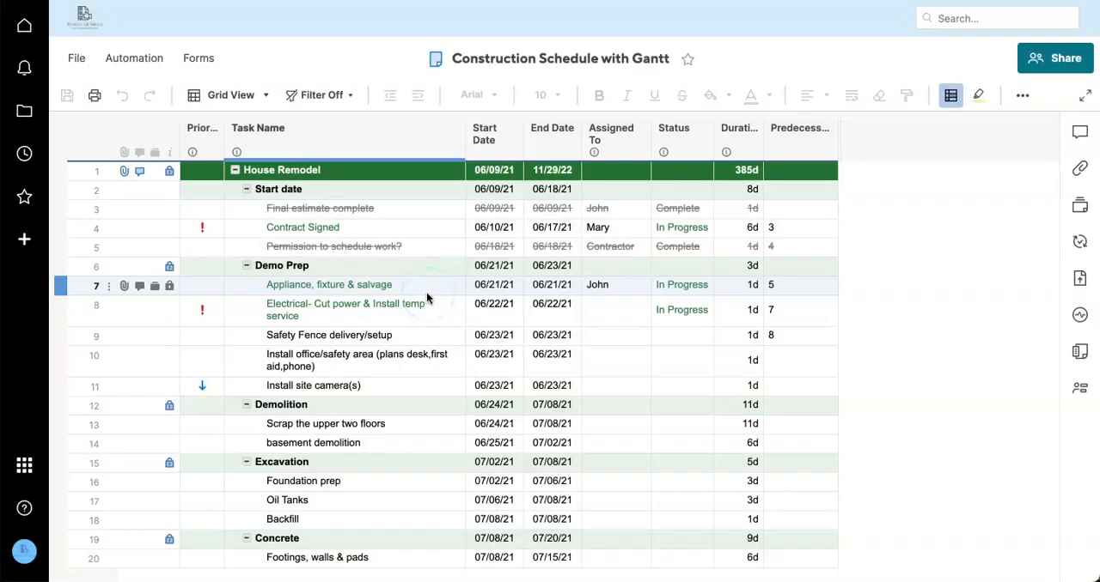
# - Mark Contract Signed Complete and move the early tasks' Start dates into October 2021
pyautogui.click(680, 246)
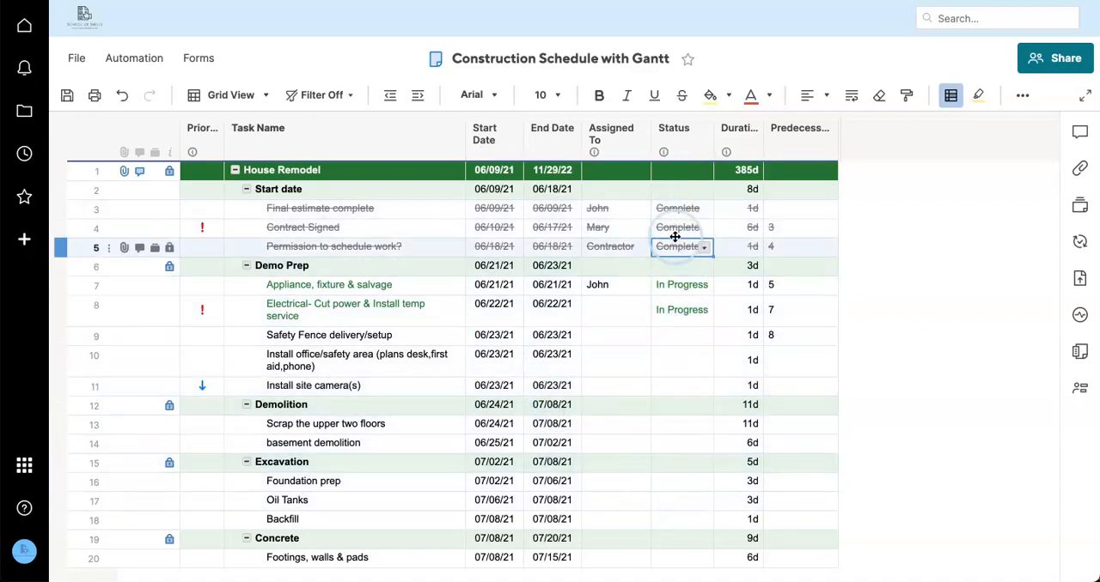
pyautogui.click(615, 226)
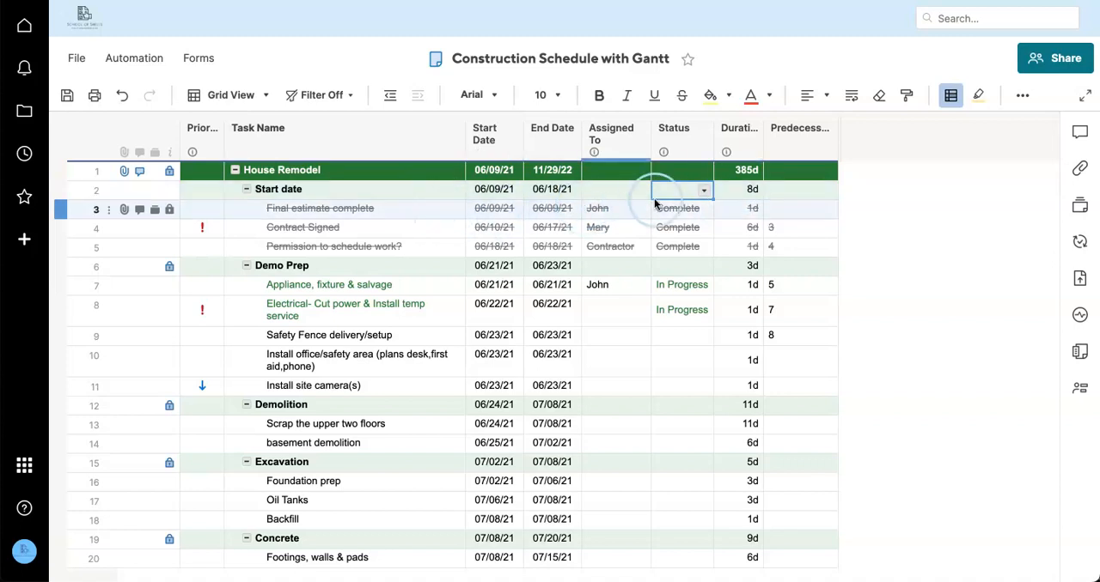
pyautogui.scroll(-3)
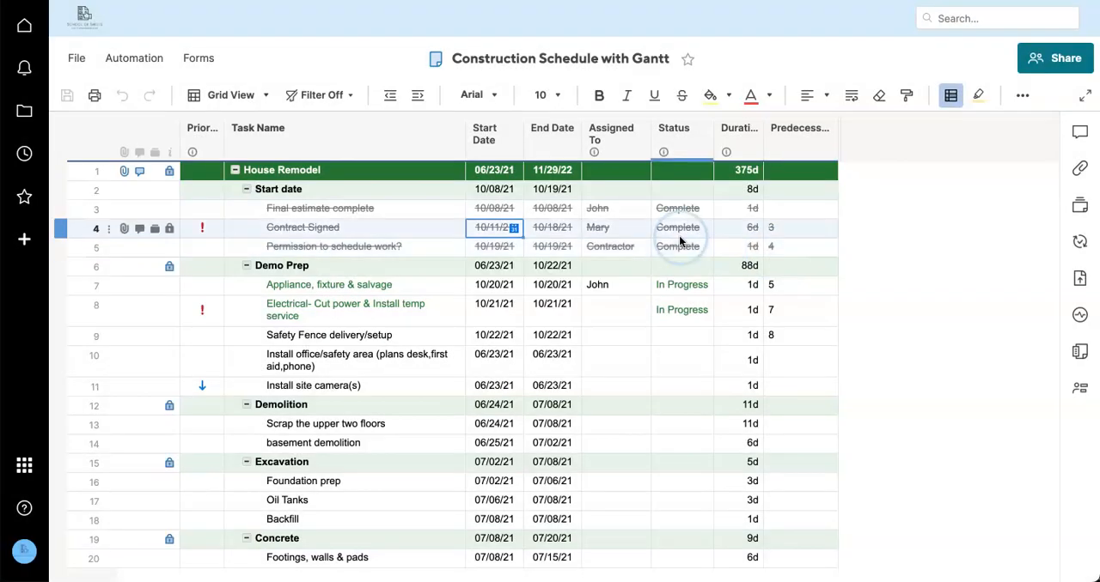
pyautogui.scroll(-3)
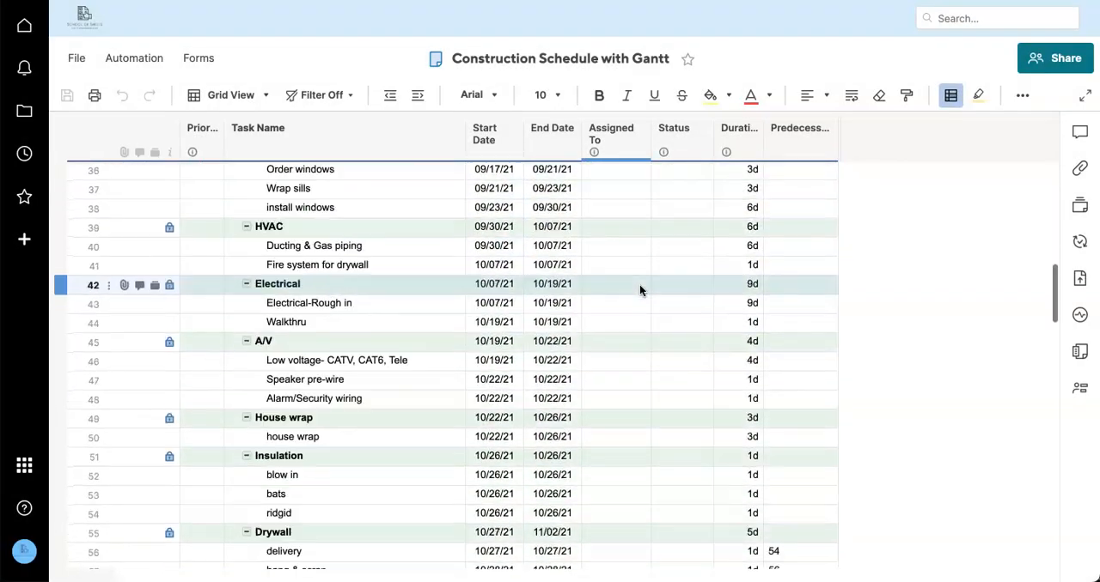
pyautogui.scroll(-3)
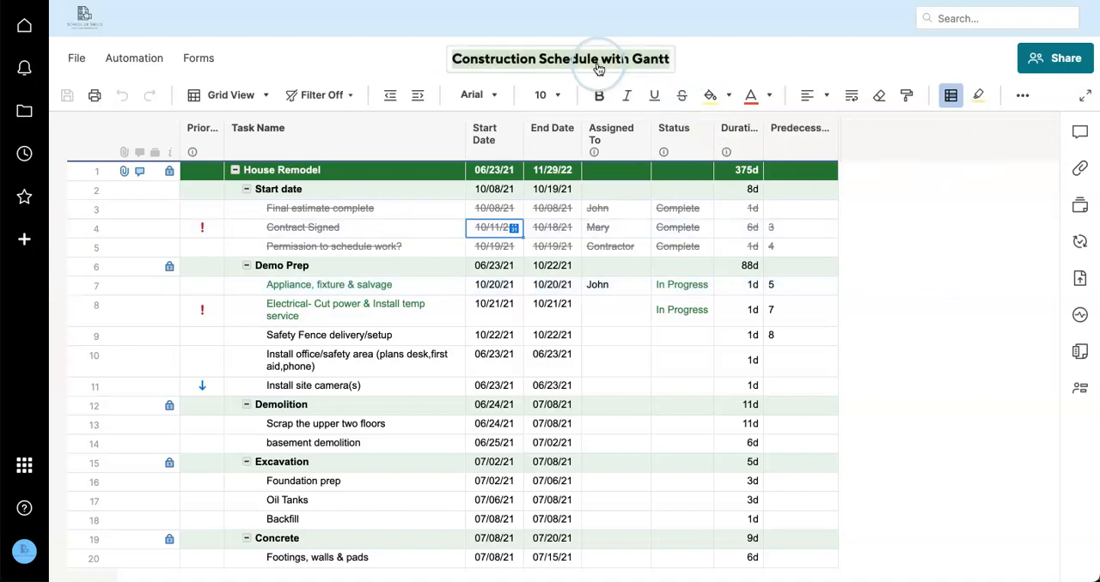
# - Rename the sheet and its top project row to House 1 Remodel
pyautogui.write('House 1 Remodel')
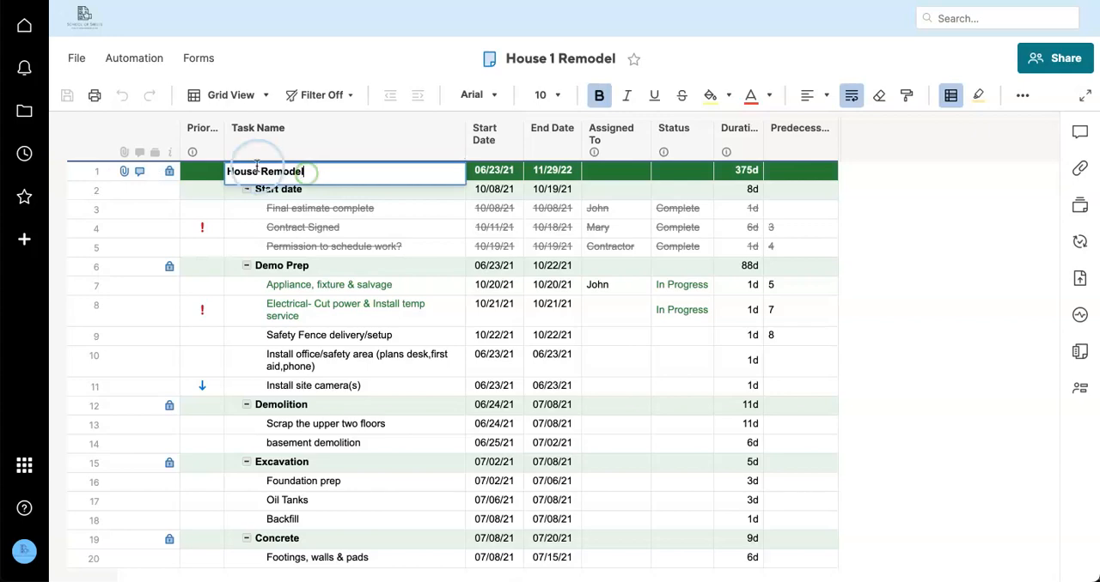
pyautogui.click(67, 95)
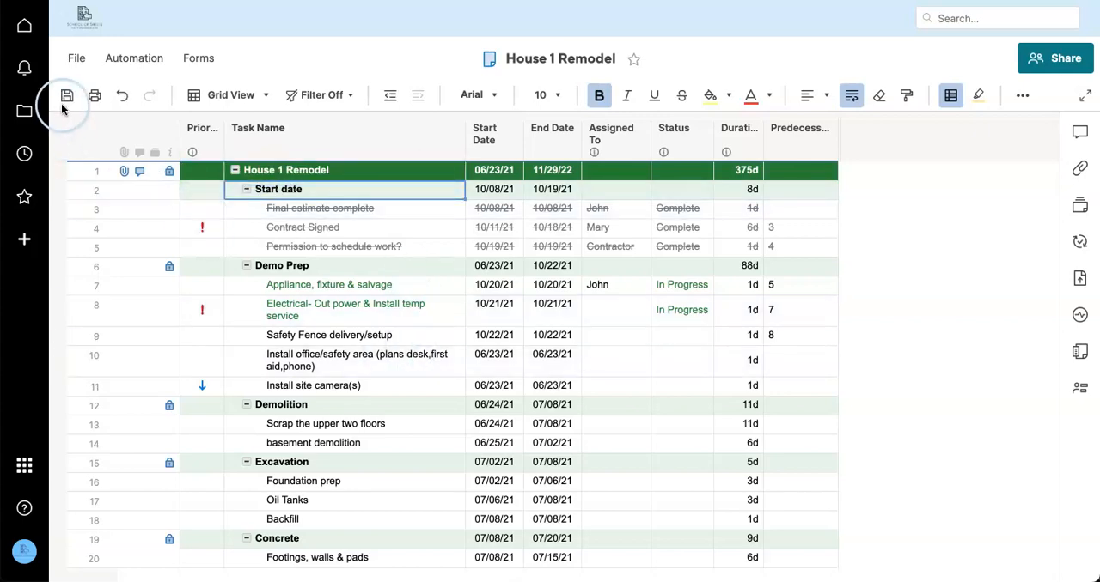
pyautogui.scroll(-3)
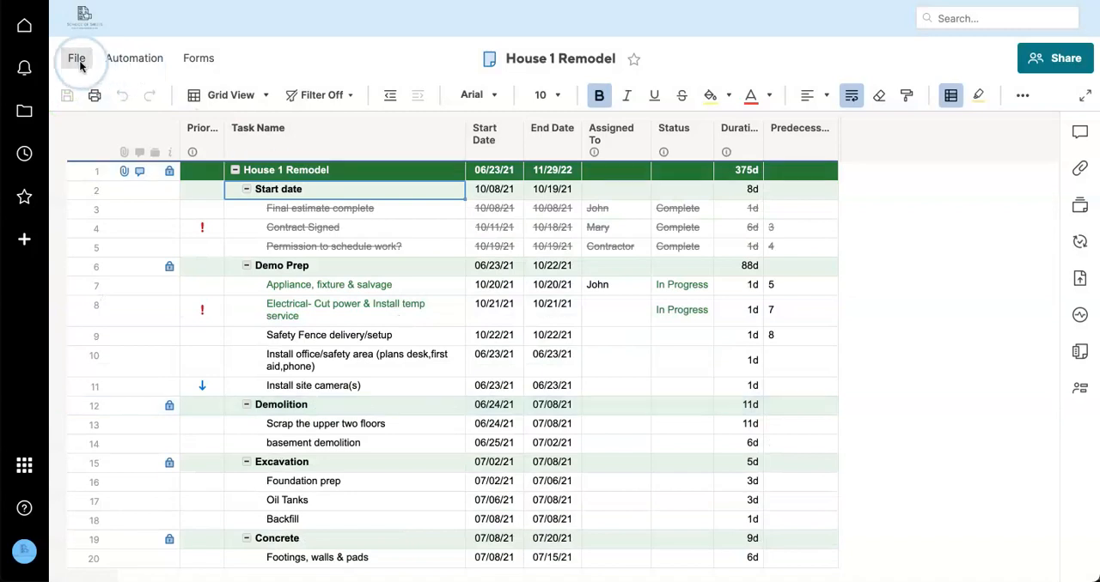
# - Save the schedule as a new sheet named House 2 Remodel
pyautogui.click(77, 57)
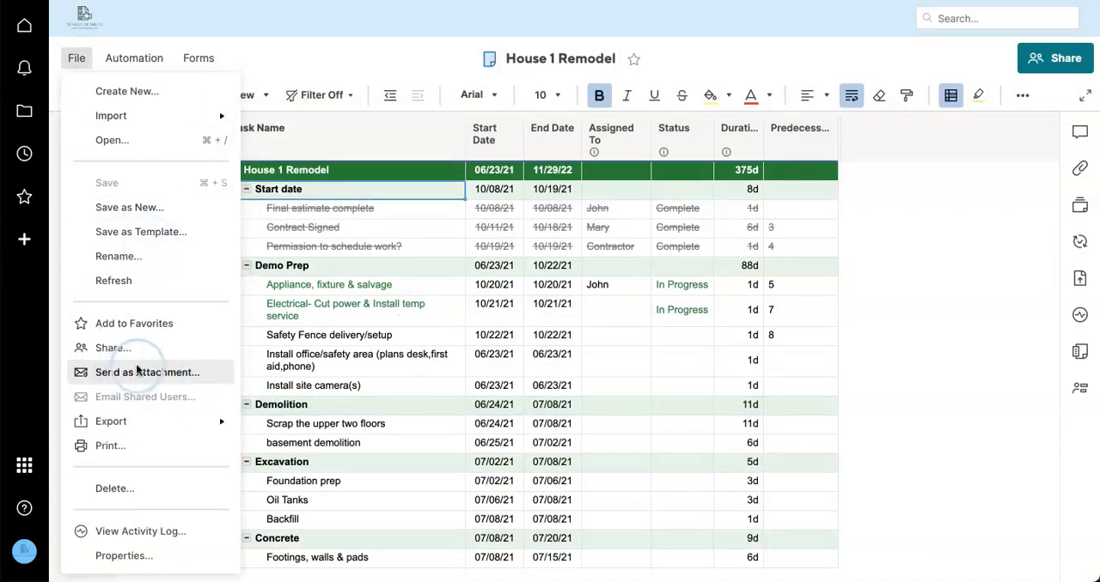
pyautogui.click(128, 207)
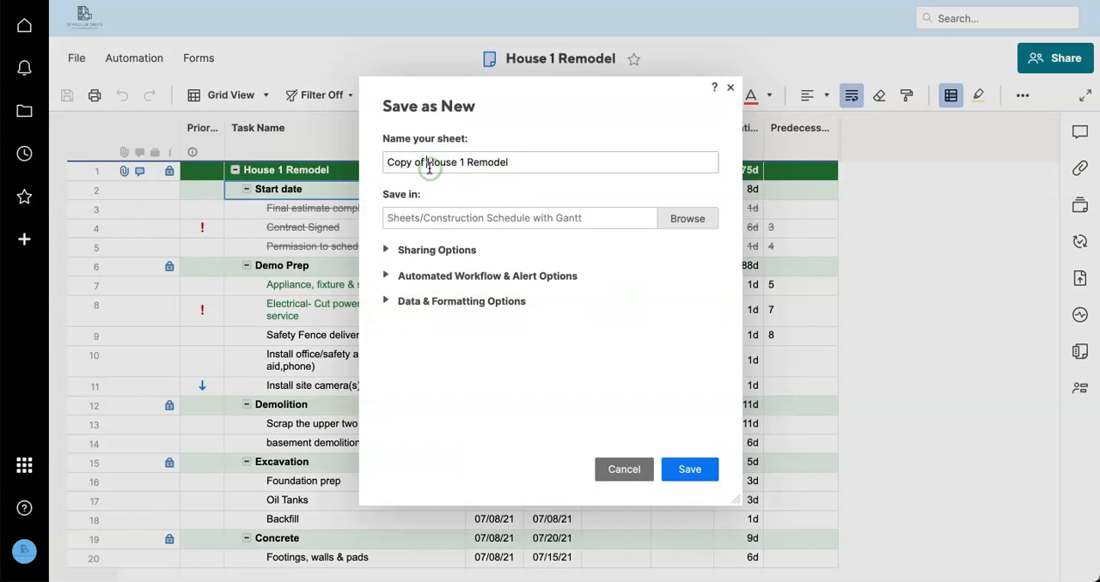
pyautogui.write('House 2 Remodel')
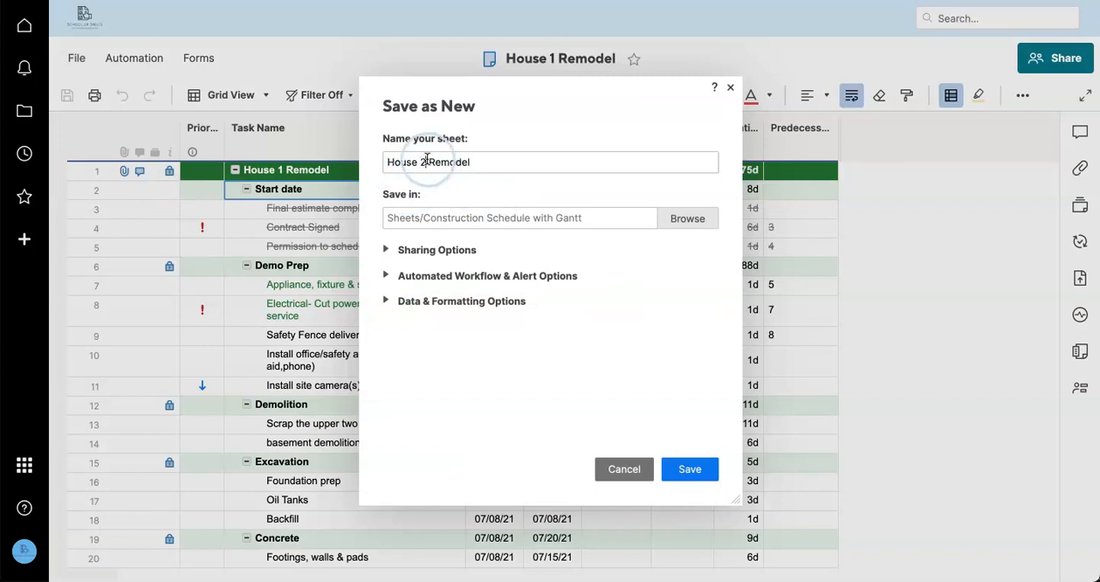
pyautogui.click(689, 469)
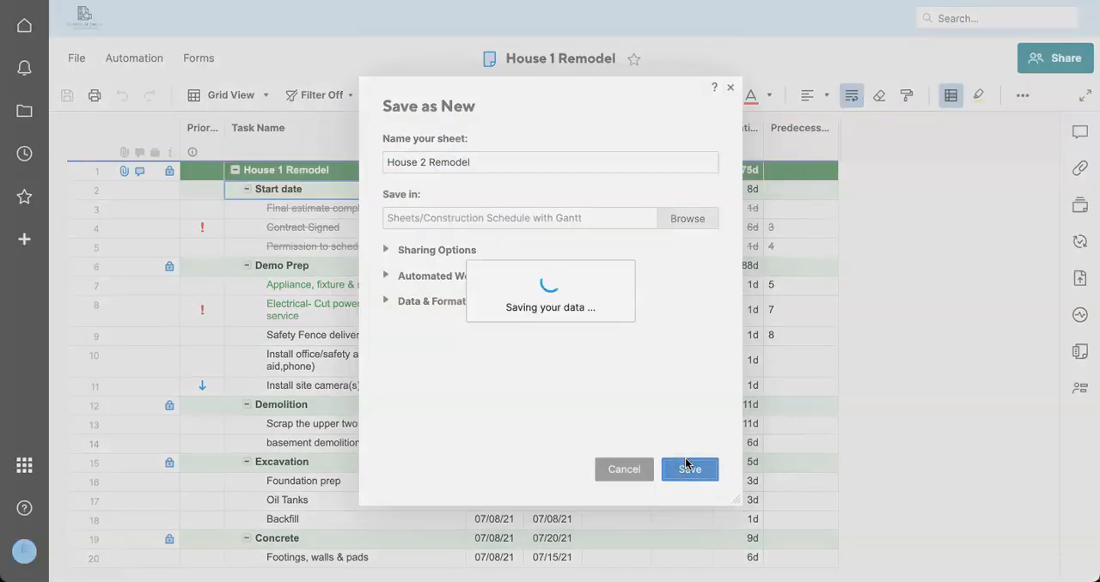
pyautogui.click(689, 469)
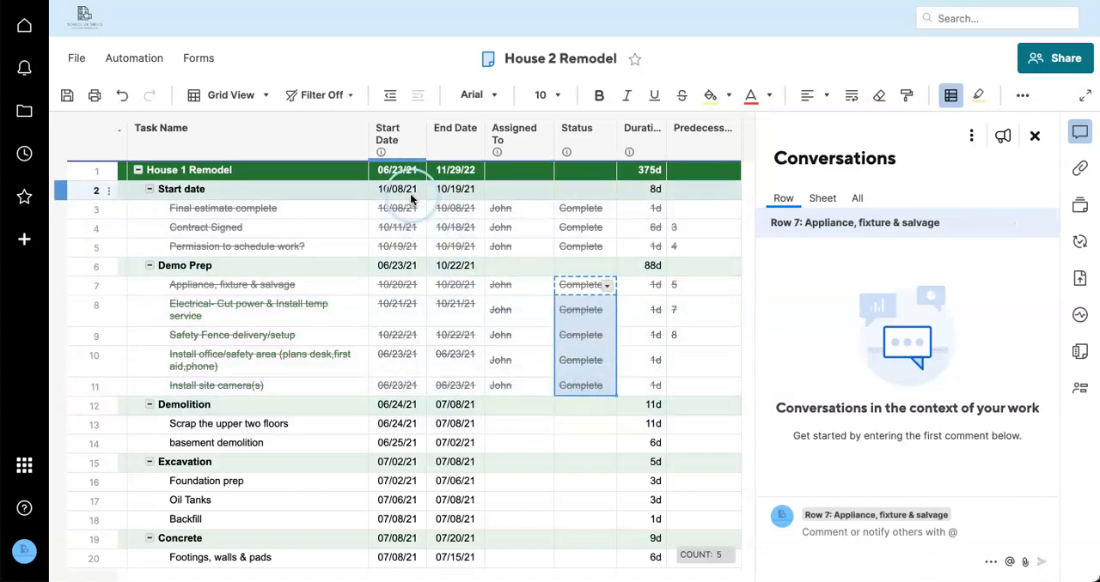
# - Assign Mary to Scrap the upper two floors and hide the row conversations panel
pyautogui.click(397, 208)
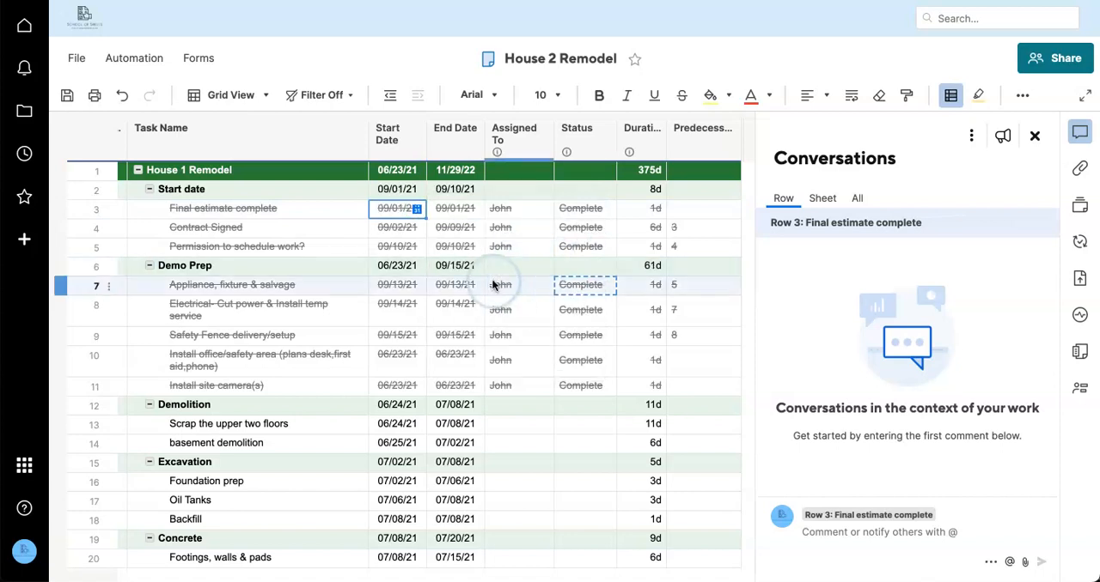
pyautogui.click(580, 443)
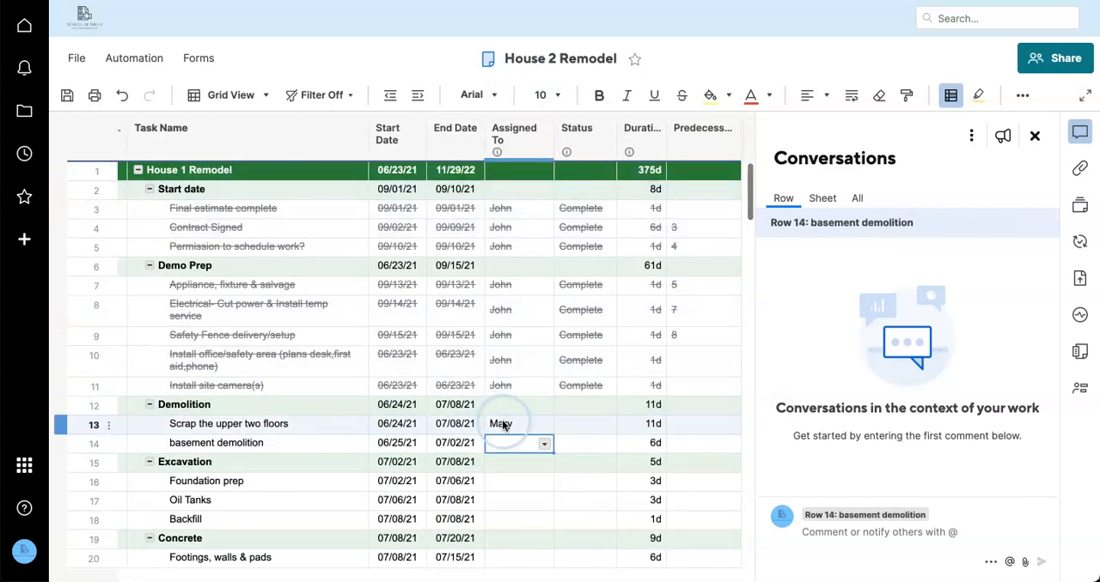
pyautogui.write('m')
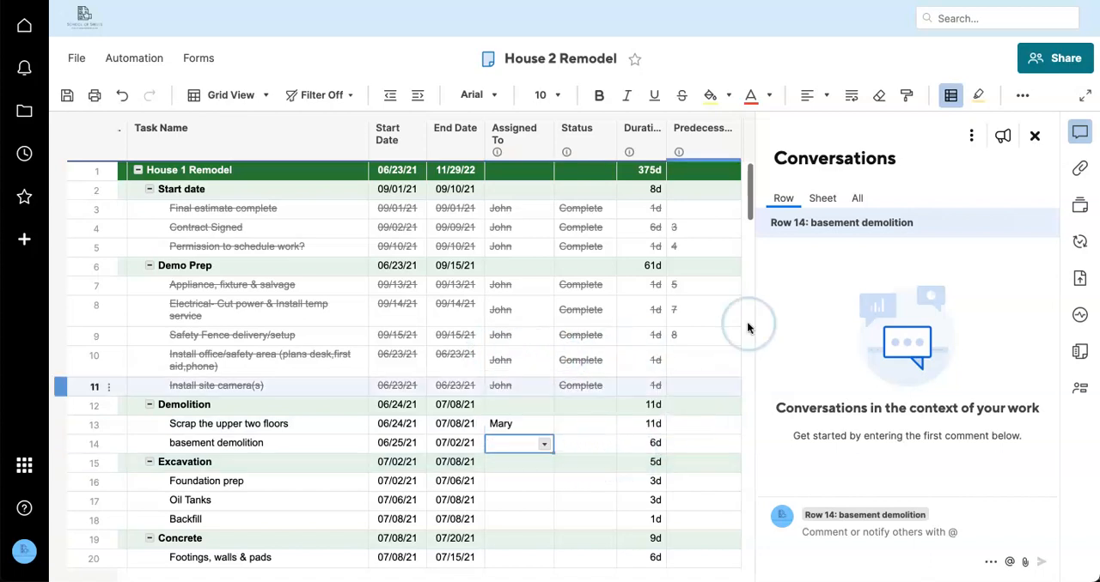
pyautogui.click(1034, 136)
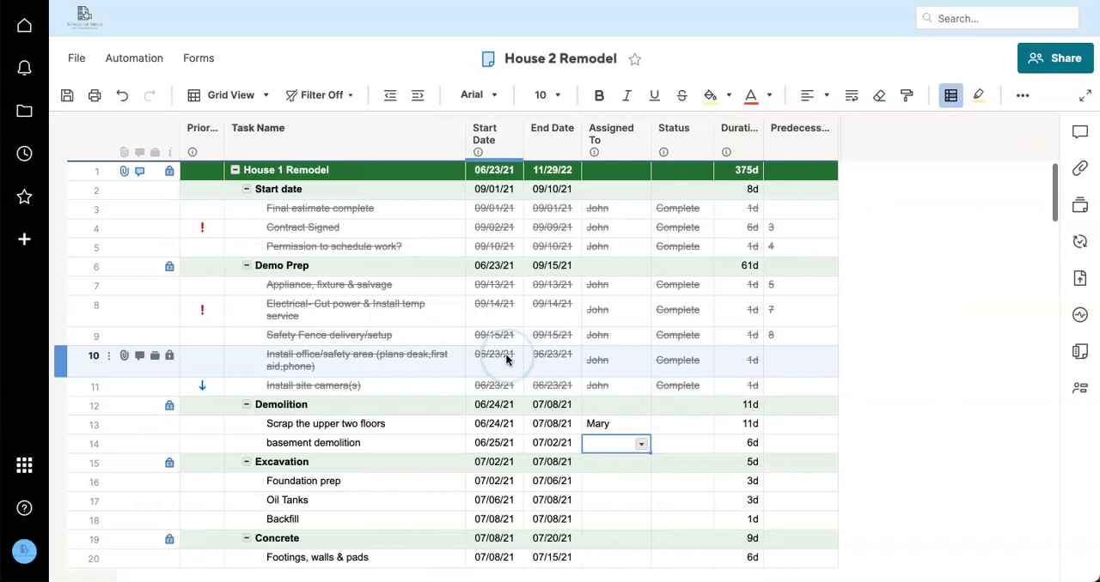
pyautogui.moveTo(494, 355)
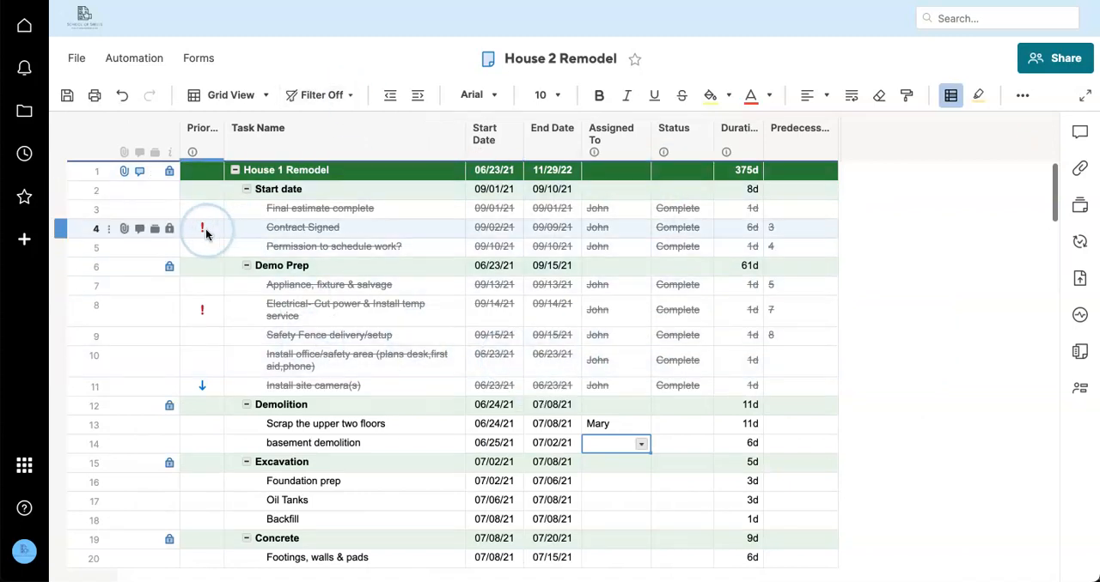
# - Review the lower rows of House 2 Remodel and try deleting a row
pyautogui.scroll(-3)
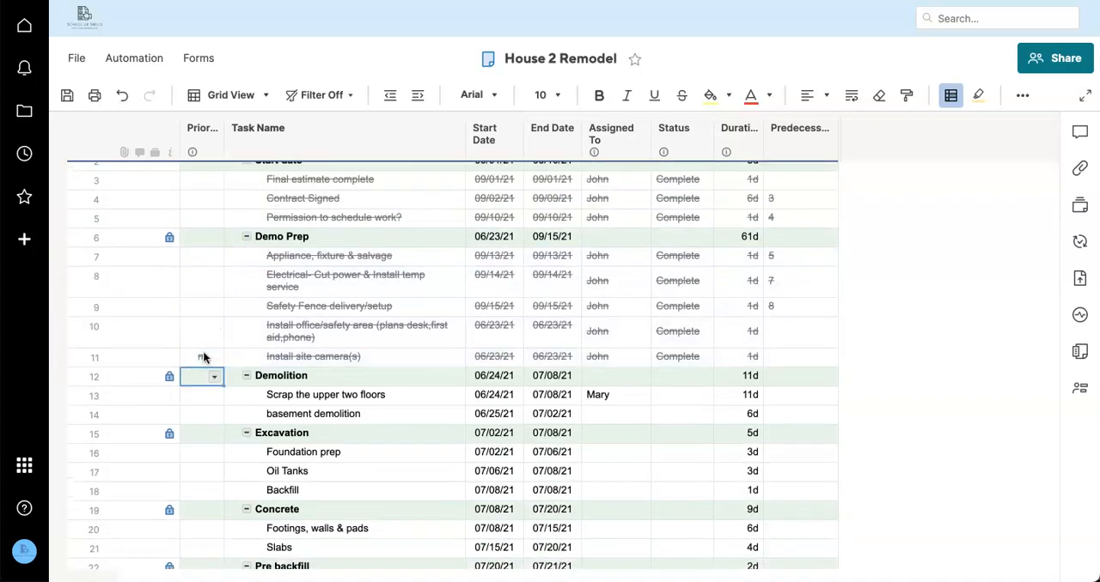
pyautogui.scroll(-3)
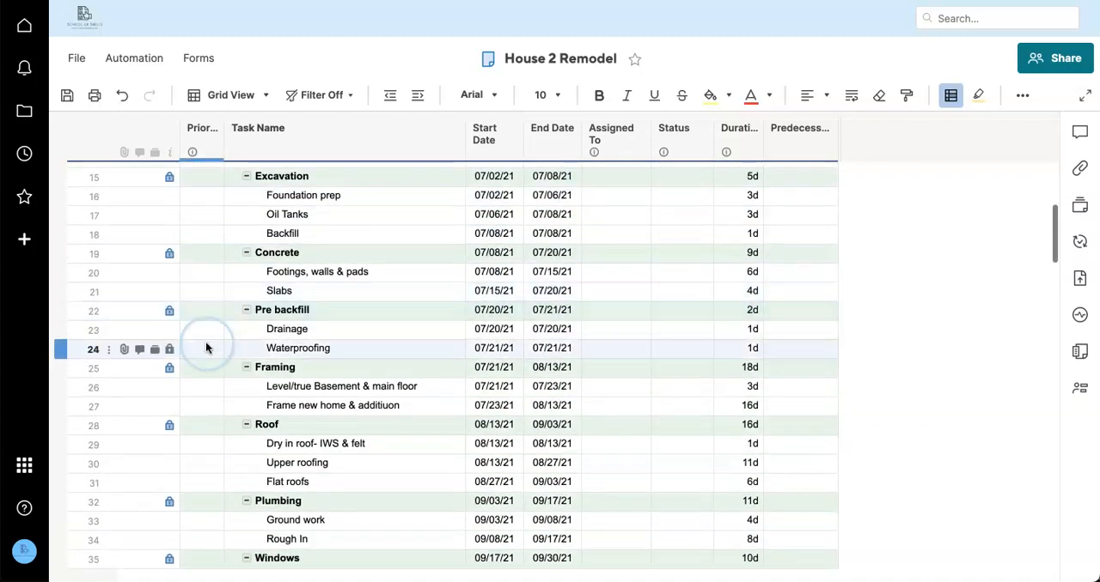
pyautogui.scroll(-3)
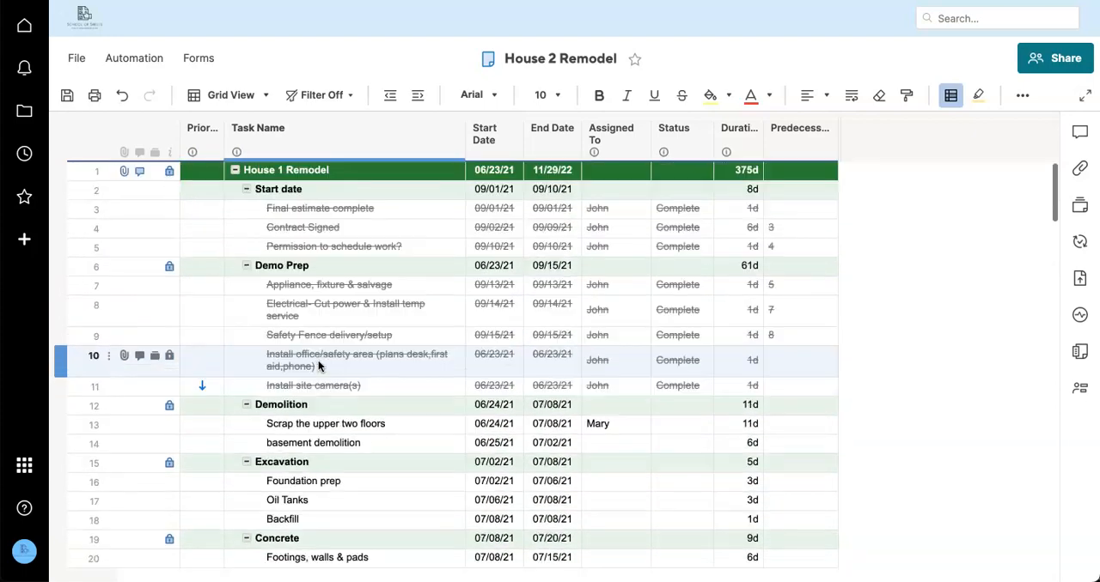
pyautogui.scroll(-3)
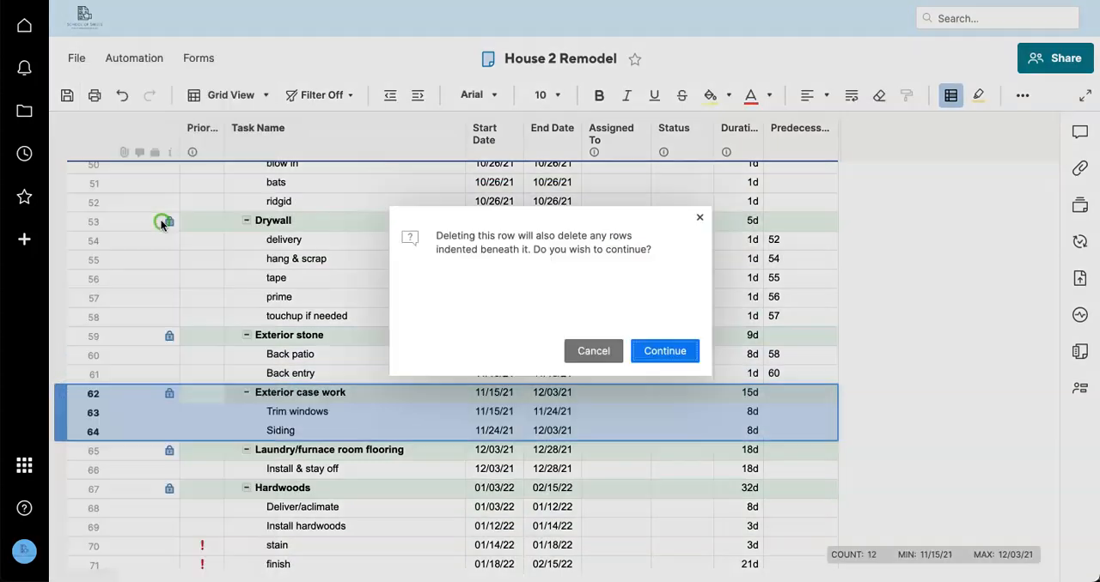
pyautogui.click(664, 350)
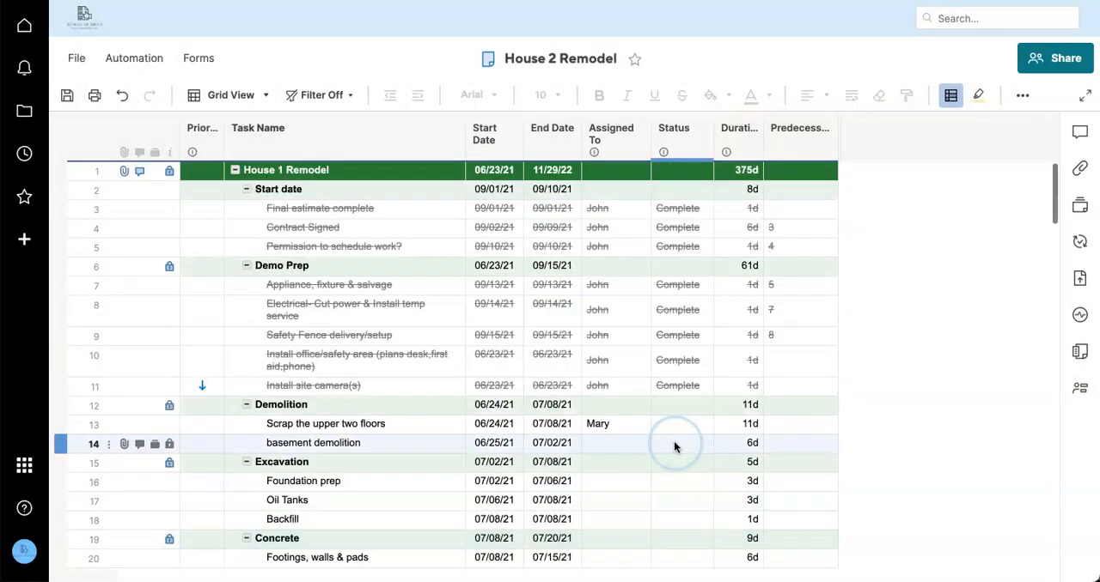
# - Save the schedule as a new sheet named House 3 Remodel
pyautogui.click(76, 58)
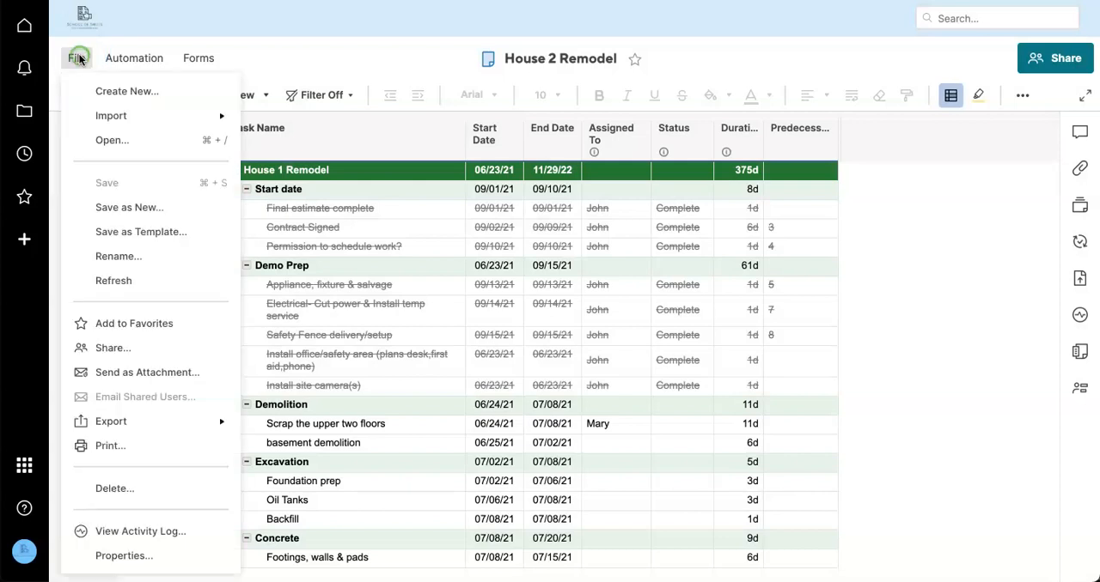
pyautogui.click(129, 207)
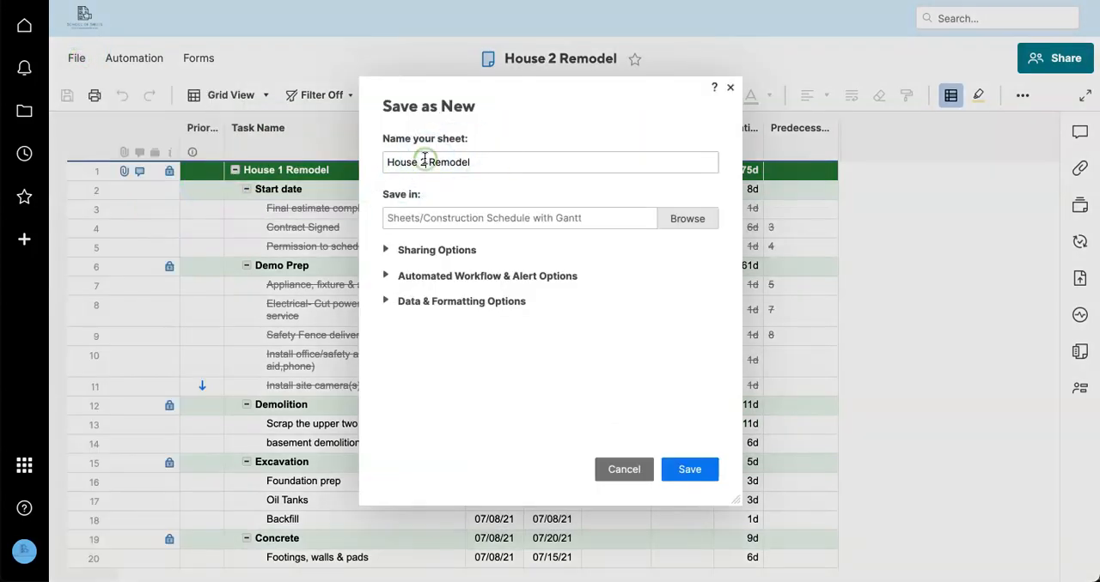
pyautogui.click(689, 469)
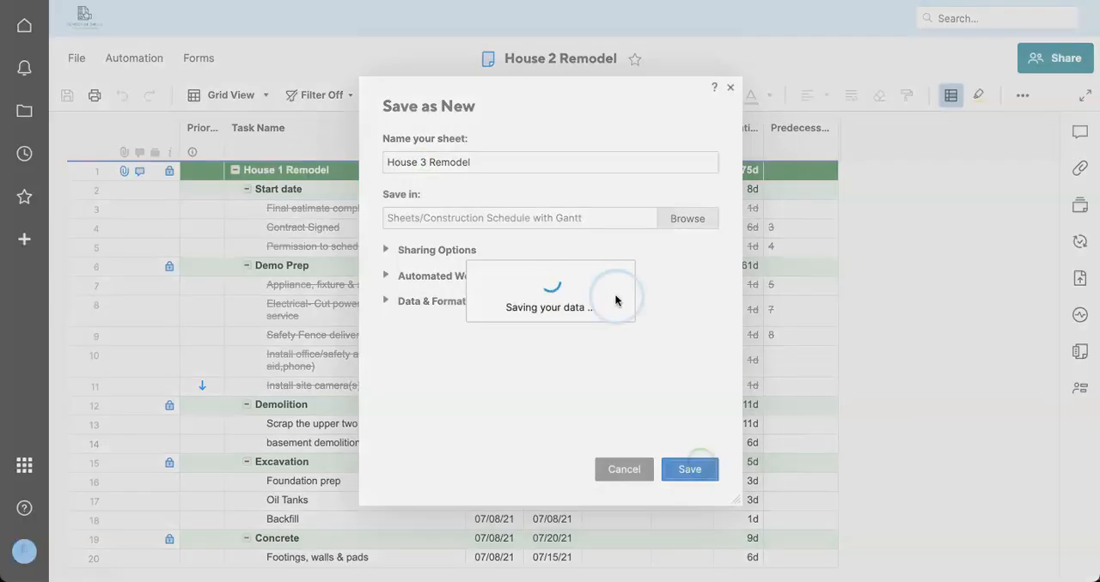
pyautogui.click(689, 469)
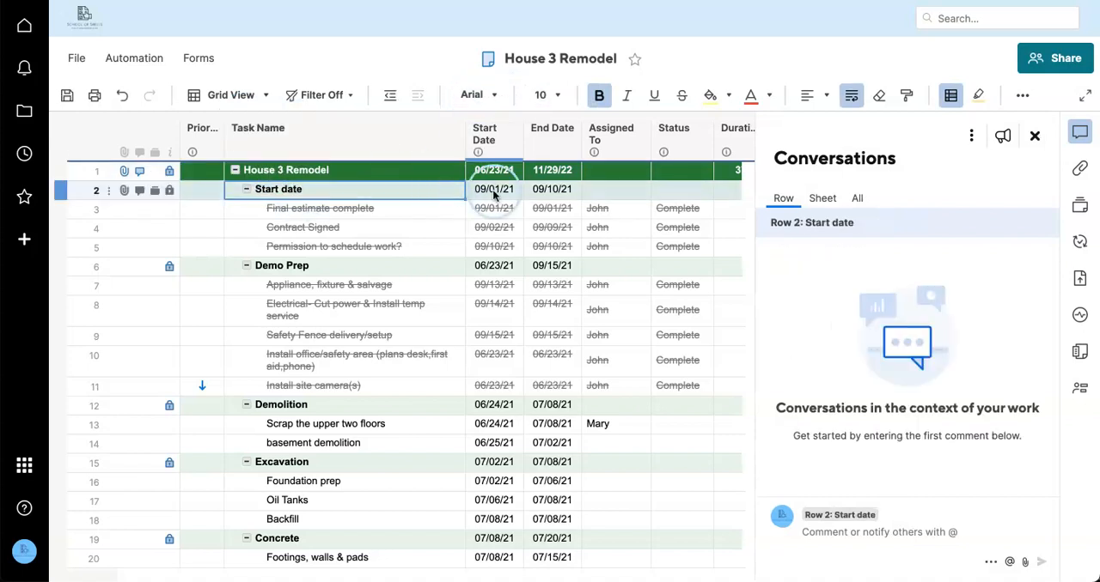
# - Move the early House 3 Remodel task start dates forward to November 2021
pyautogui.click(494, 208)
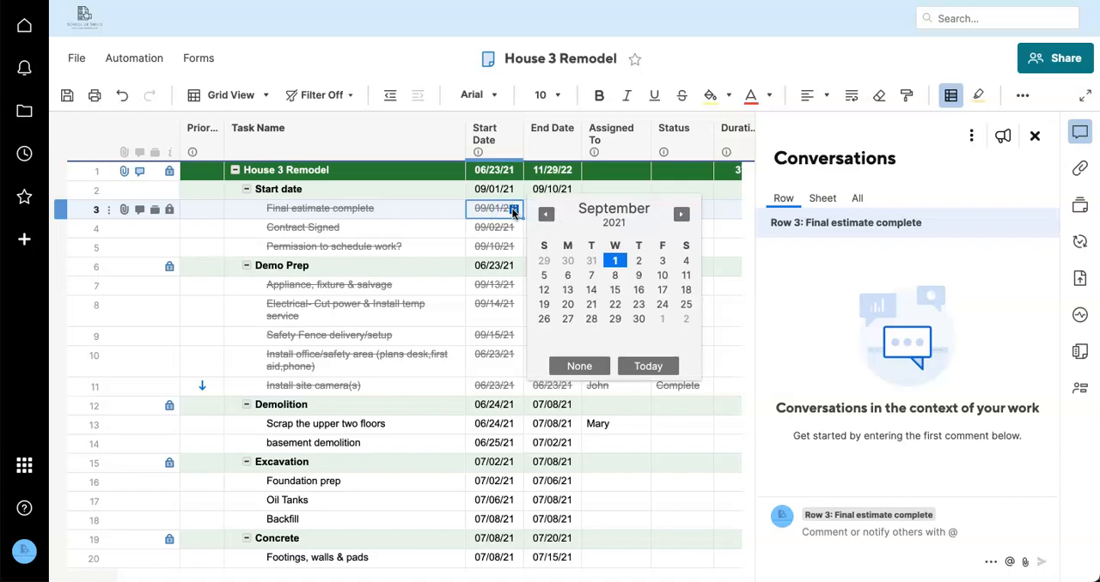
pyautogui.click(681, 214)
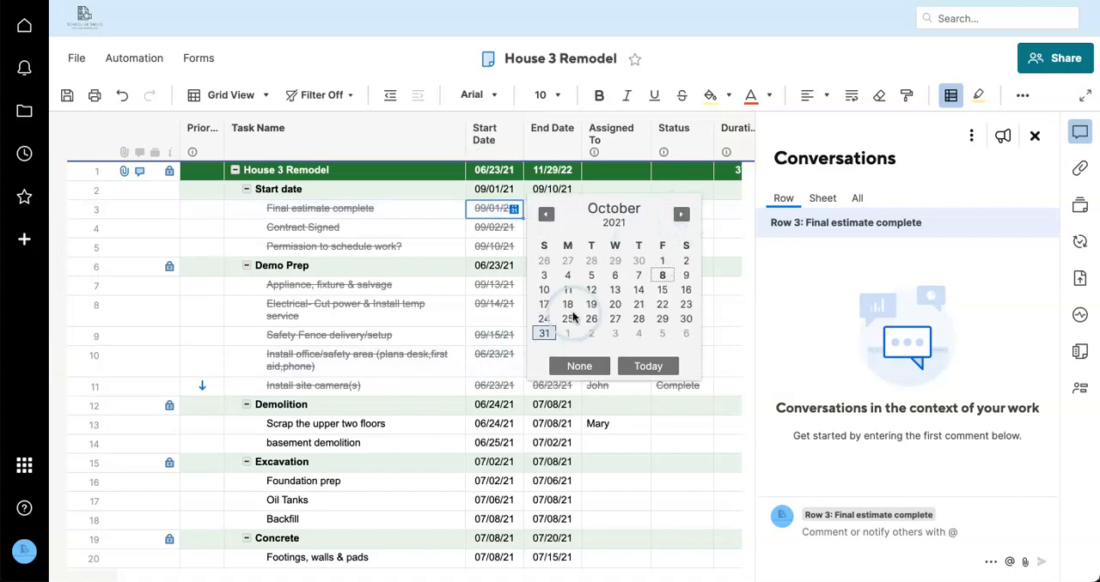
pyautogui.click(680, 214)
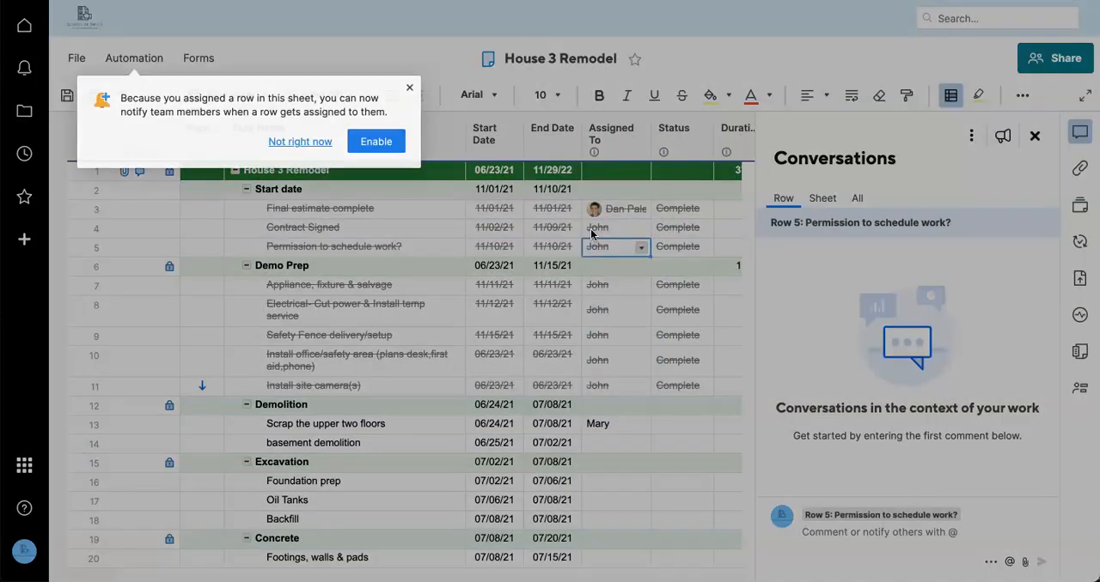
pyautogui.click(300, 141)
pyautogui.write('Dan')
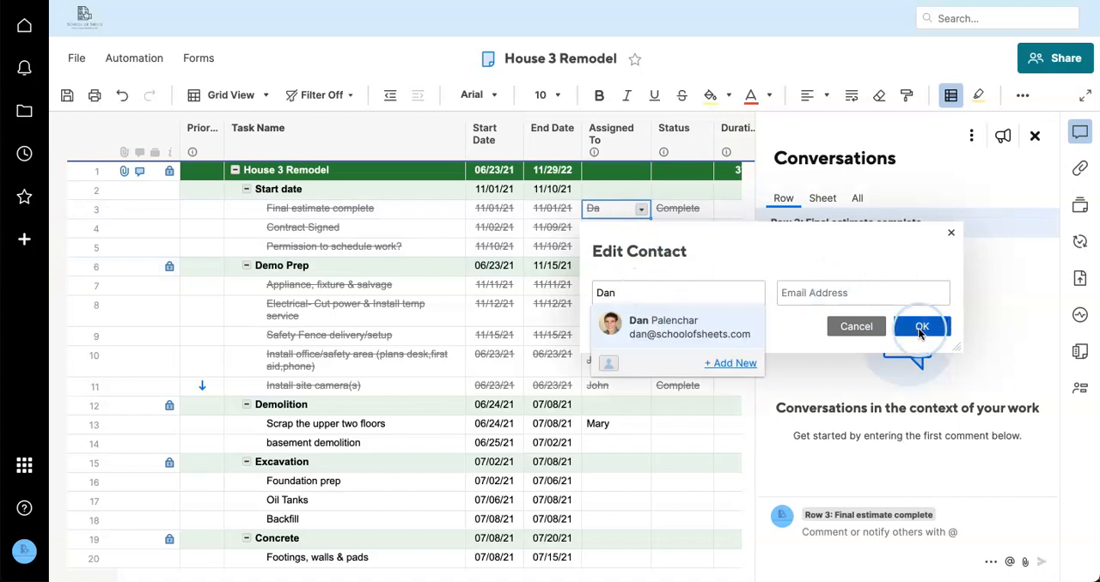
# - Assign the first three tasks to Dan as Not Started and flag two tasks high priority
pyautogui.click(921, 326)
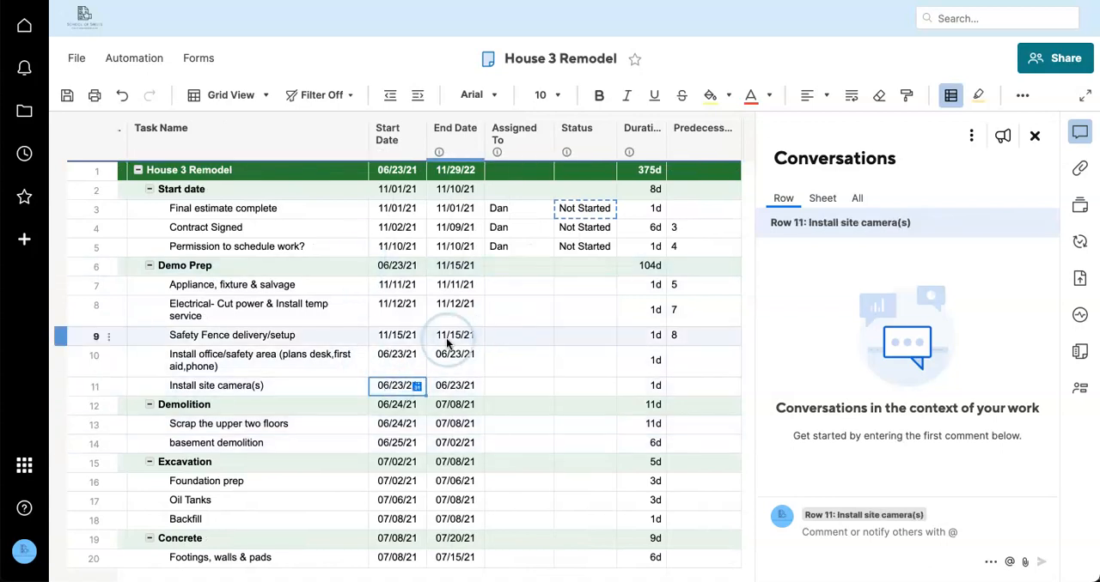
pyautogui.click(67, 96)
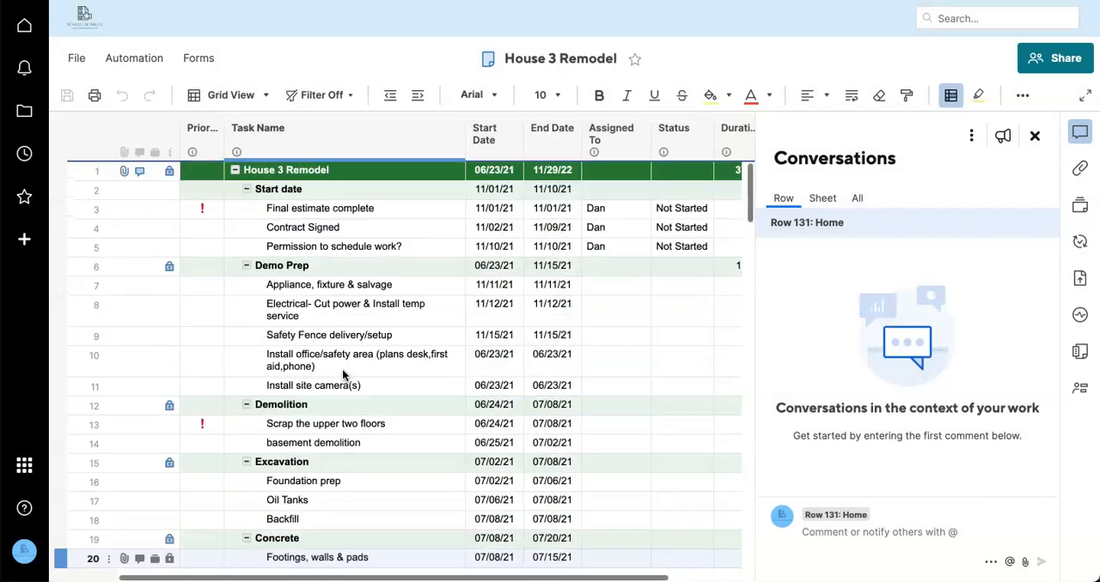
pyautogui.click(1034, 136)
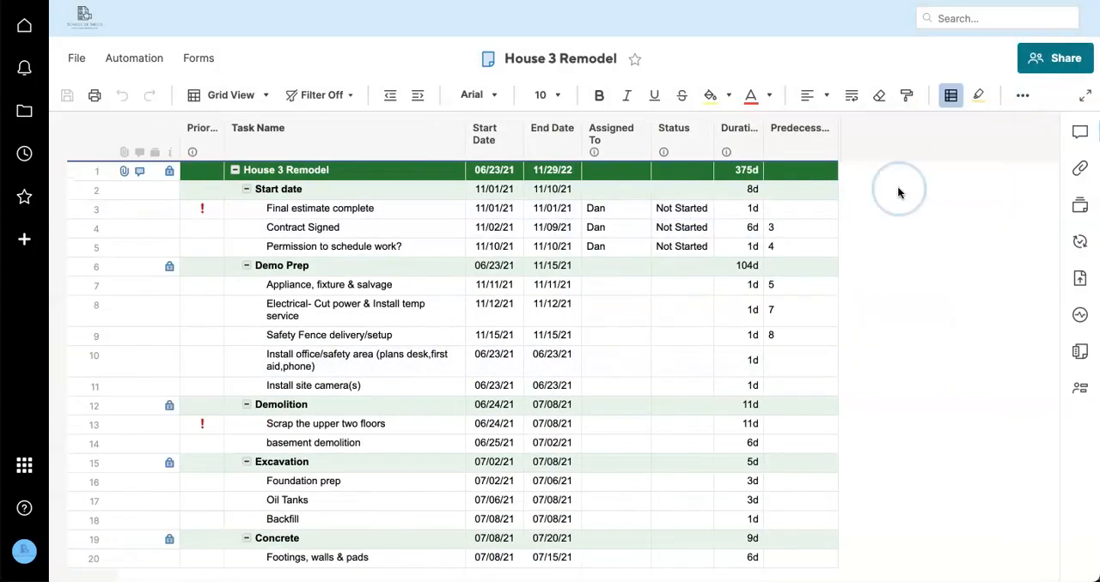
# - In the Construction Schedule with Gantt folder, select all three House Remodel sheets
pyautogui.click(24, 111)
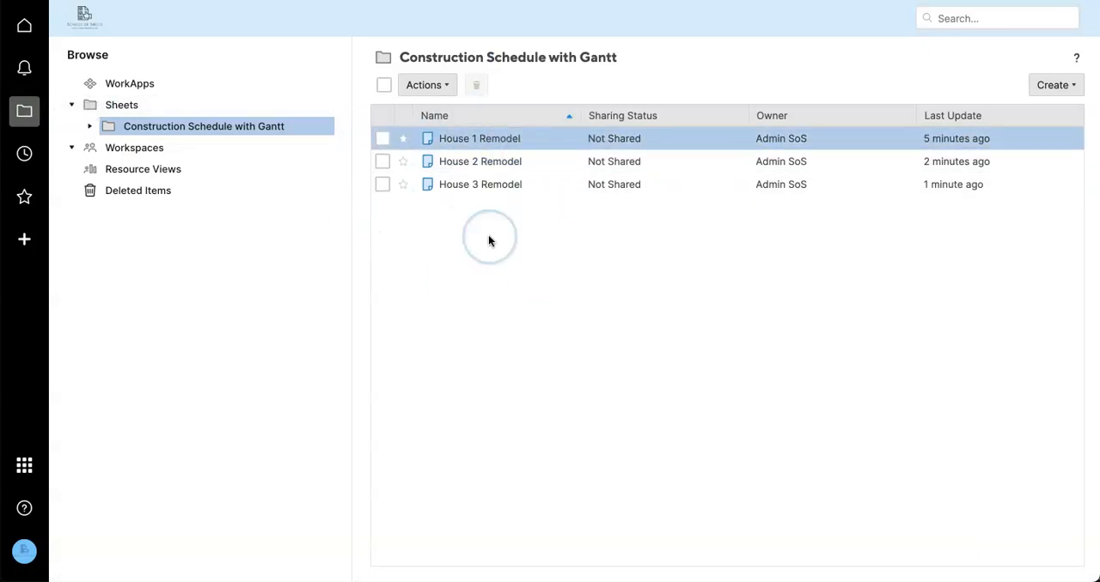
pyautogui.moveTo(584, 330)
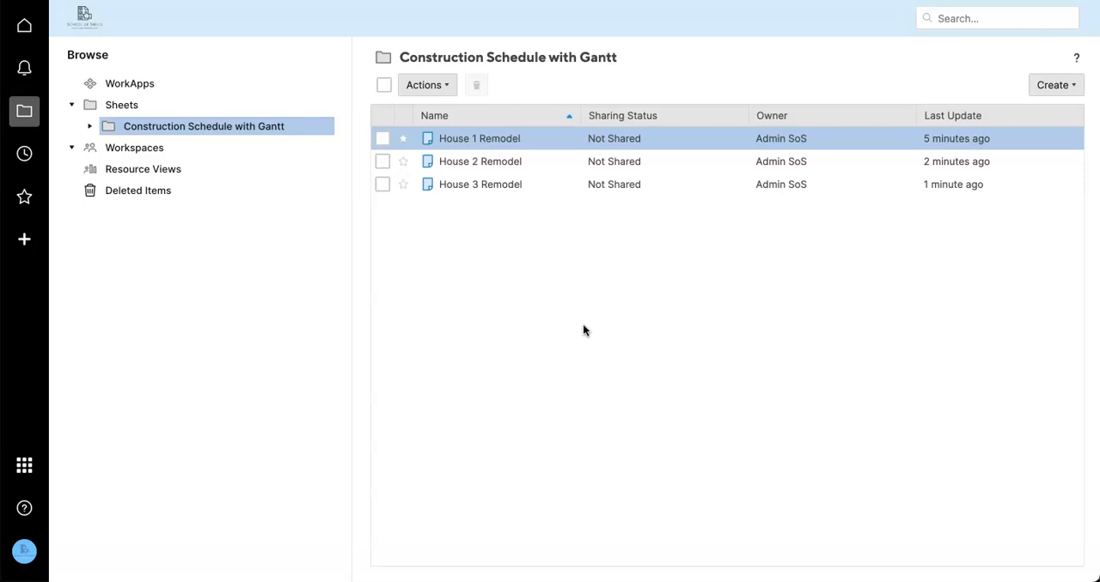
pyautogui.click(1054, 84)
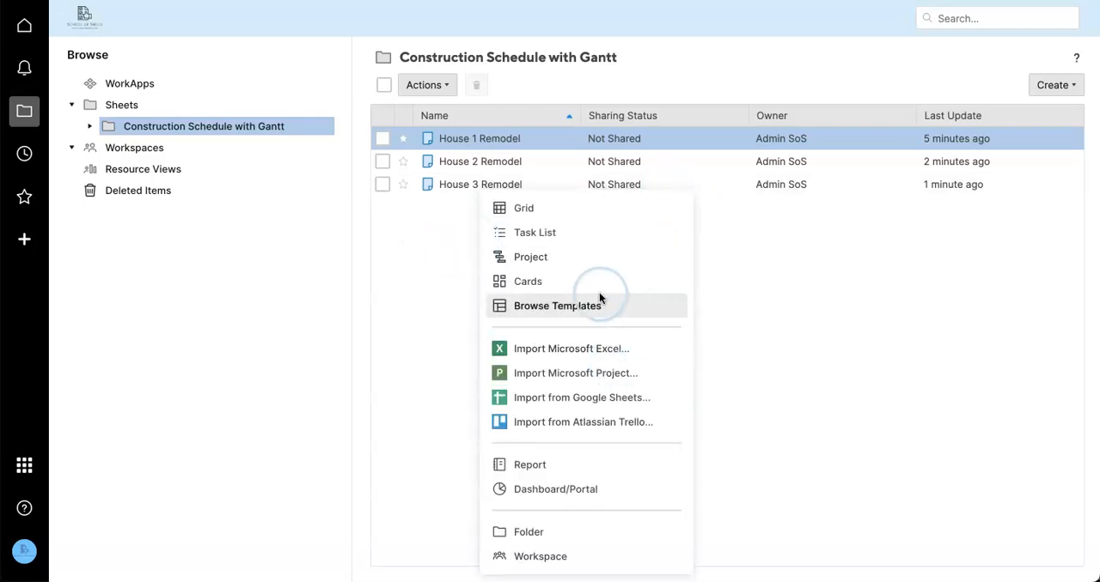
pyautogui.moveTo(560, 461)
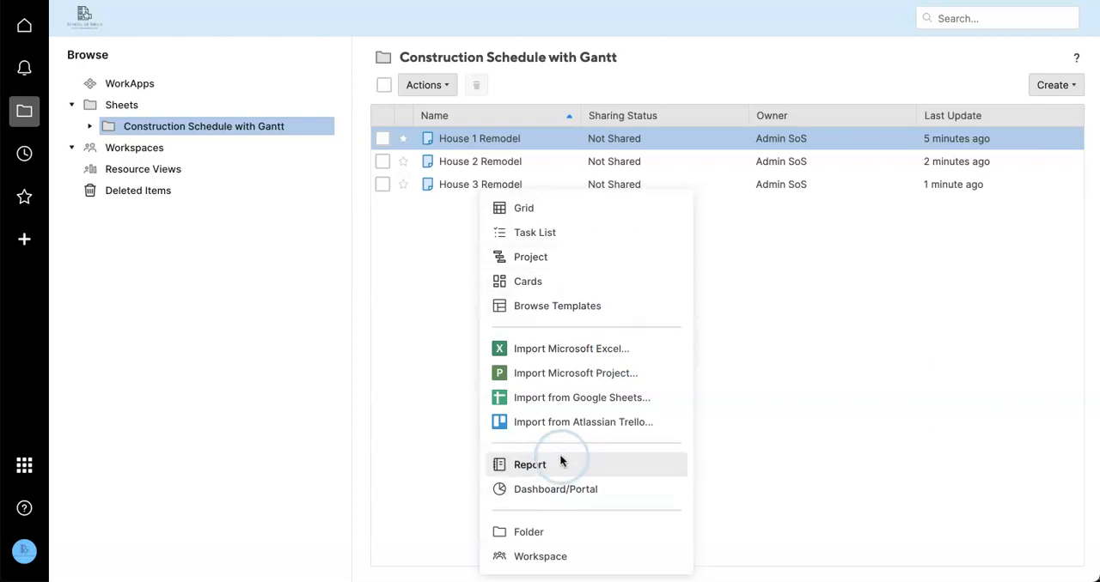
pyautogui.click(655, 219)
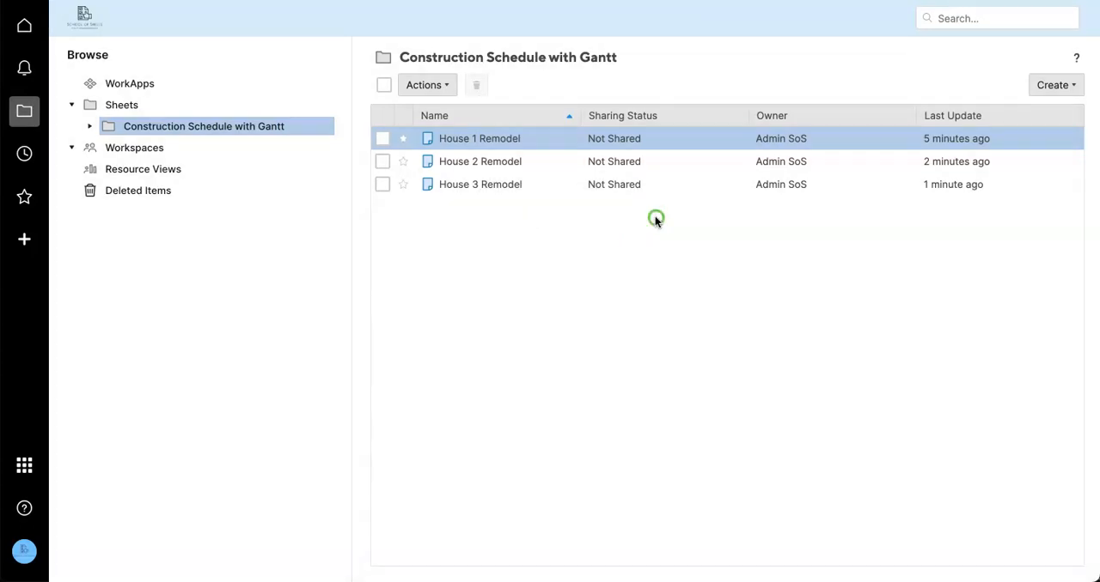
pyautogui.click(382, 139)
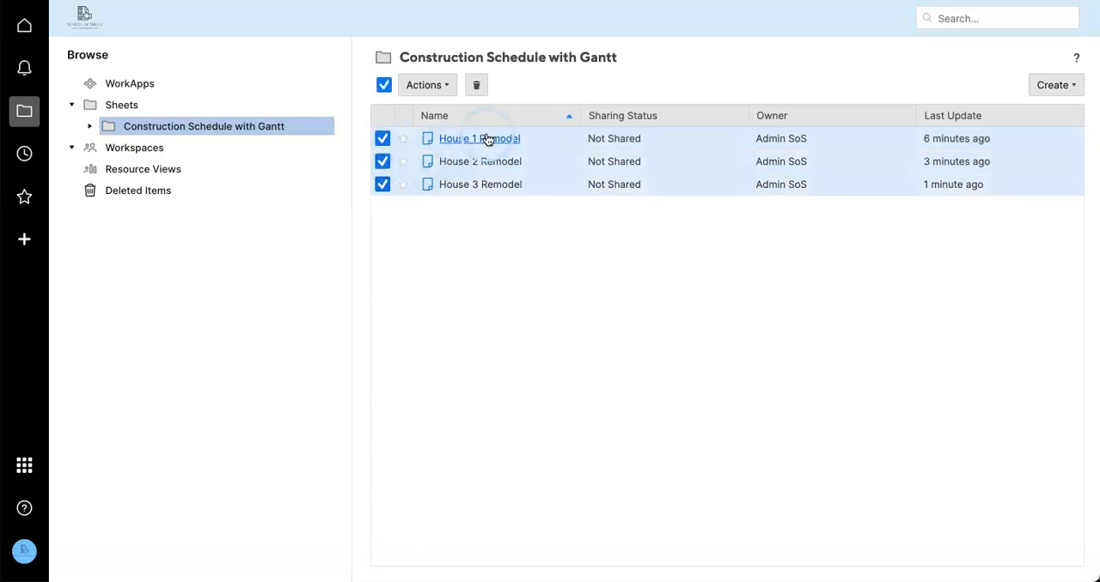
# - Create a new workspace named House Remodels
pyautogui.click(134, 147)
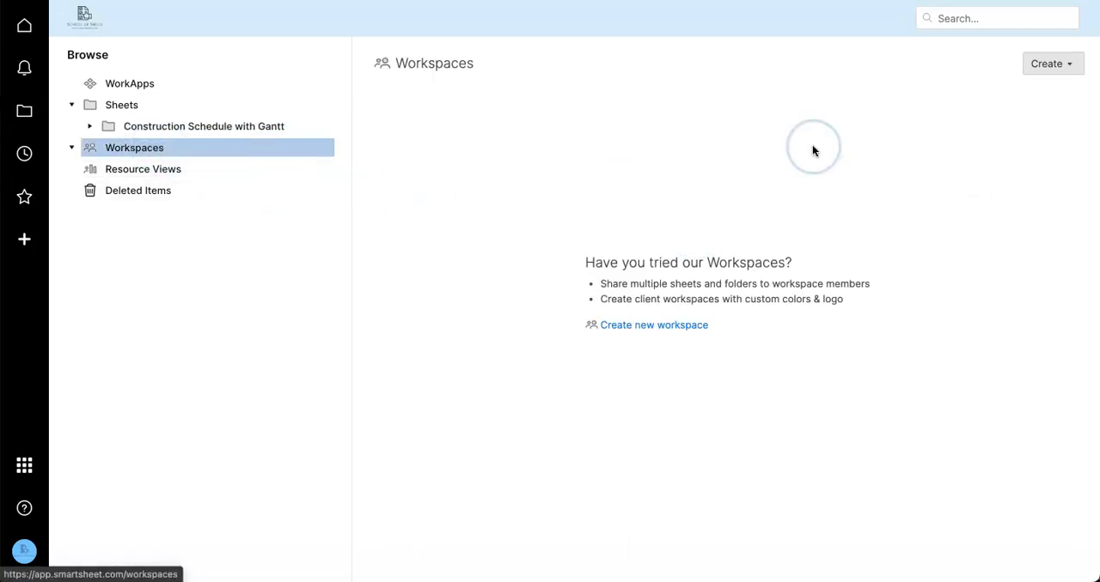
pyautogui.click(1051, 64)
pyautogui.write('House')
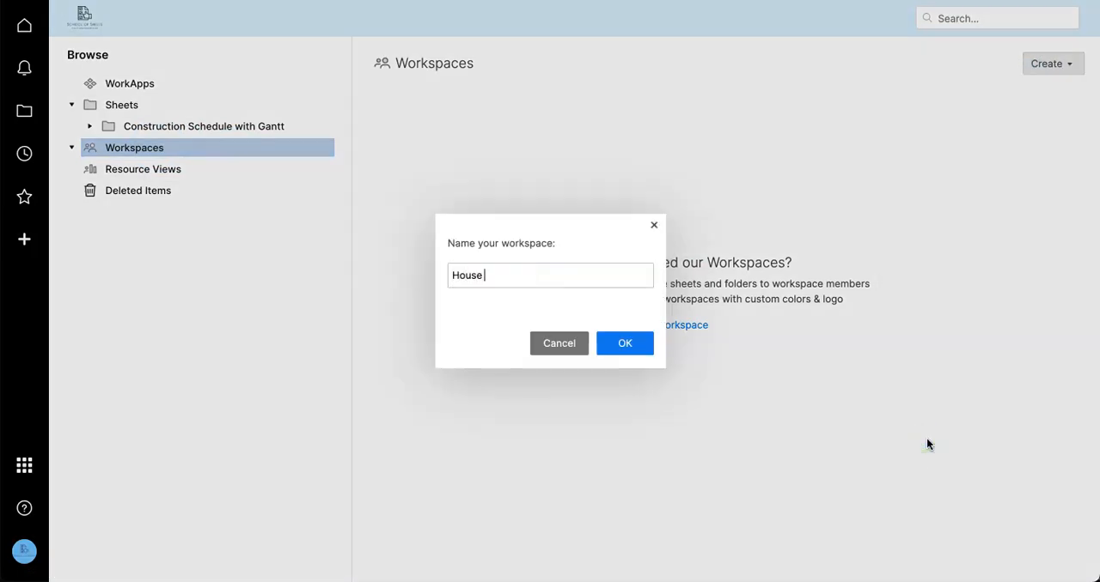
pyautogui.click(625, 342)
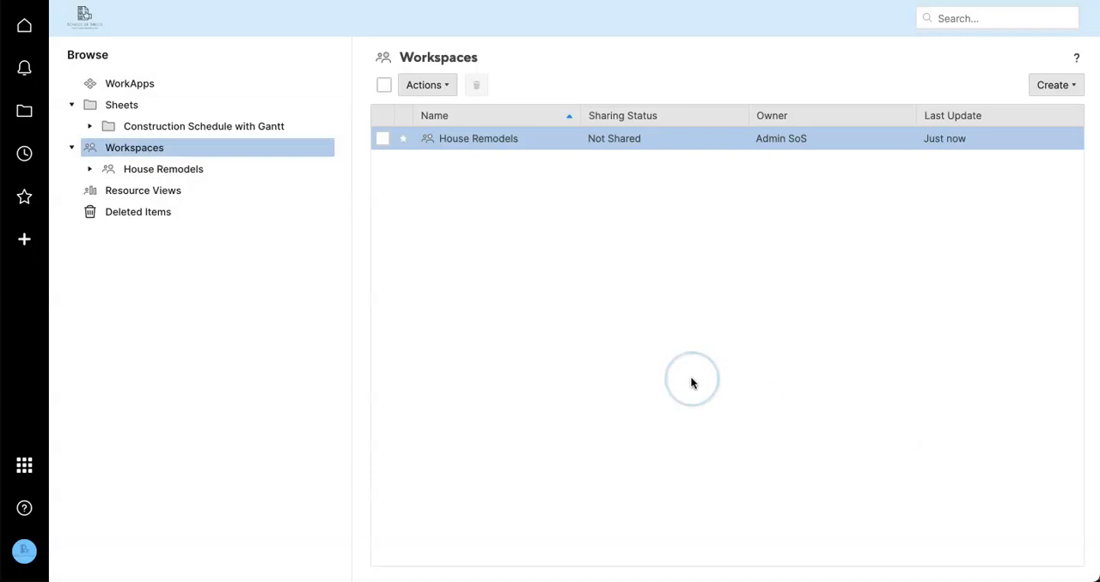
# - Move the House 1, 2 and 3 Remodel sheets into the House Remodels workspace
pyautogui.click(203, 126)
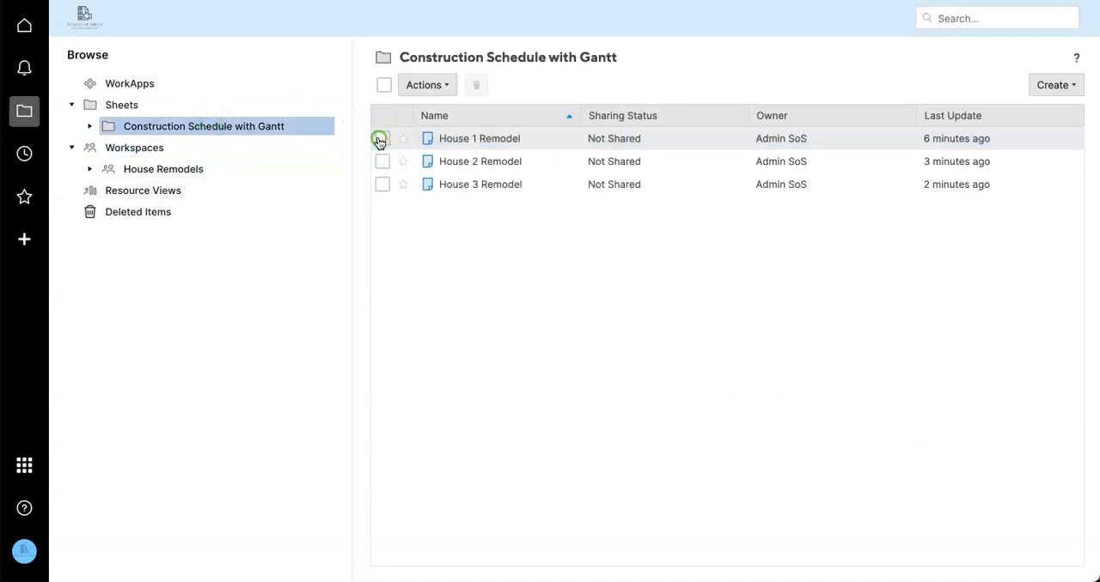
pyautogui.click(383, 138)
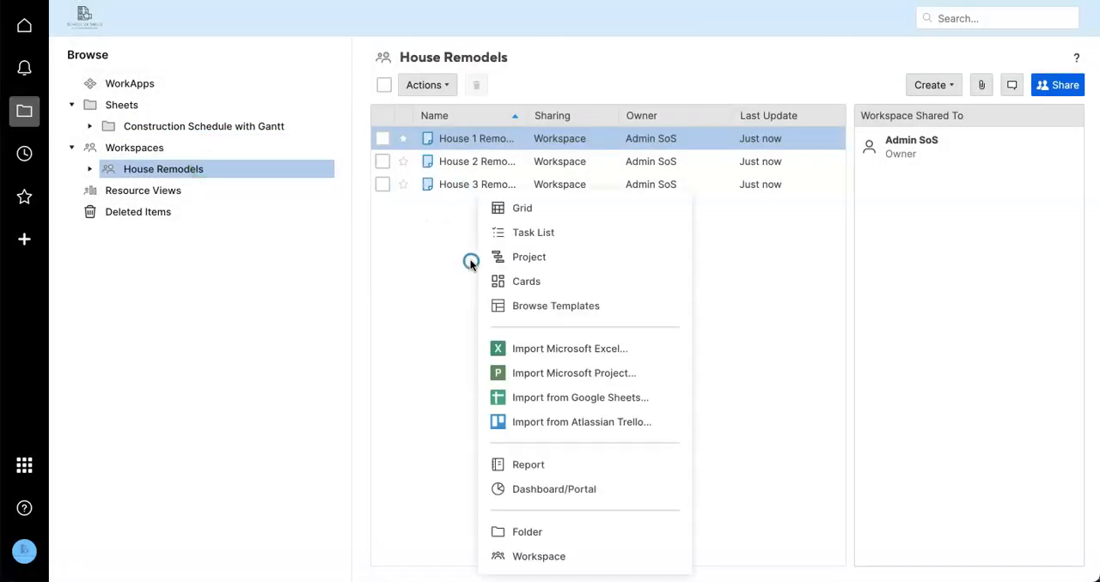
# - Create a row report named House Remodel Master Report in the House Remodels workspace
pyautogui.click(527, 464)
pyautogui.write('House Remodel Master Report')
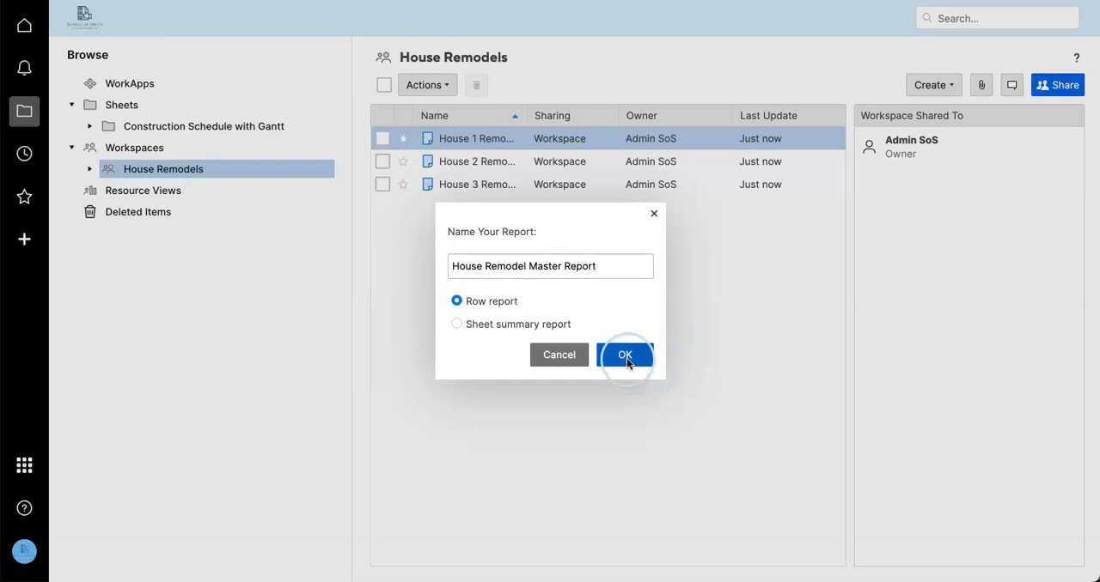
pyautogui.click(625, 354)
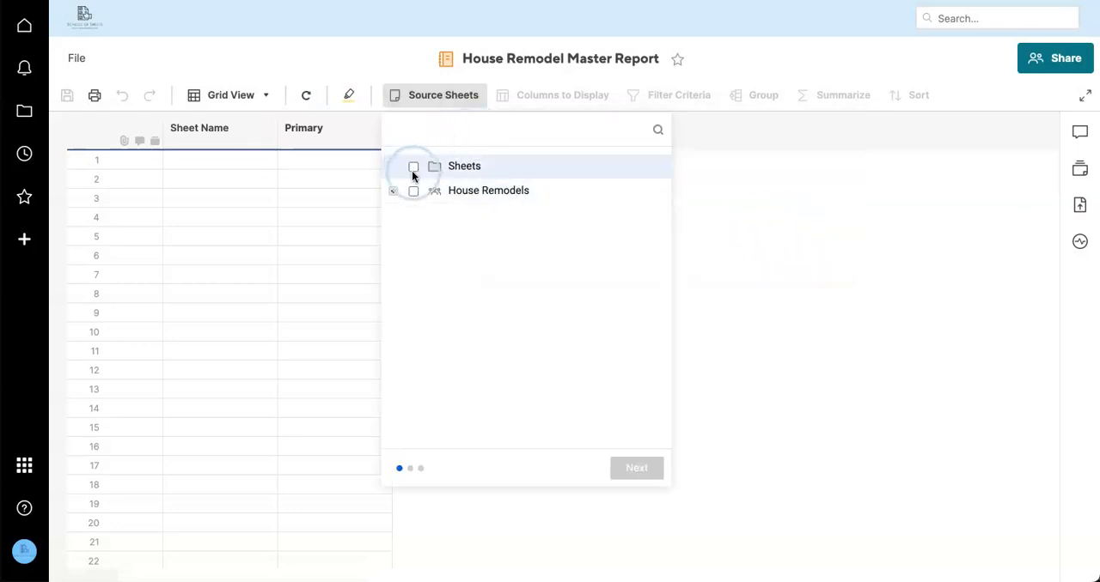
# - Use the whole House Remodels workspace as the report's source sheets and continue to columns
pyautogui.click(413, 191)
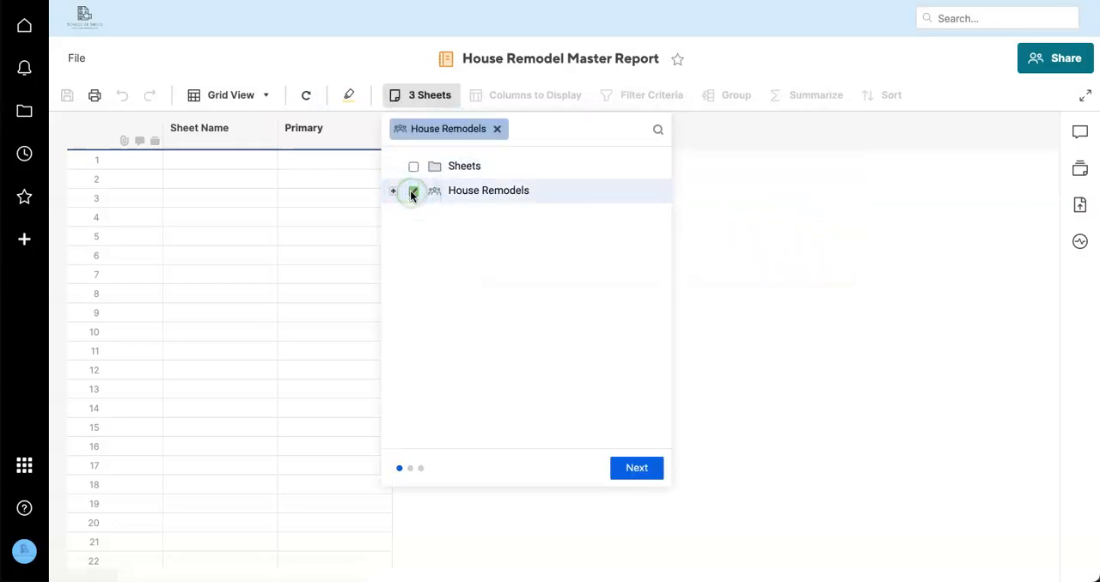
pyautogui.click(414, 190)
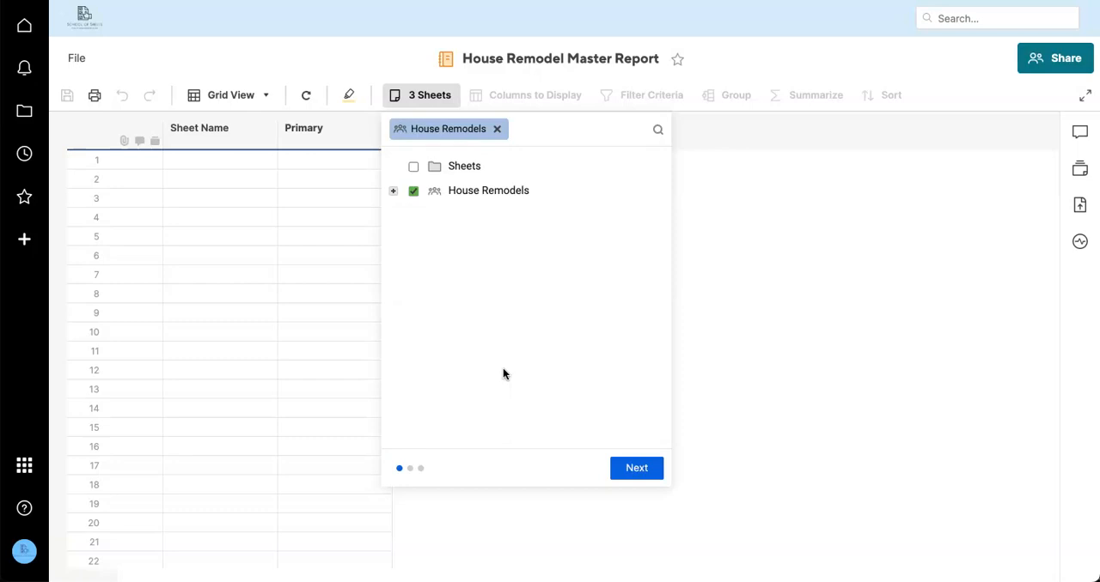
pyautogui.click(637, 467)
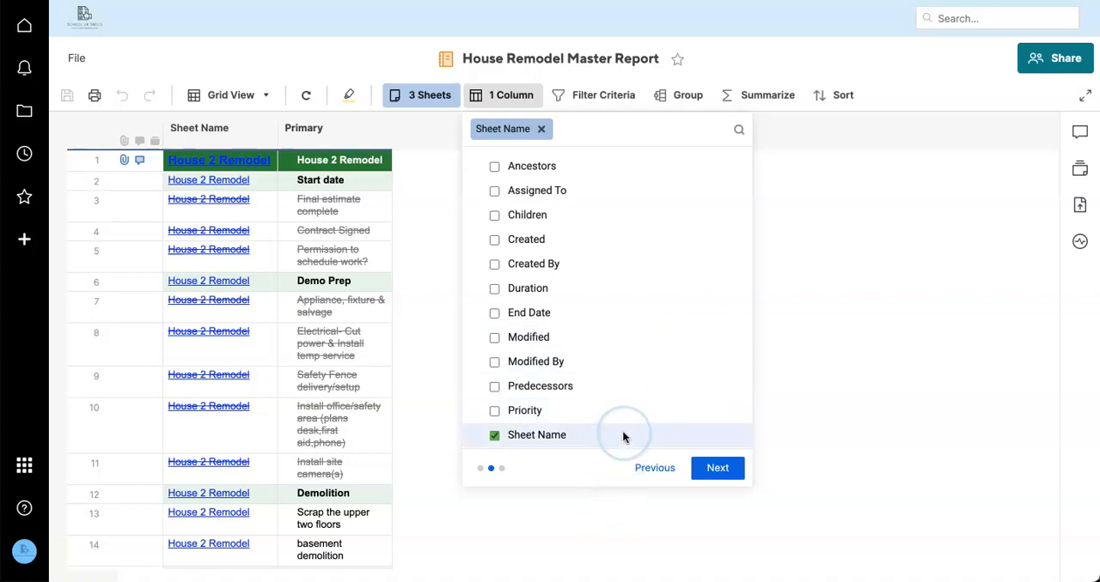
pyautogui.moveTo(624, 435)
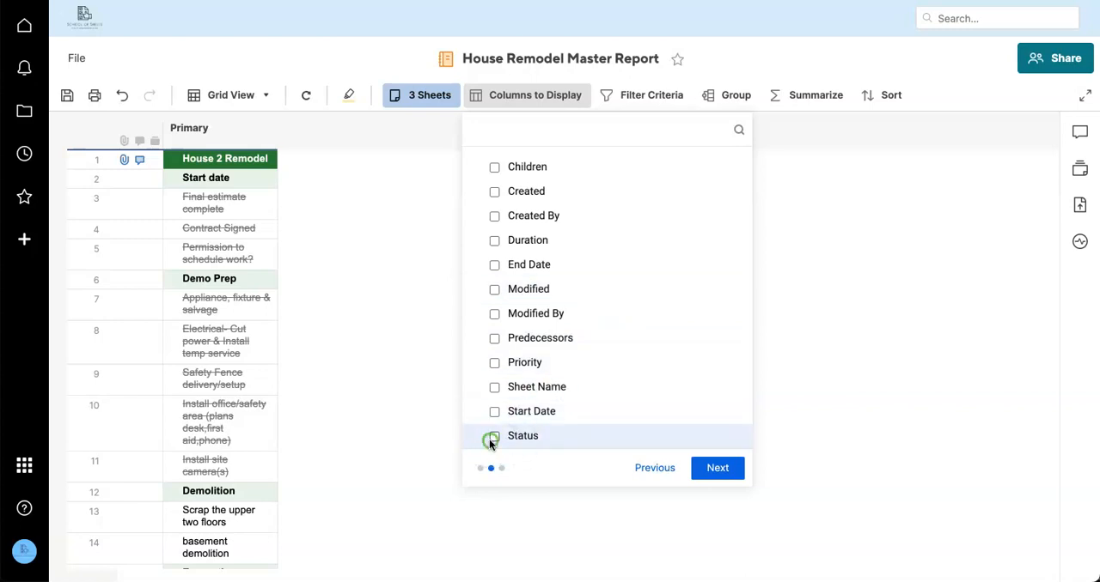
# - Add the Status, Start Date and End Date columns to the master report
pyautogui.click(494, 436)
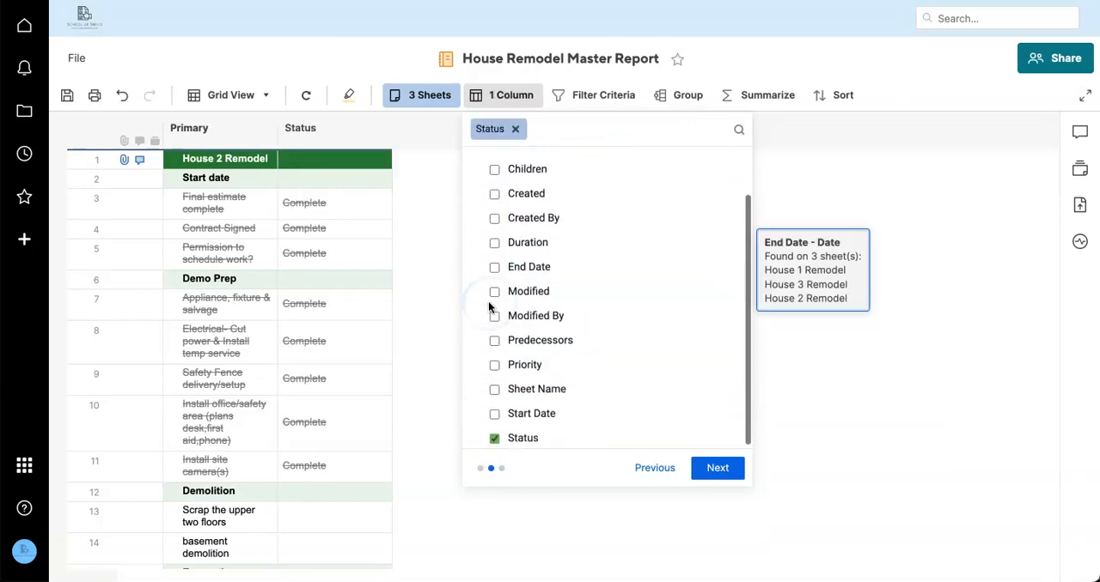
pyautogui.click(494, 413)
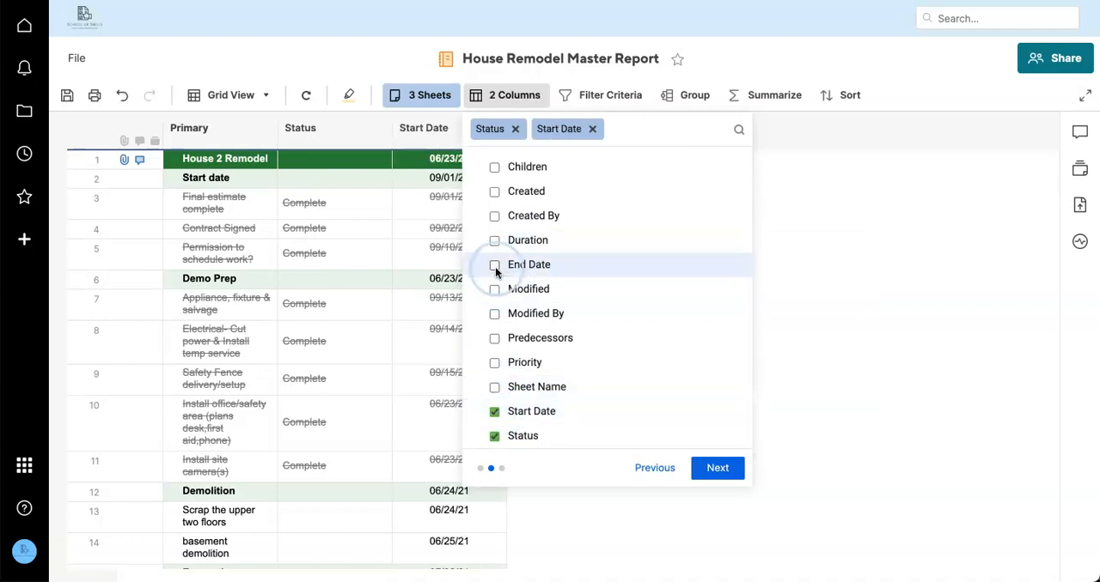
pyautogui.click(494, 265)
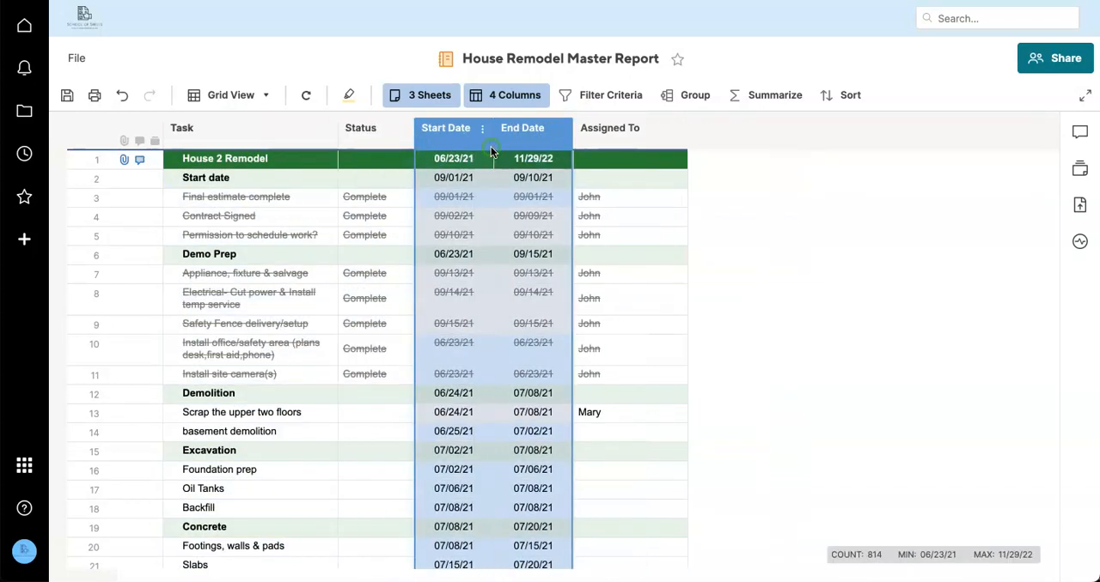
# - Narrow the Assigned To and Status columns beside the Task column
pyautogui.click(610, 127)
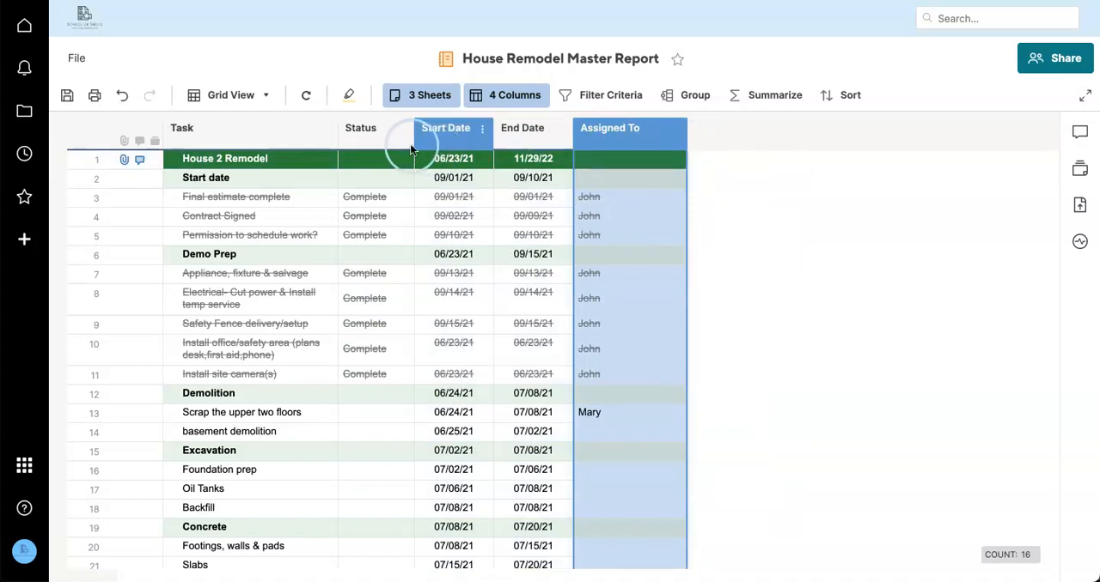
pyautogui.click(360, 127)
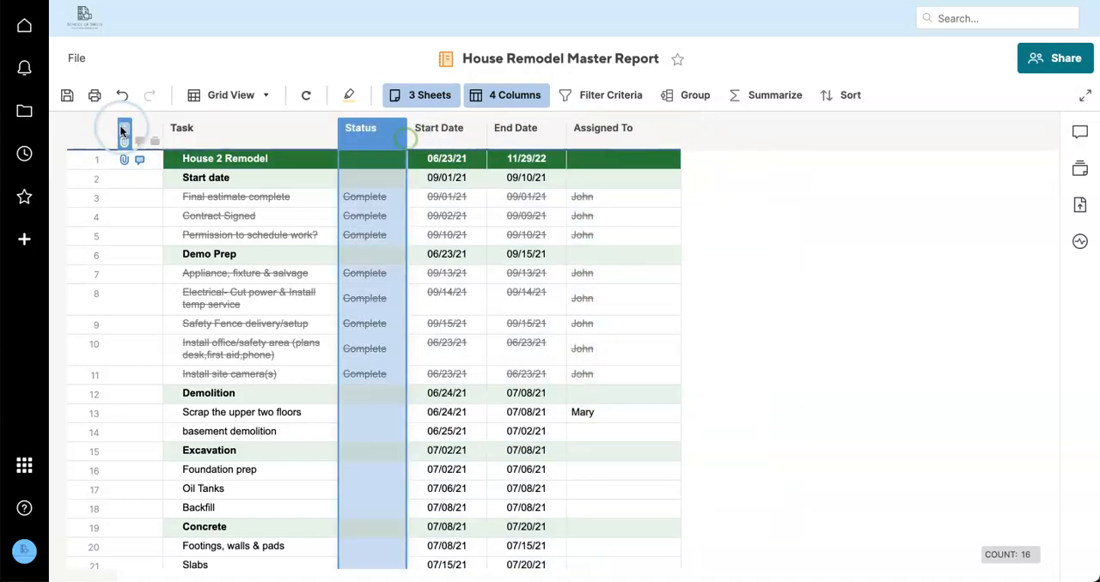
pyautogui.scroll(-3)
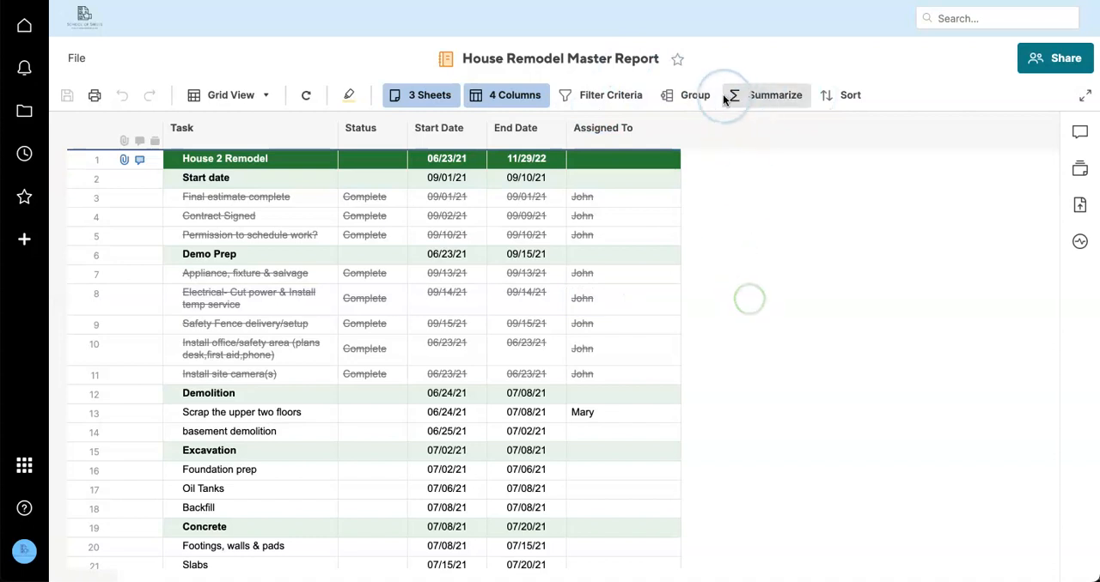
# - Group the master report rows by Sheet Name, starting with House 1 Remodel
pyautogui.click(694, 95)
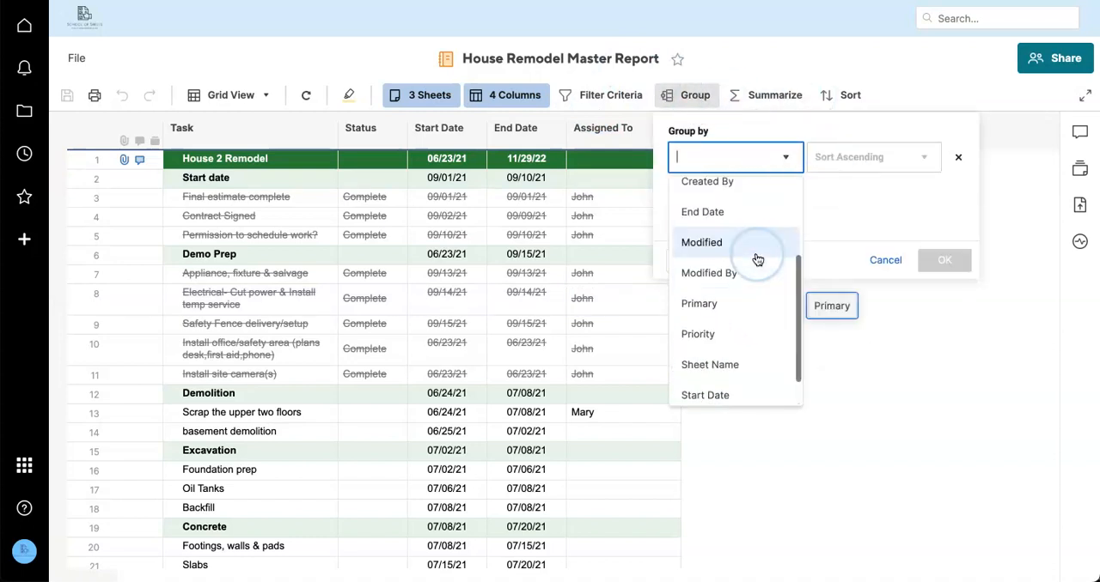
pyautogui.click(944, 259)
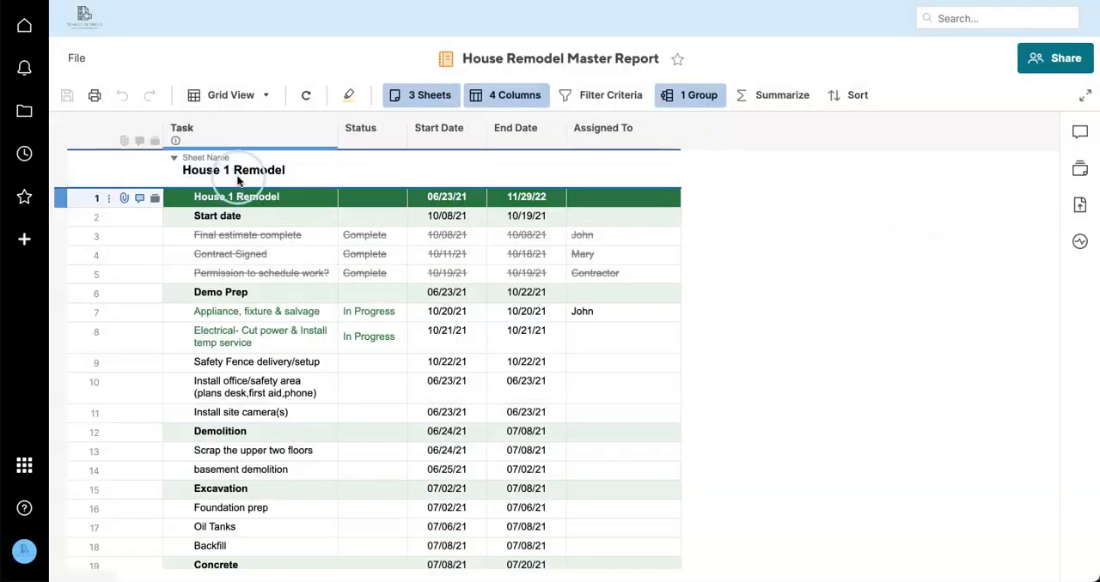
pyautogui.click(173, 158)
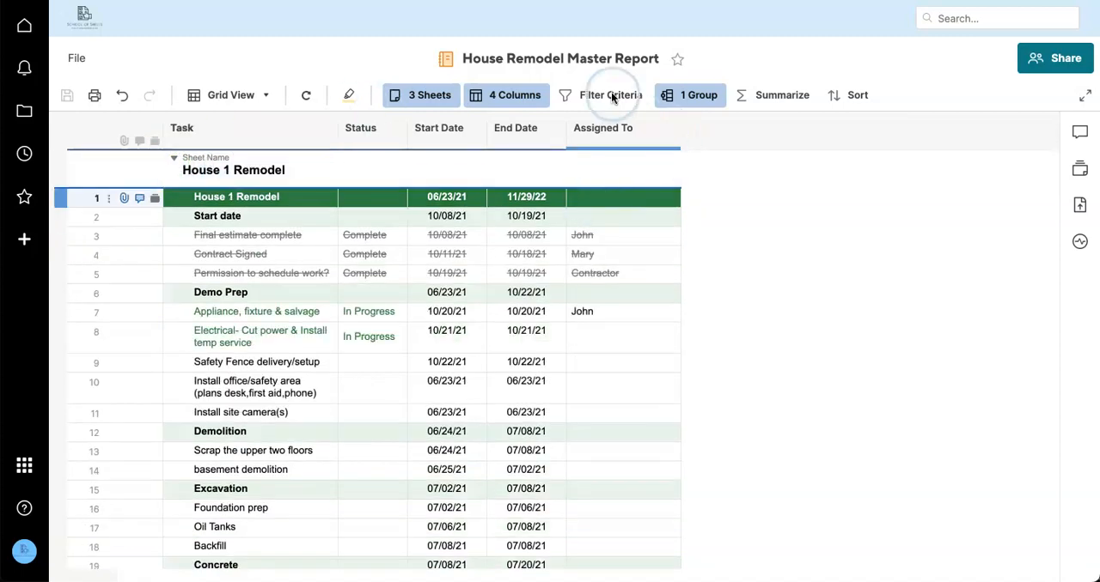
# - Filter the report so Status is not one of Complete
pyautogui.click(610, 94)
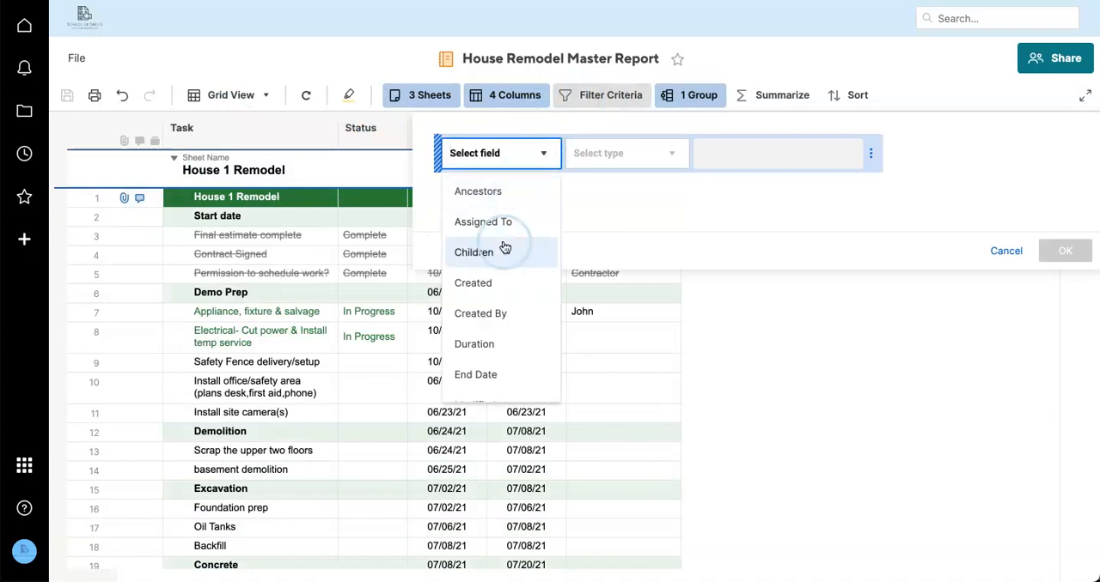
pyautogui.scroll(-3)
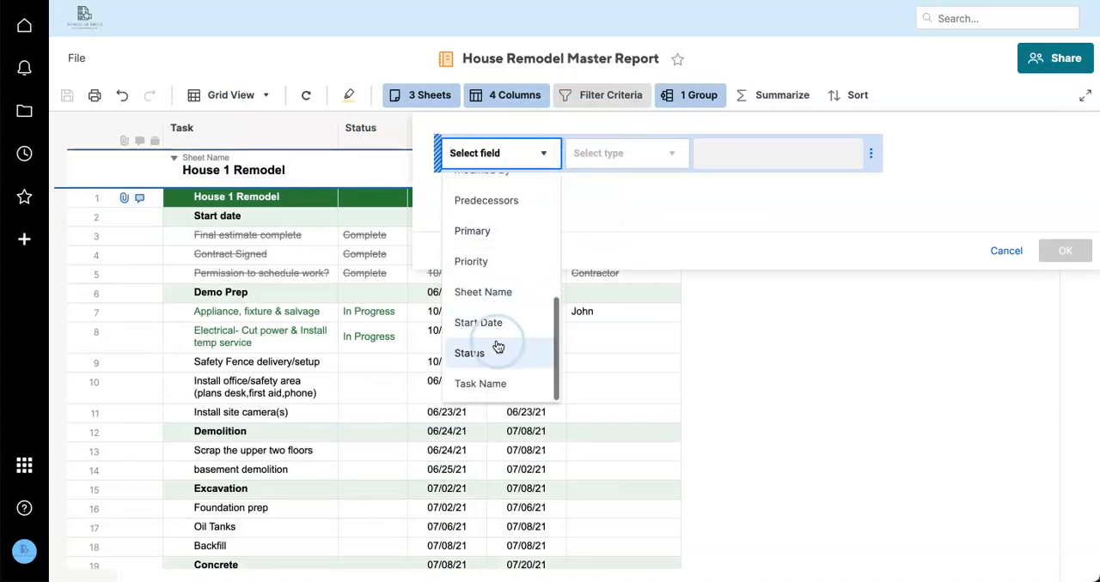
pyautogui.click(469, 353)
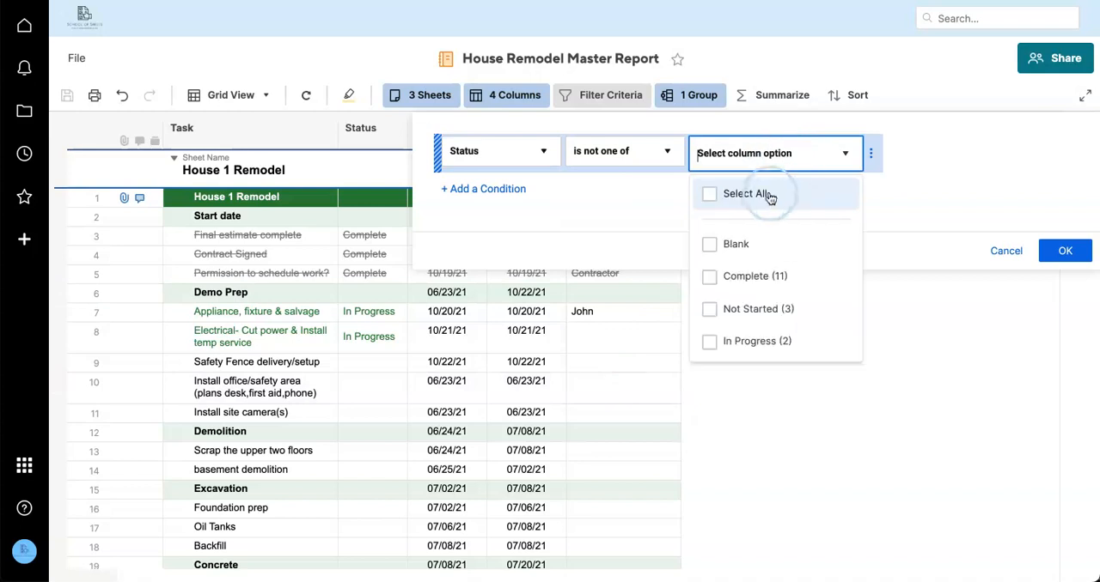
pyautogui.click(1064, 250)
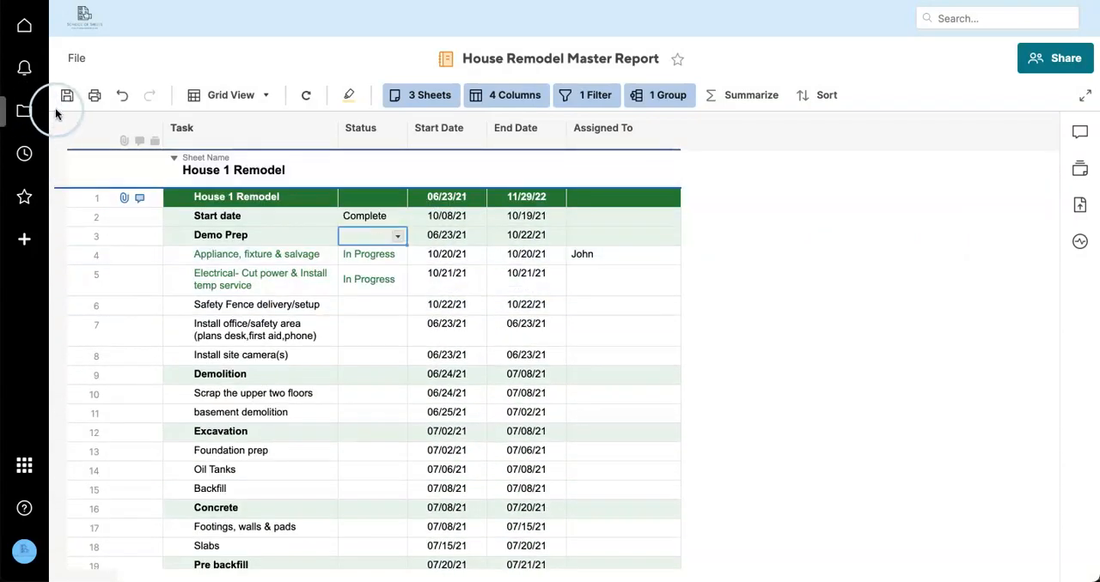
# - Save the filtered master report and review the remaining House 1 Remodel tasks
pyautogui.click(305, 96)
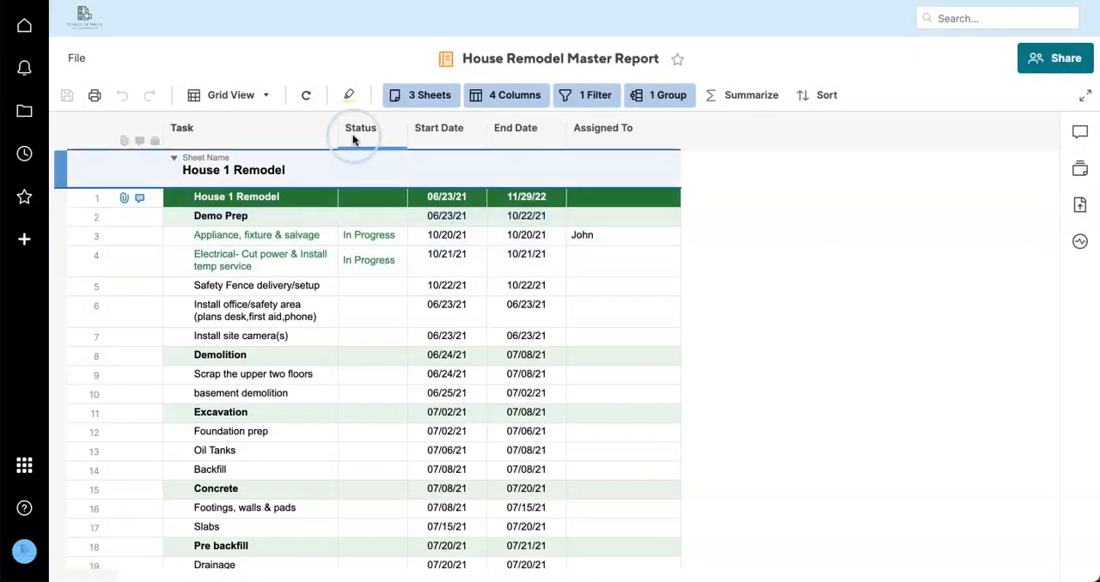
pyautogui.scroll(-3)
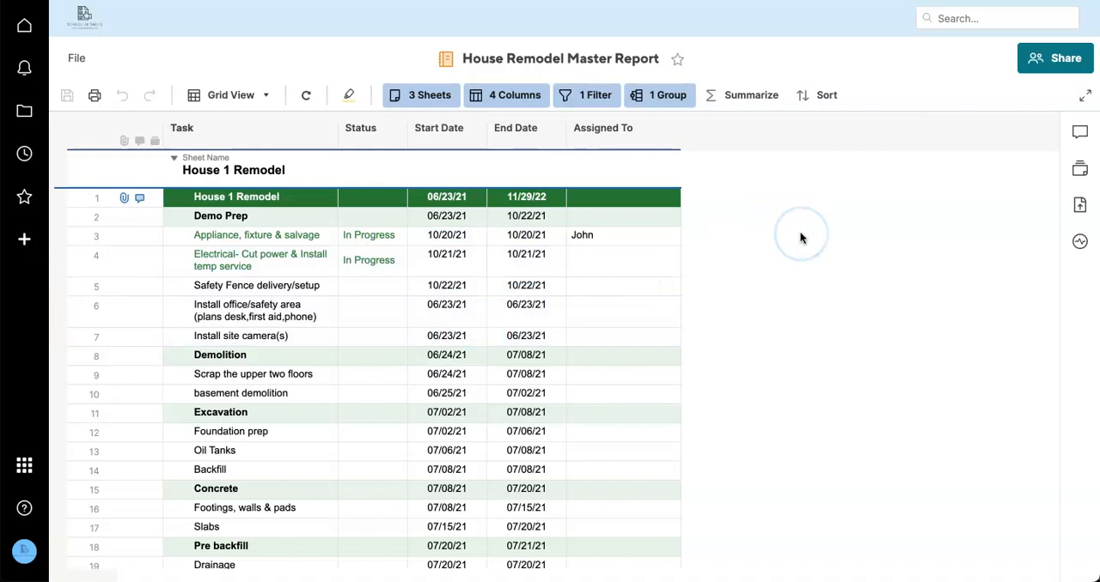
pyautogui.click(360, 127)
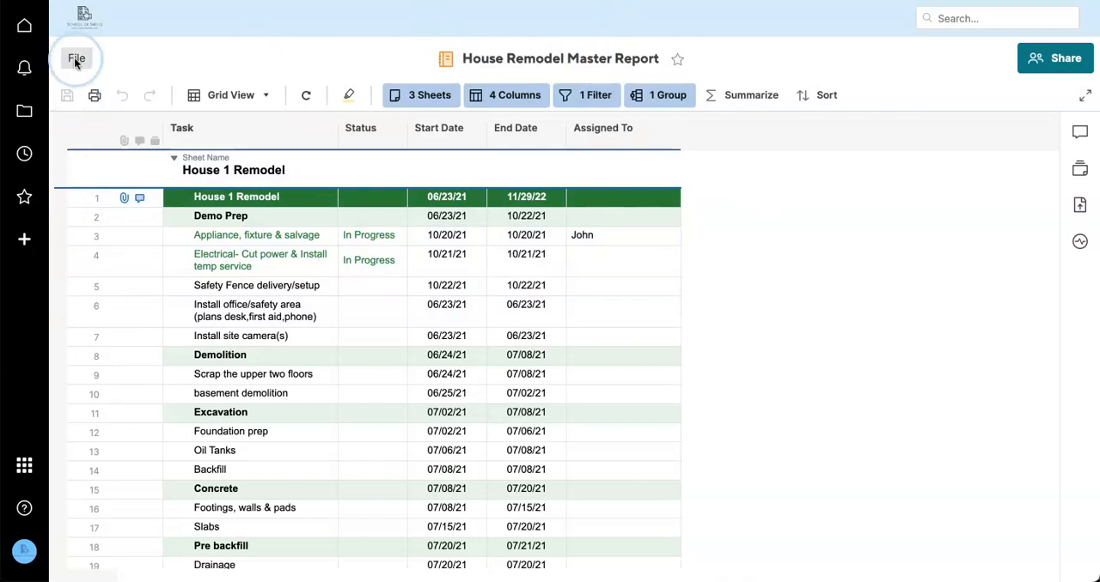
# - Save House 3 Remodel as a new sheet named House 4 Remodel
pyautogui.click(75, 59)
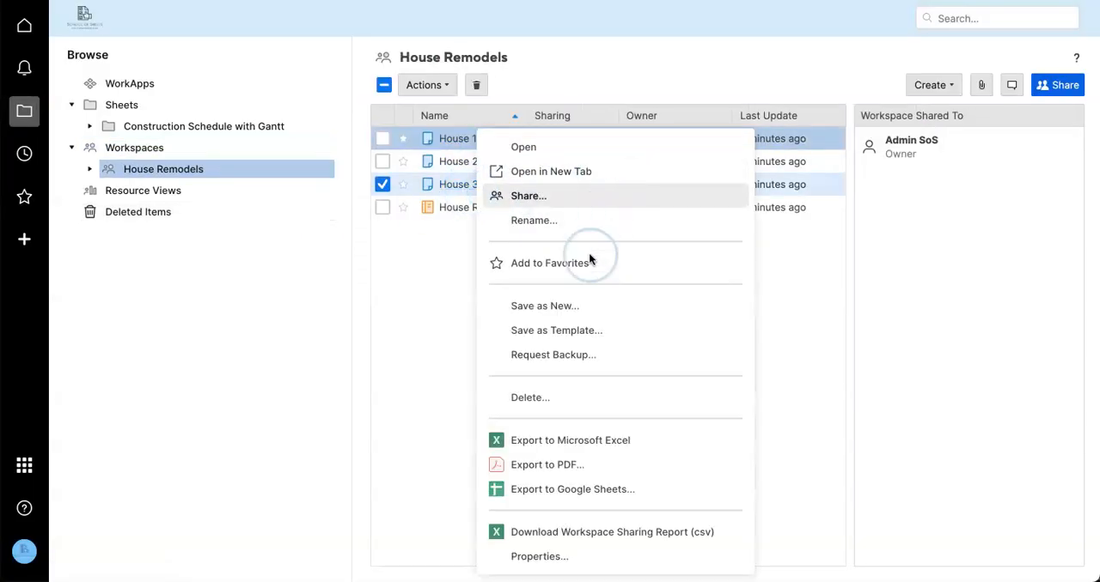
pyautogui.click(545, 306)
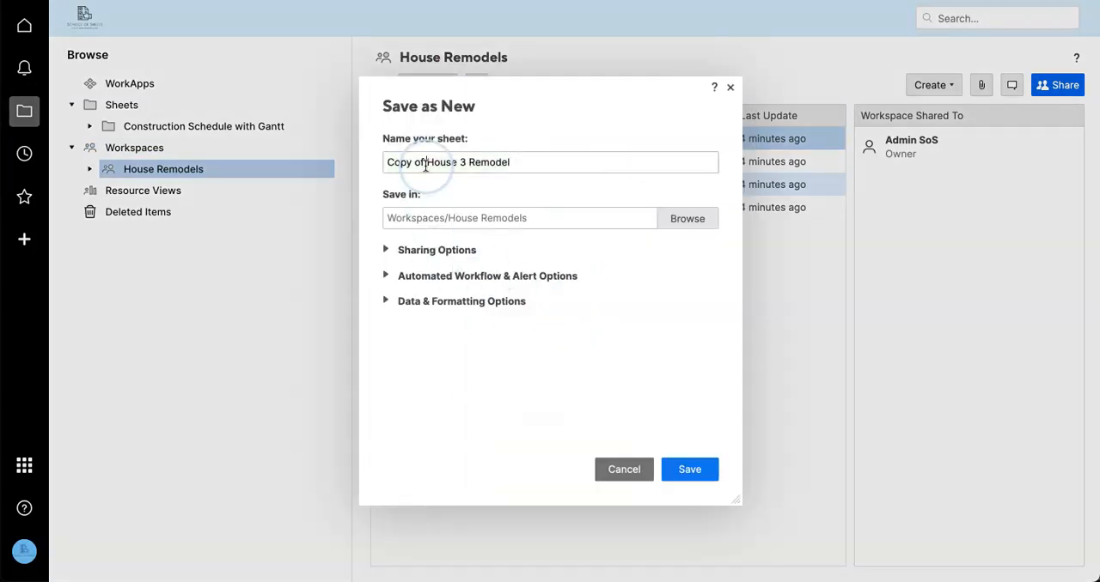
pyautogui.write('House 3 Remodel')
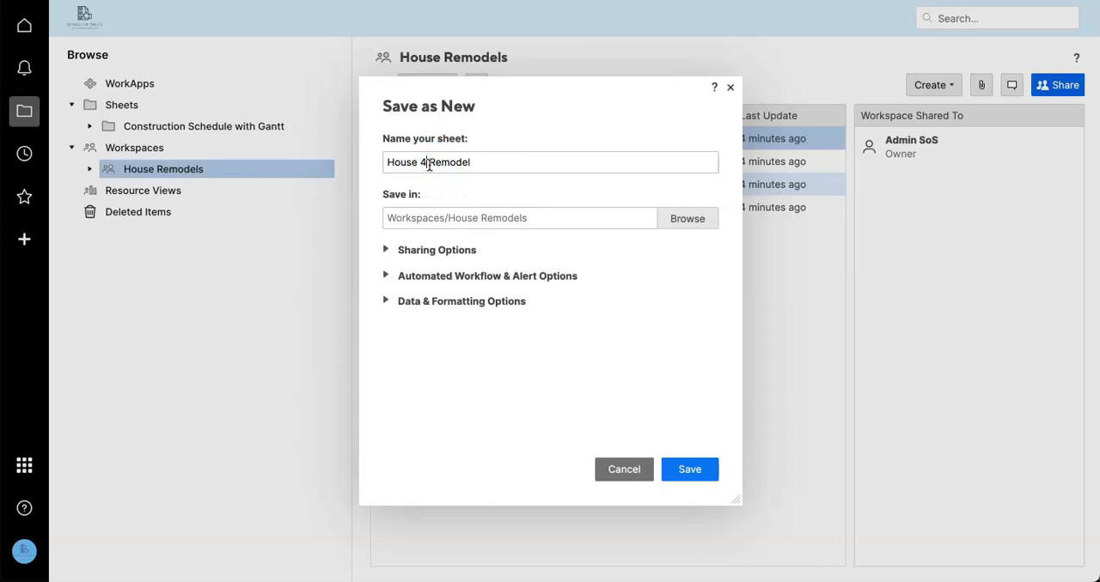
pyautogui.click(689, 470)
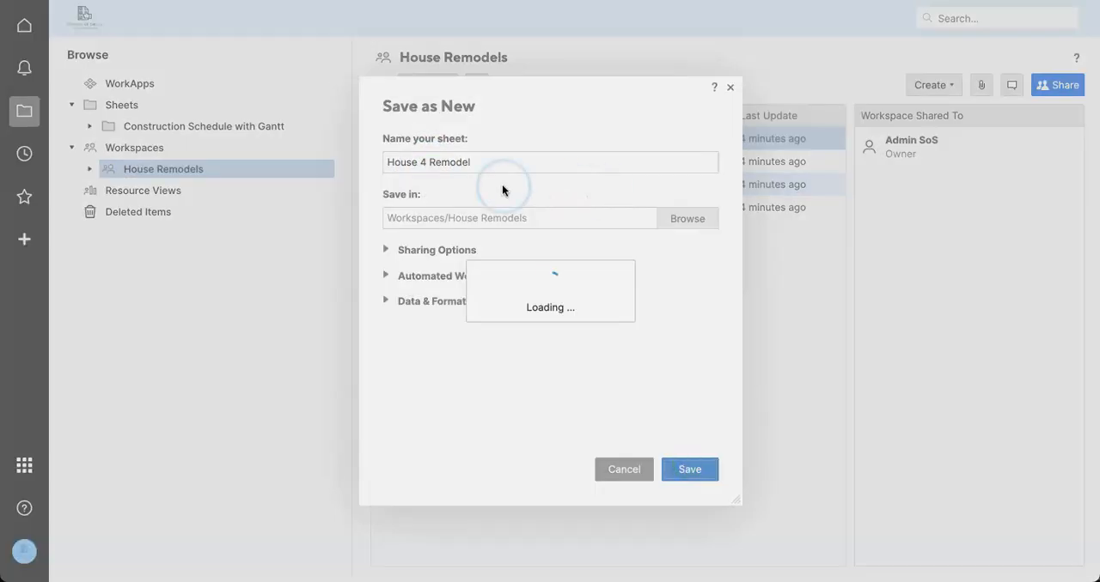
pyautogui.click(689, 469)
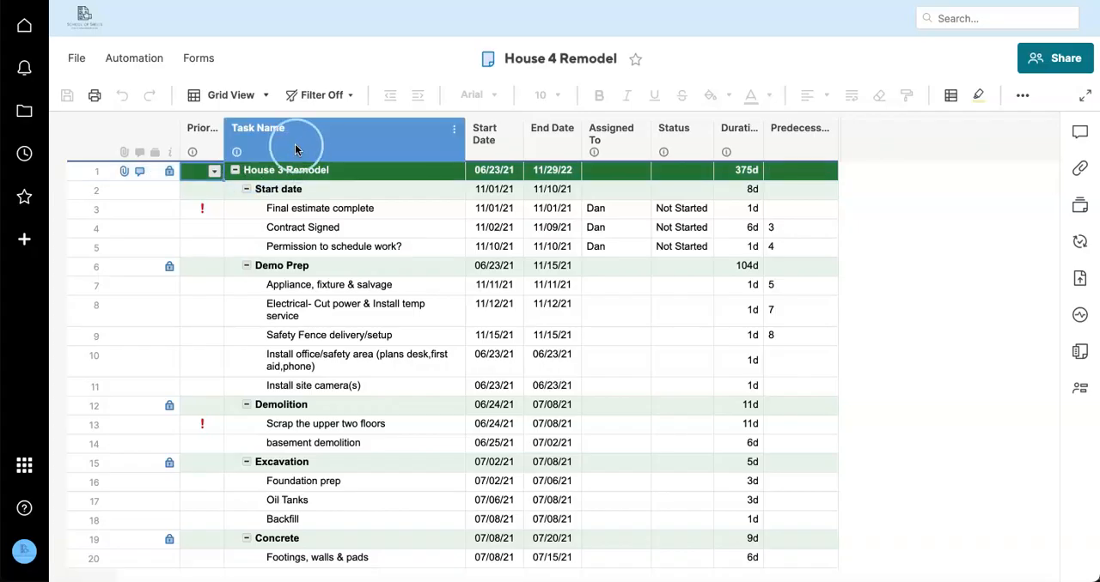
# - Shift House 4 Remodel's start dates to December 2021 and return to the master report
pyautogui.doubleClick(285, 170)
pyautogui.write('4')
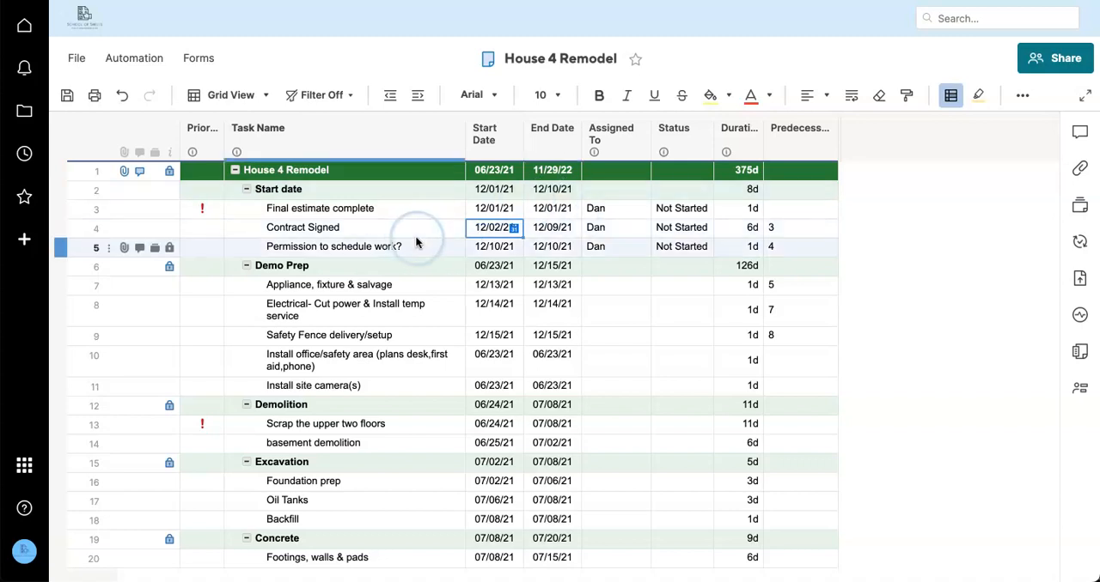
pyautogui.click(345, 309)
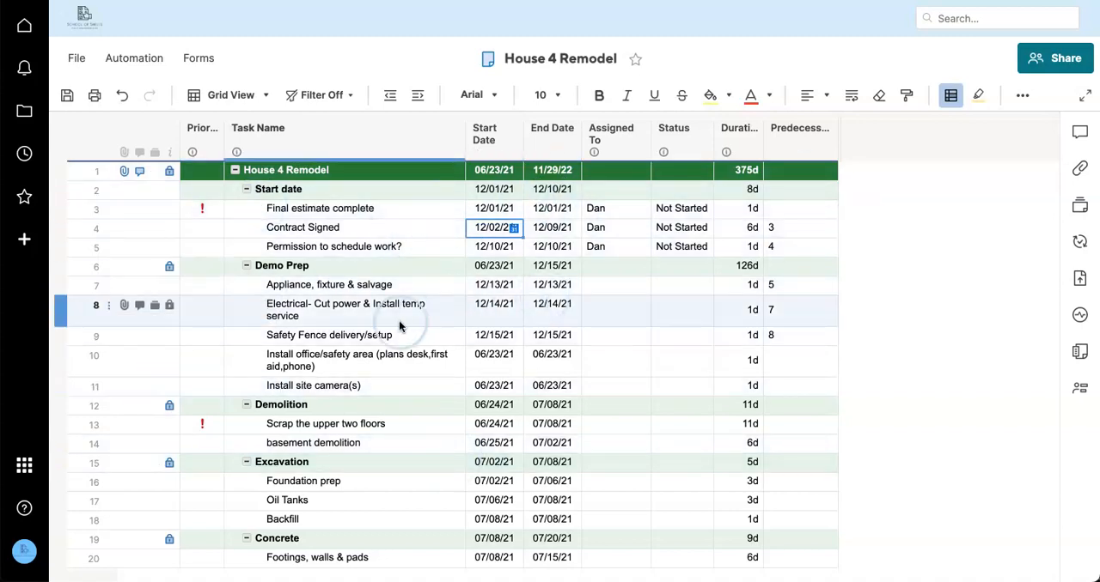
pyautogui.click(343, 309)
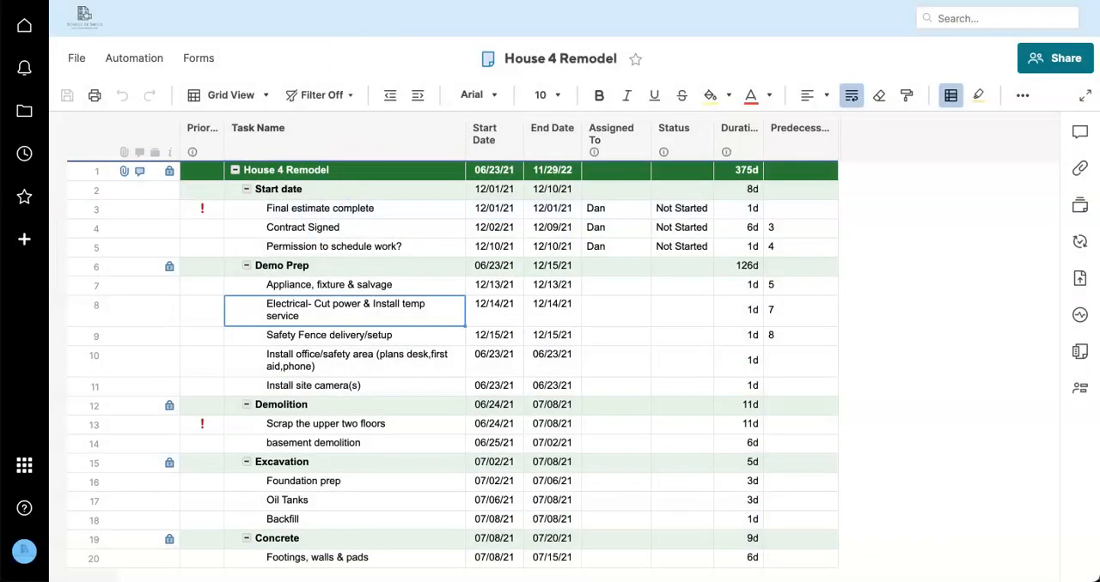
pyautogui.click(24, 111)
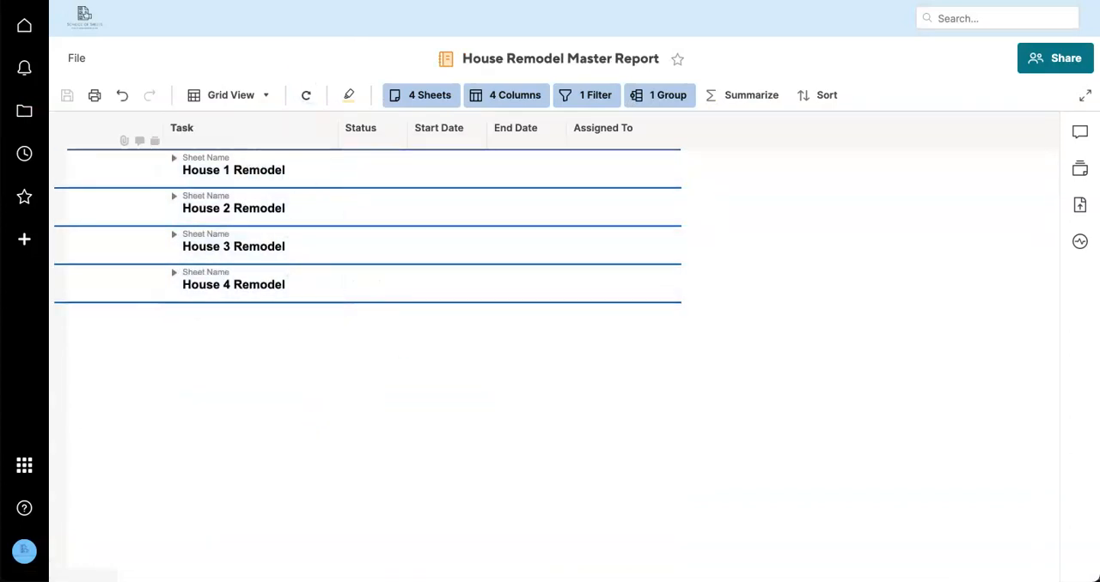
# - Remove the Status filter so every House 1 Remodel task shows, all marked Complete
pyautogui.click(174, 157)
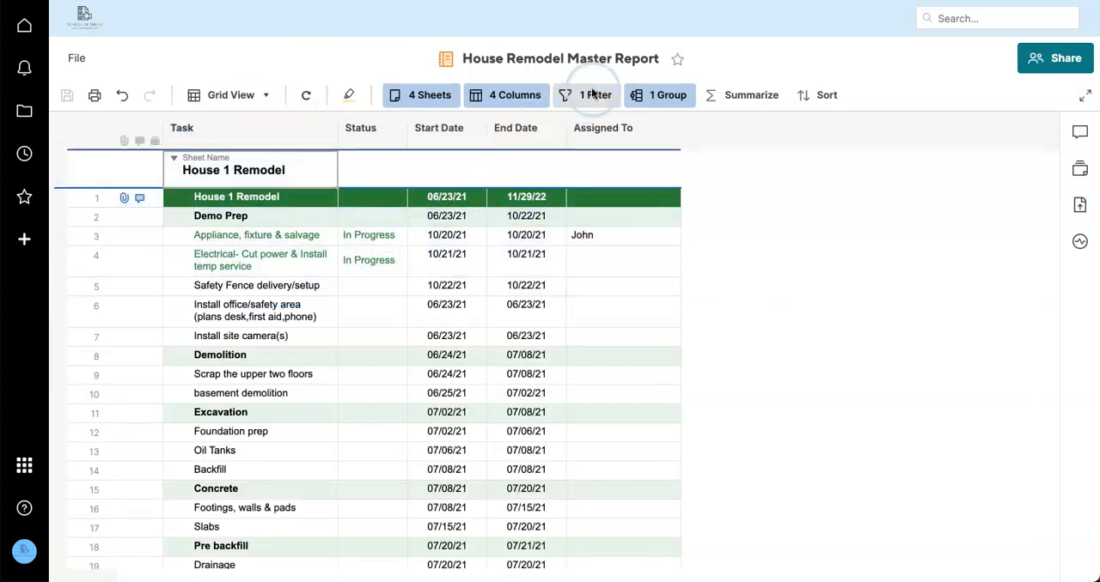
pyautogui.click(595, 95)
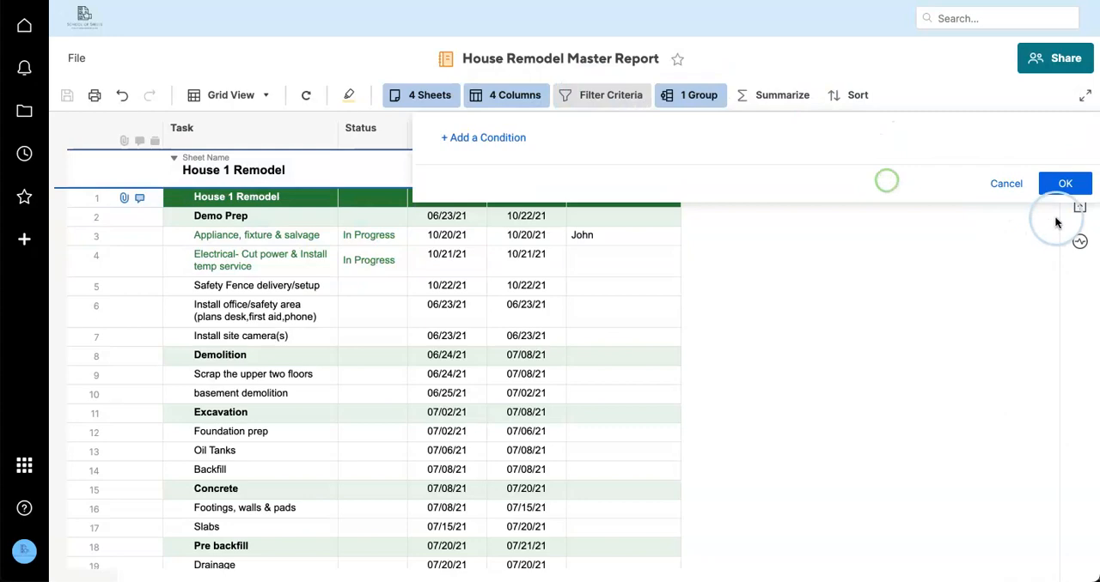
pyautogui.click(1065, 183)
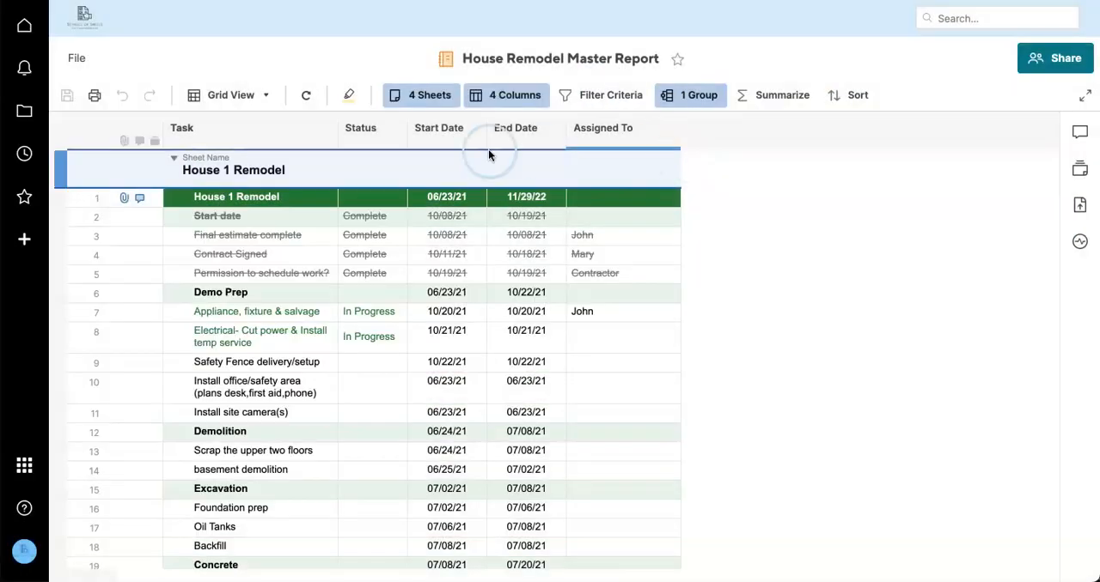
pyautogui.scroll(-3)
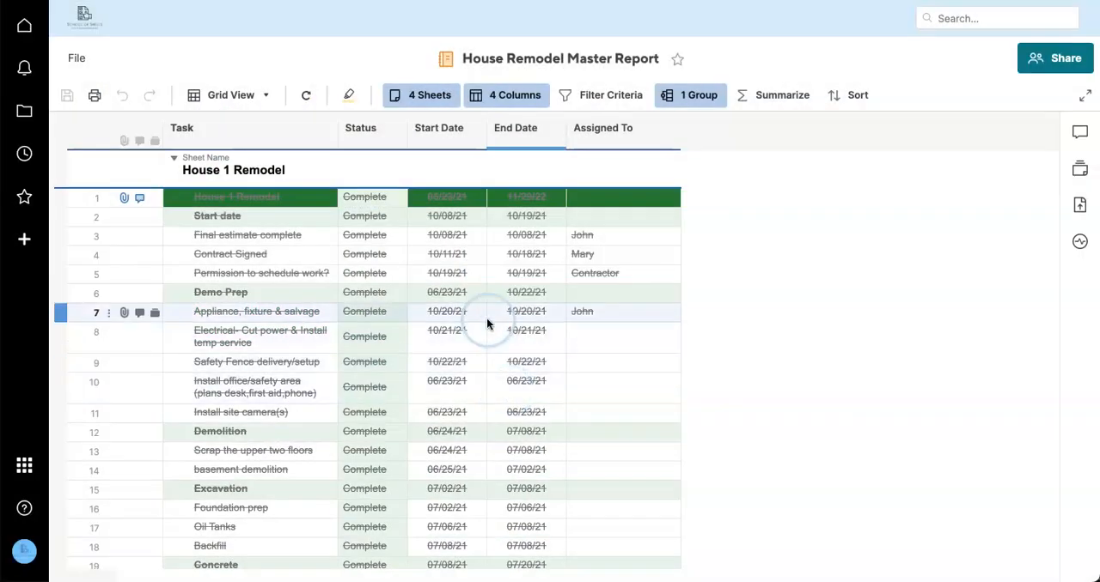
pyautogui.scroll(-3)
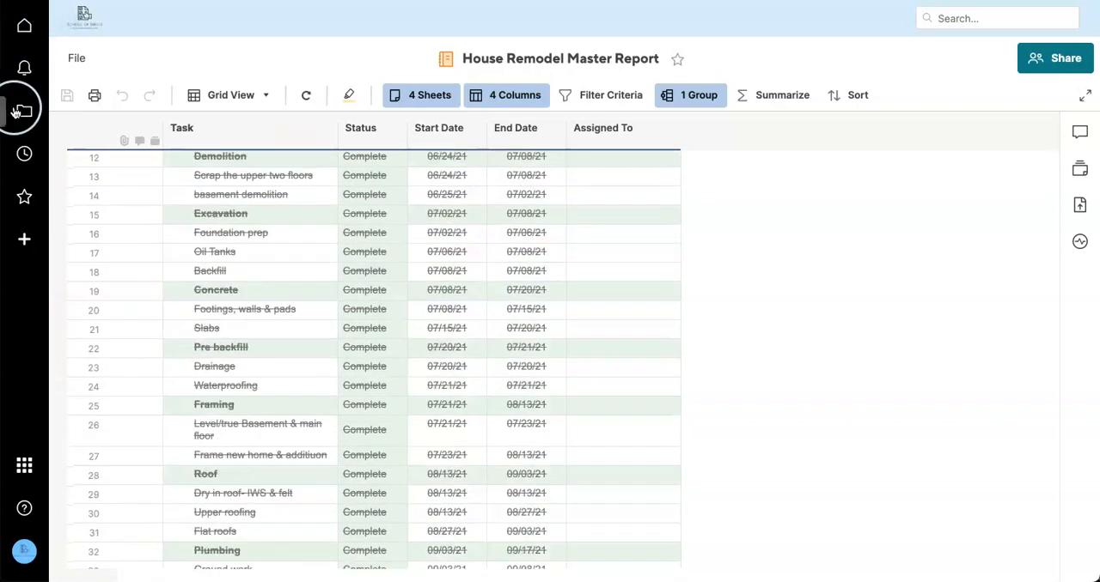
# - Remove House 1 Remodel from the House Remodels workspace so the master report covers three sheets
pyautogui.click(24, 111)
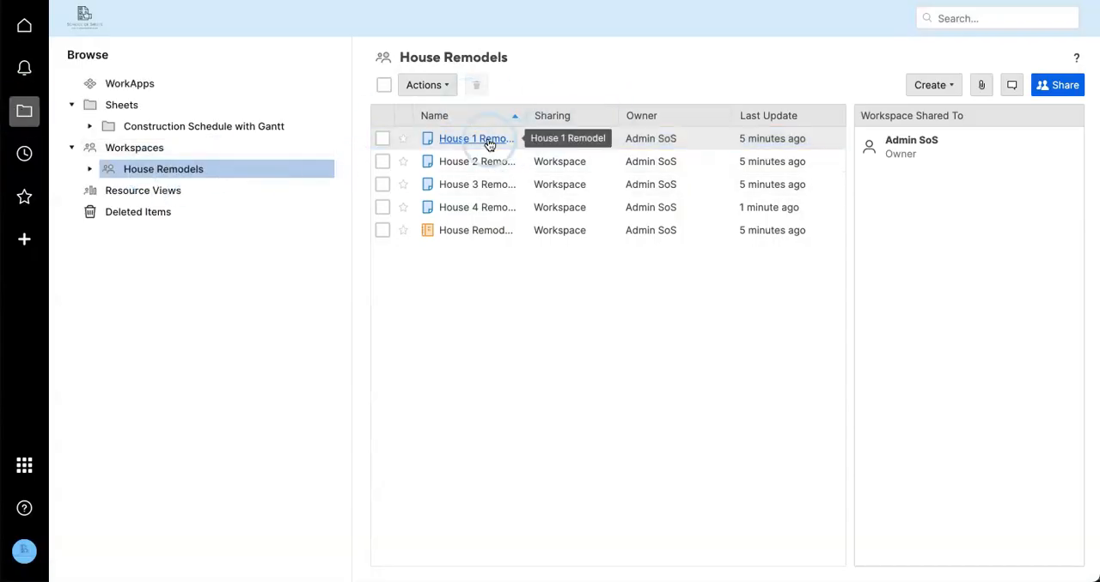
pyautogui.click(382, 138)
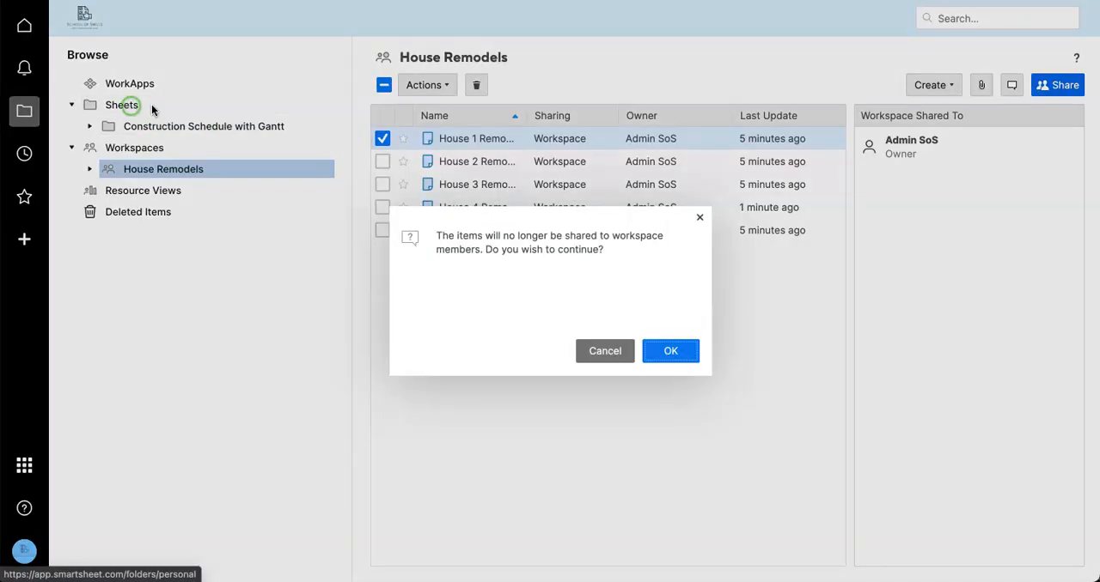
pyautogui.click(670, 351)
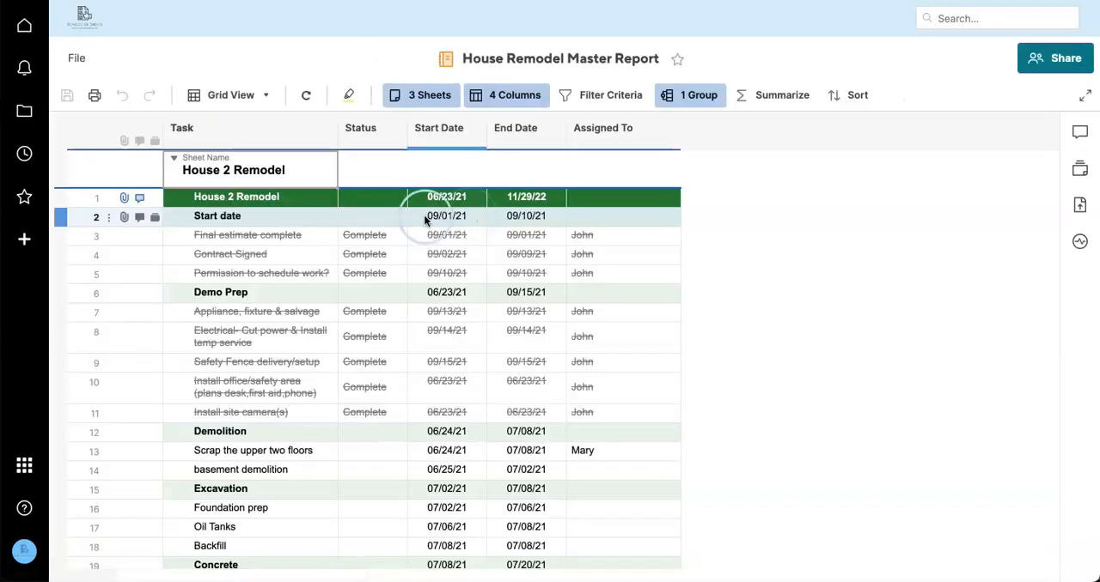
# - Add the Priority column to the House Remodel Master Report
pyautogui.rightClick(181, 128)
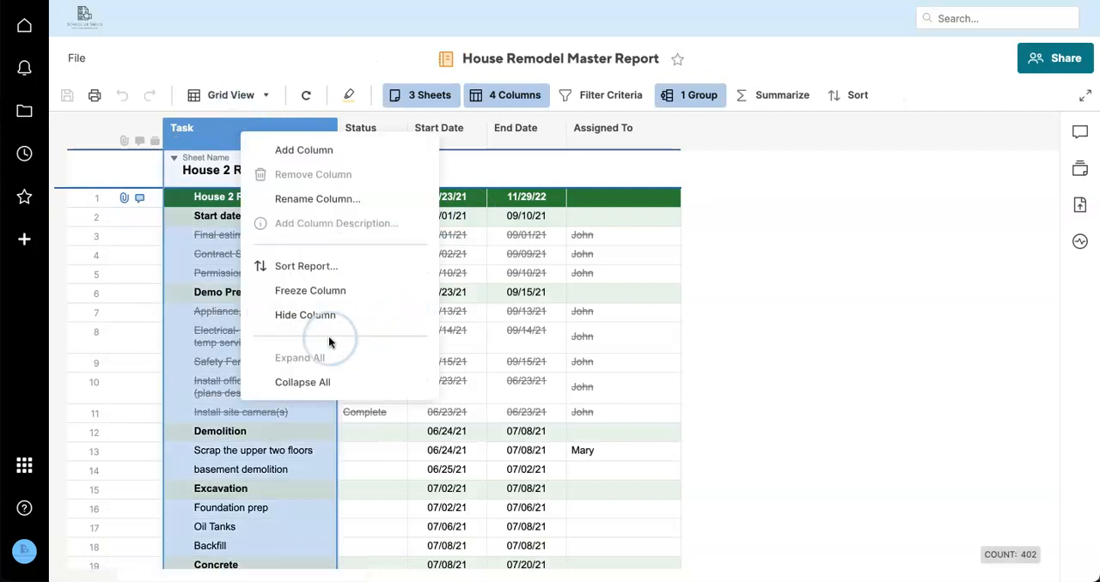
pyautogui.click(302, 382)
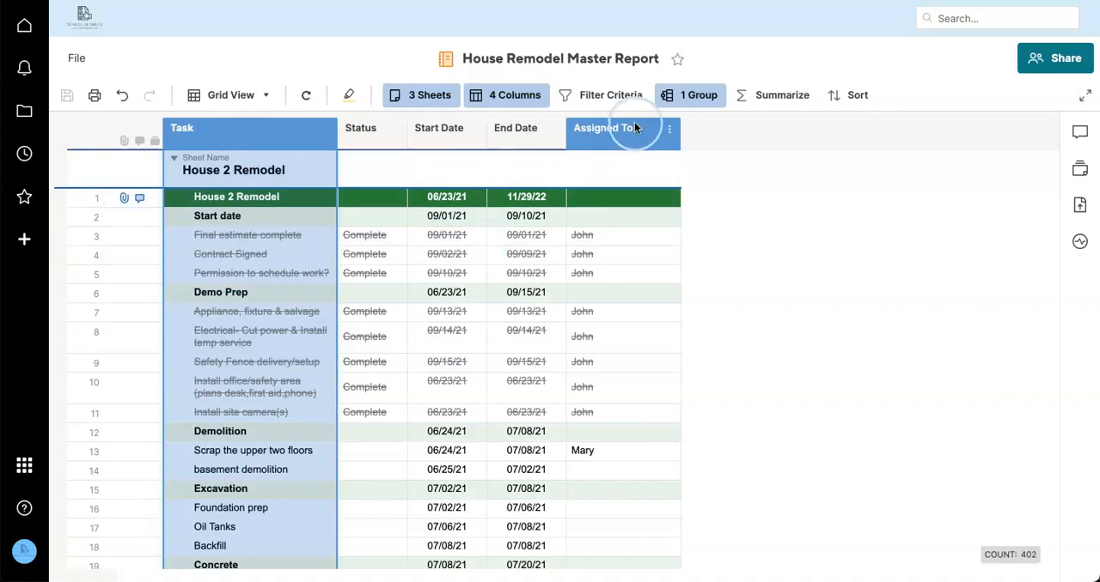
pyautogui.click(602, 128)
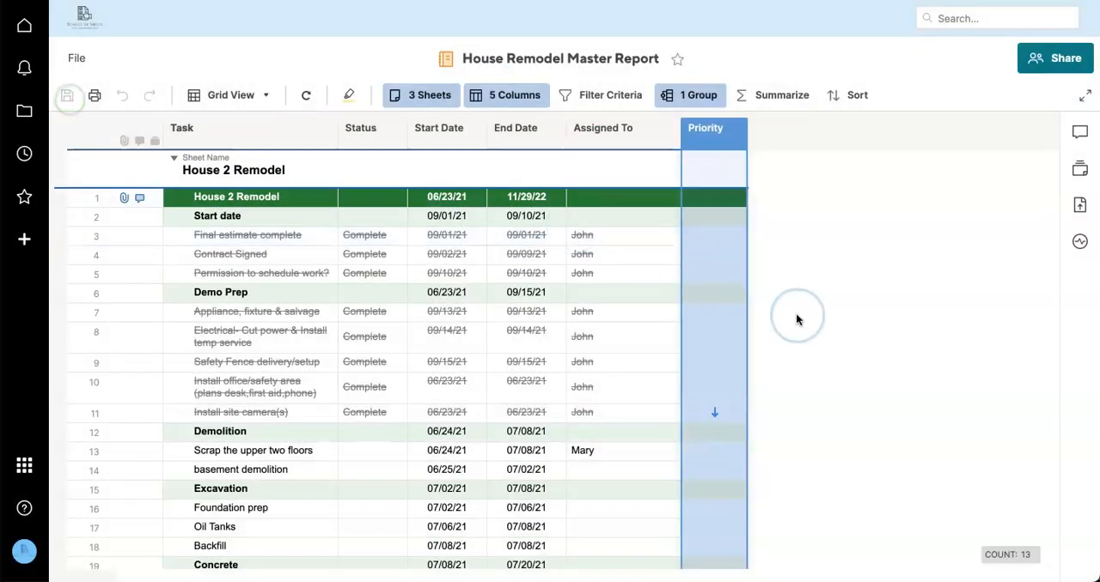
pyautogui.scroll(-3)
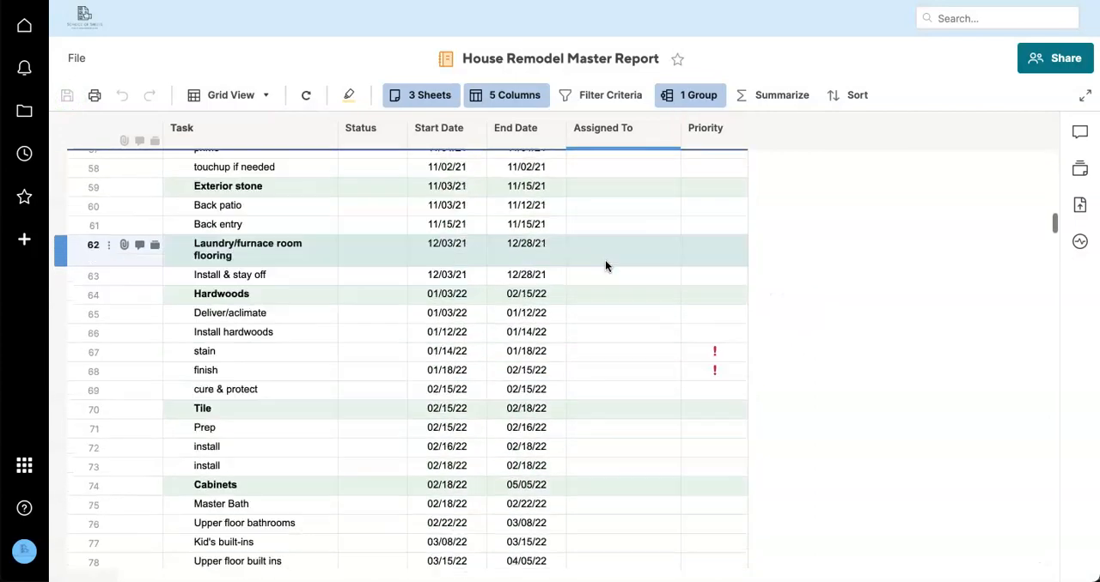
# - Try a Priority 'is one of' filter on the report, then delete the condition again
pyautogui.click(690, 95)
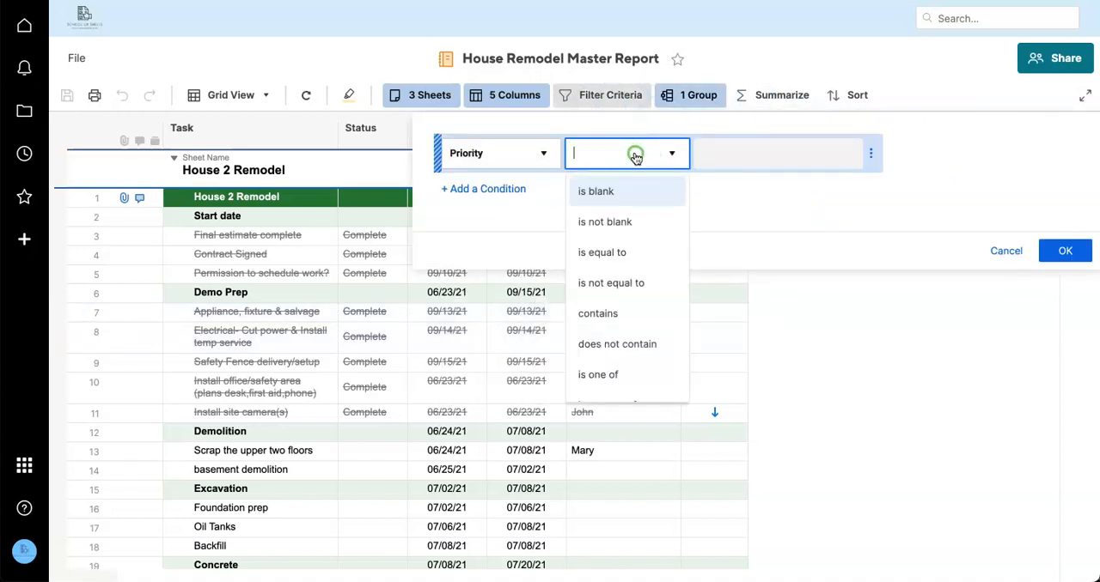
pyautogui.click(598, 375)
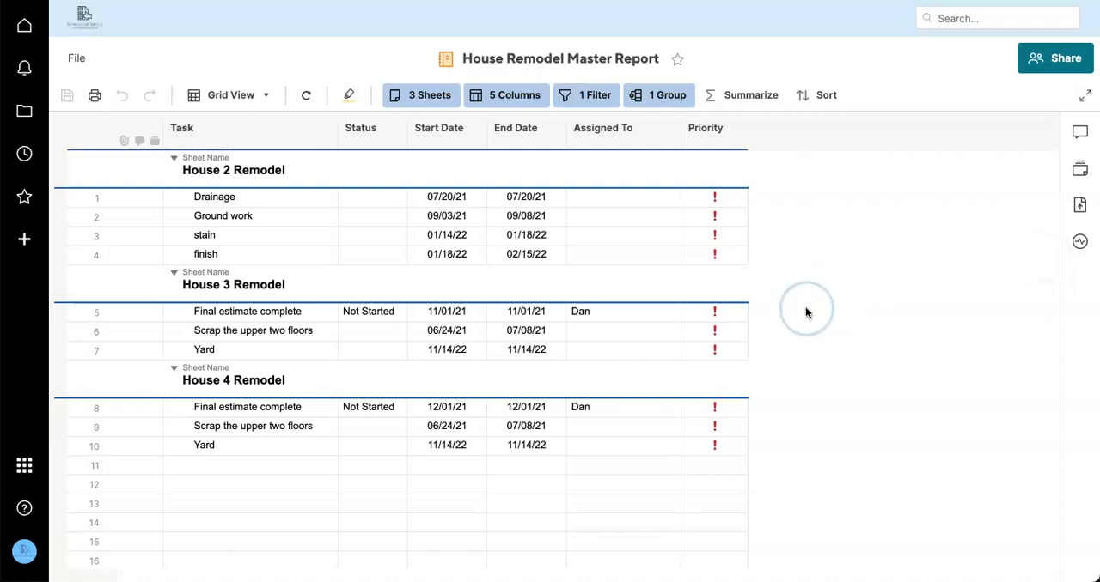
pyautogui.moveTo(777, 336)
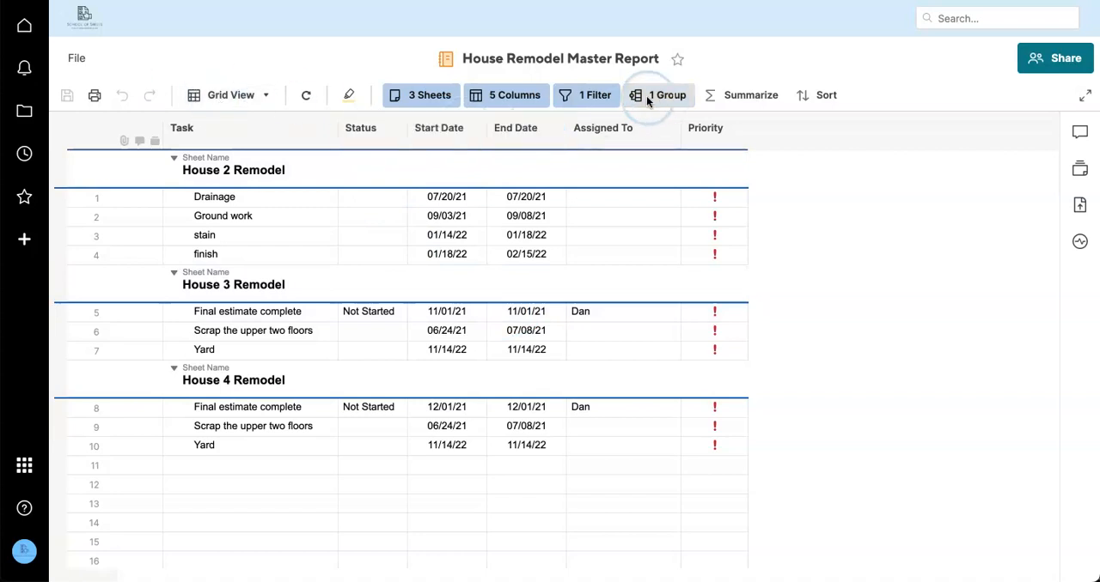
pyautogui.click(658, 94)
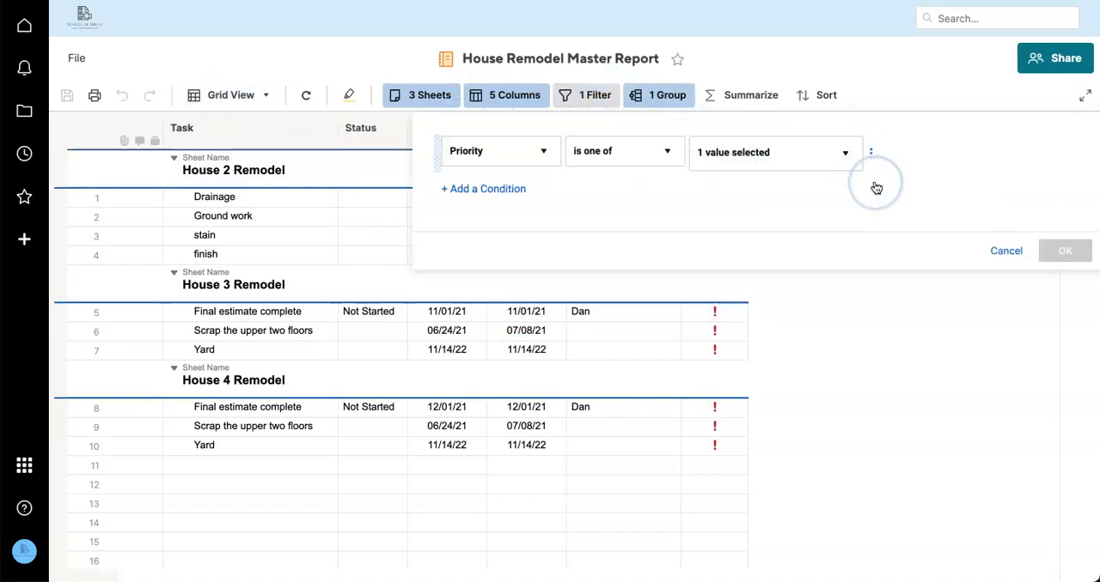
pyautogui.click(1065, 183)
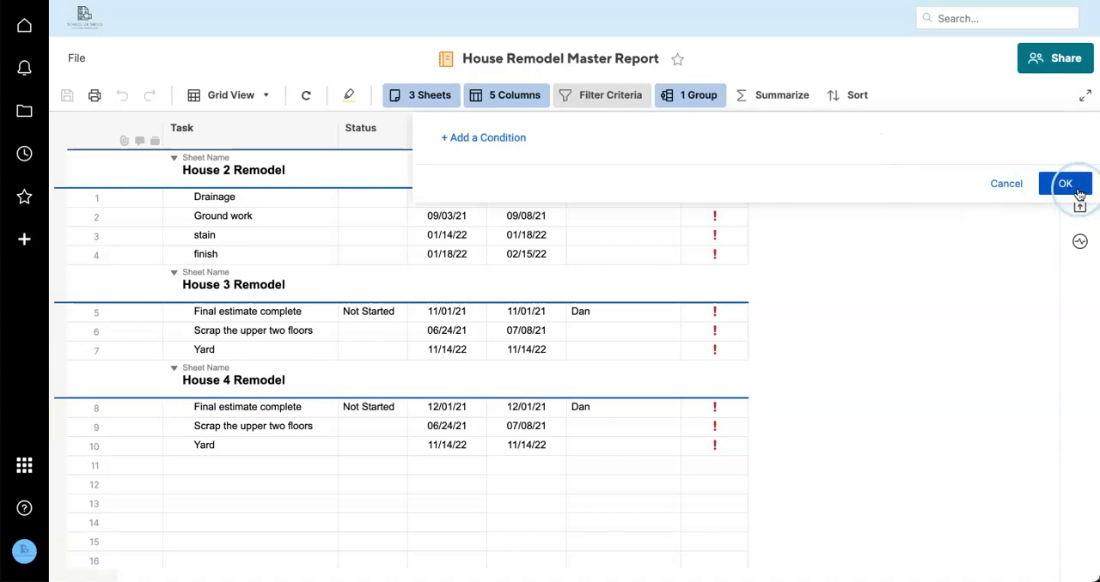
pyautogui.click(1065, 183)
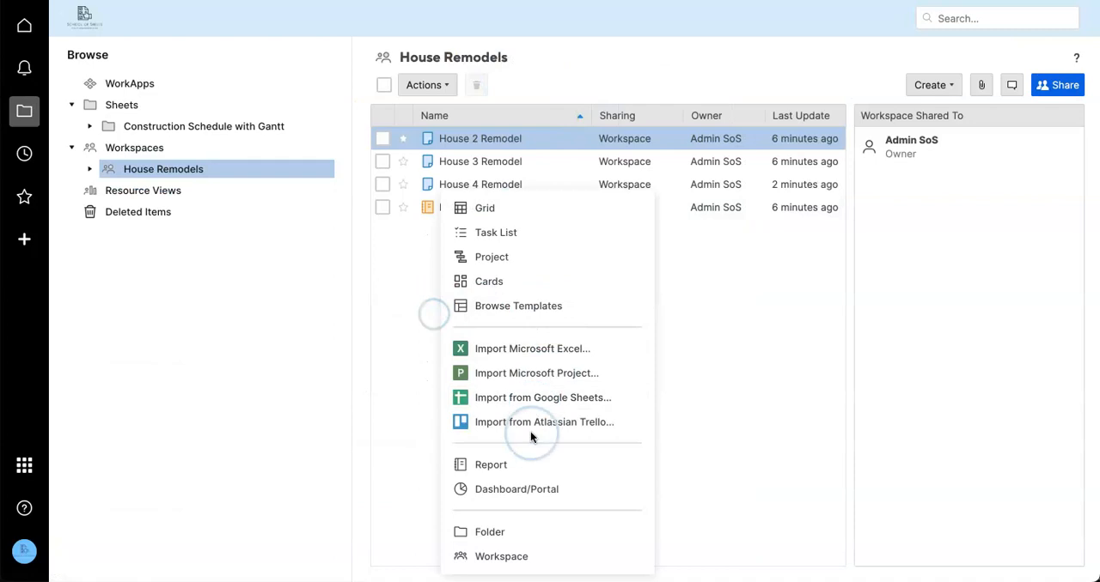
# - Create a new dashboard named Projects Overview Dashboard in the workspace and open it
pyautogui.click(517, 488)
pyautogui.write('Projects Overview Dashboard')
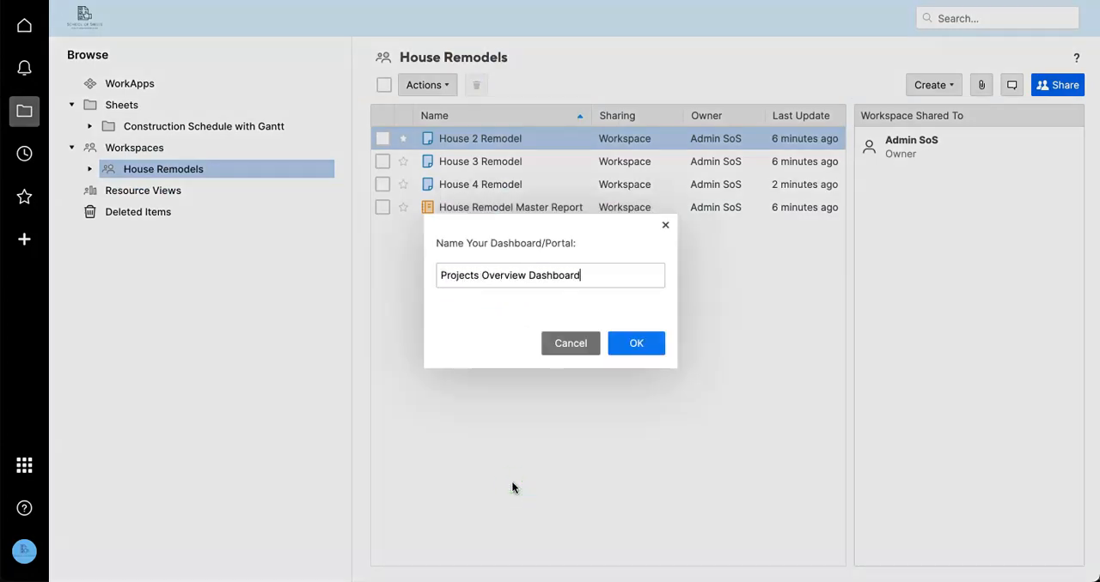
pyautogui.click(636, 342)
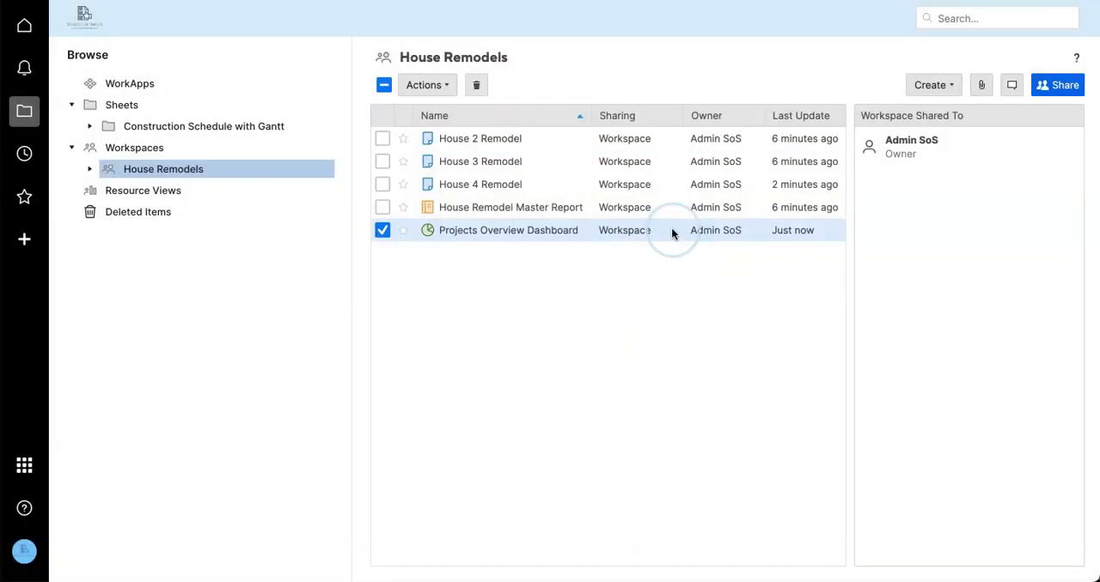
pyautogui.doubleClick(508, 230)
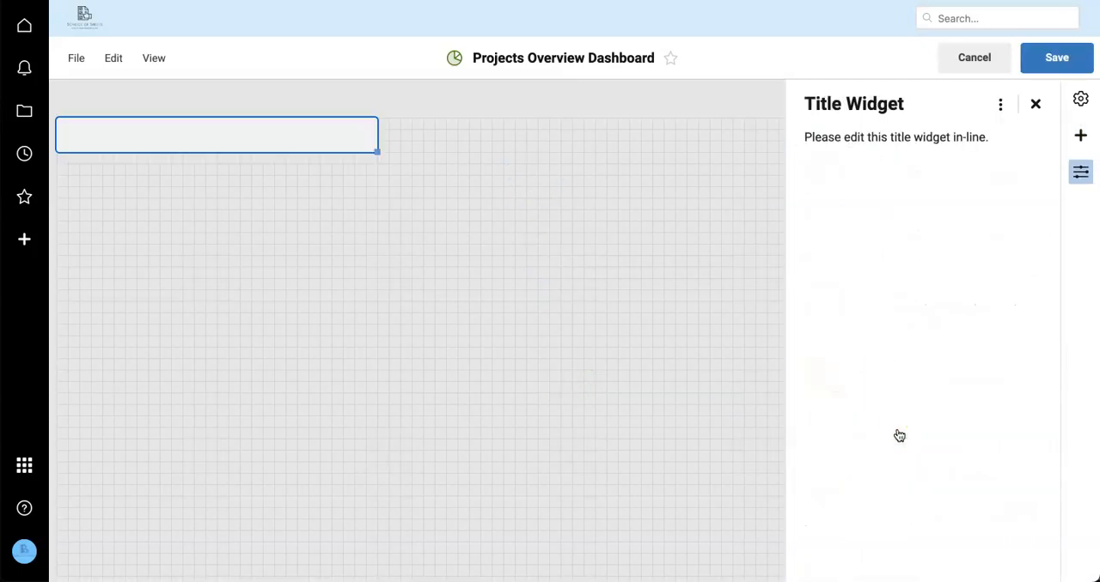
# - Title the banner 'Awesome Construction Co.', left-aligned with a size 14 subtitle, and save
pyautogui.write('A')
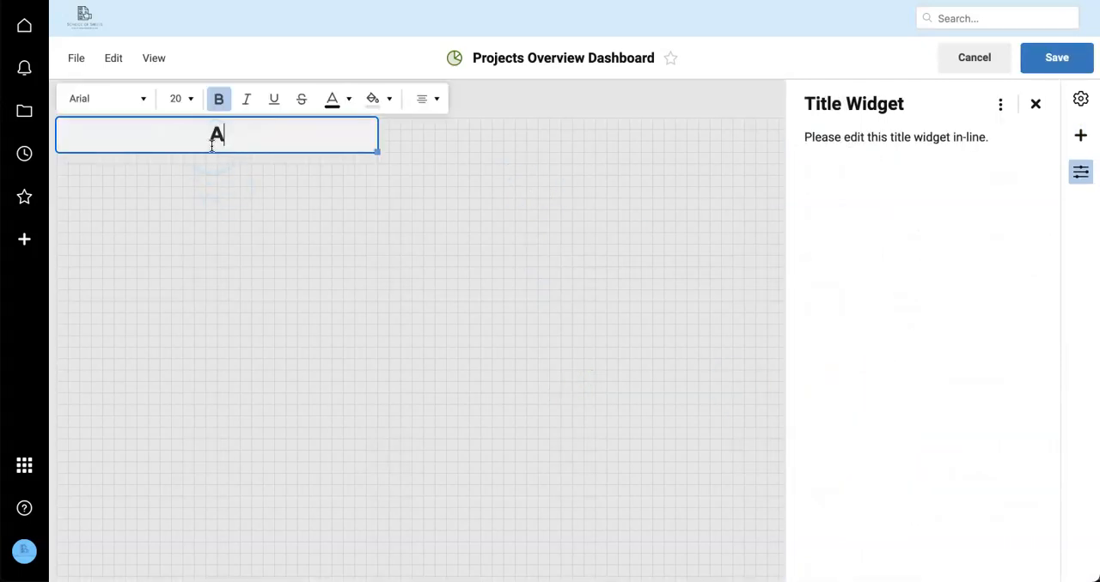
pyautogui.write('wesome Construction Co.')
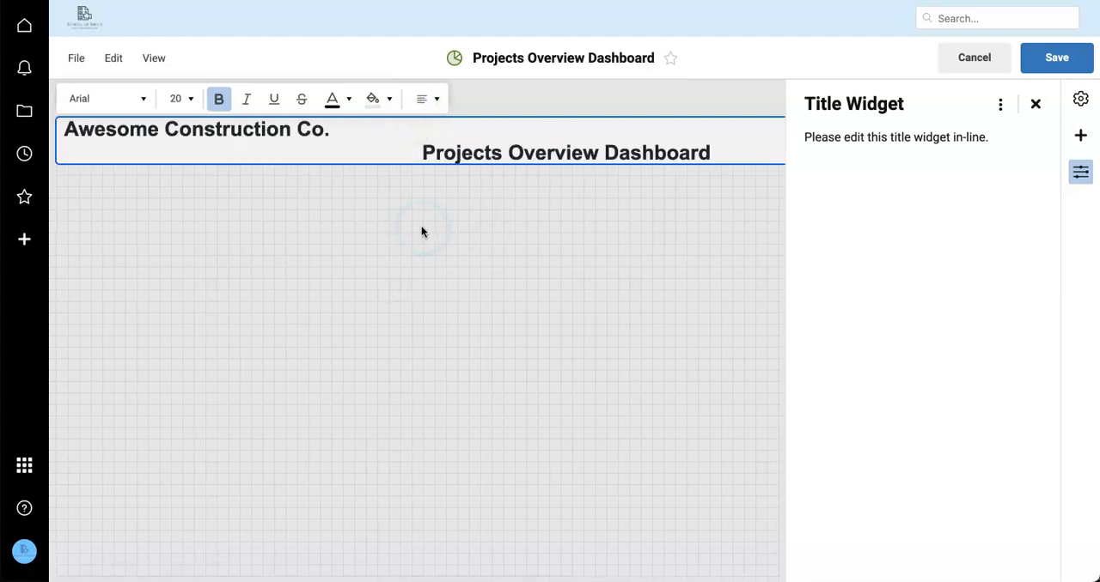
pyautogui.click(421, 98)
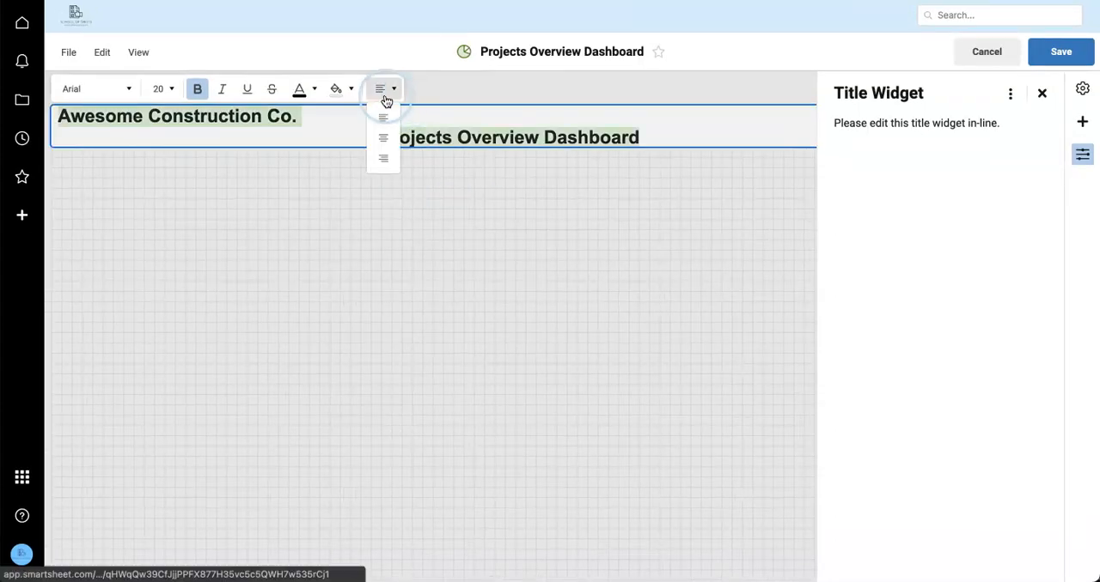
pyautogui.click(350, 88)
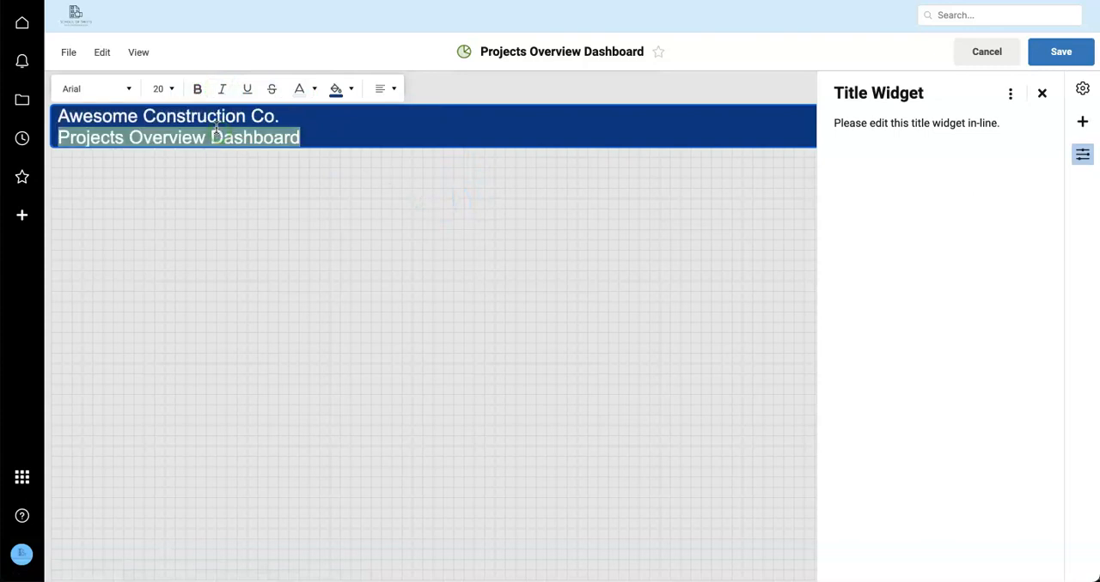
pyautogui.click(163, 88)
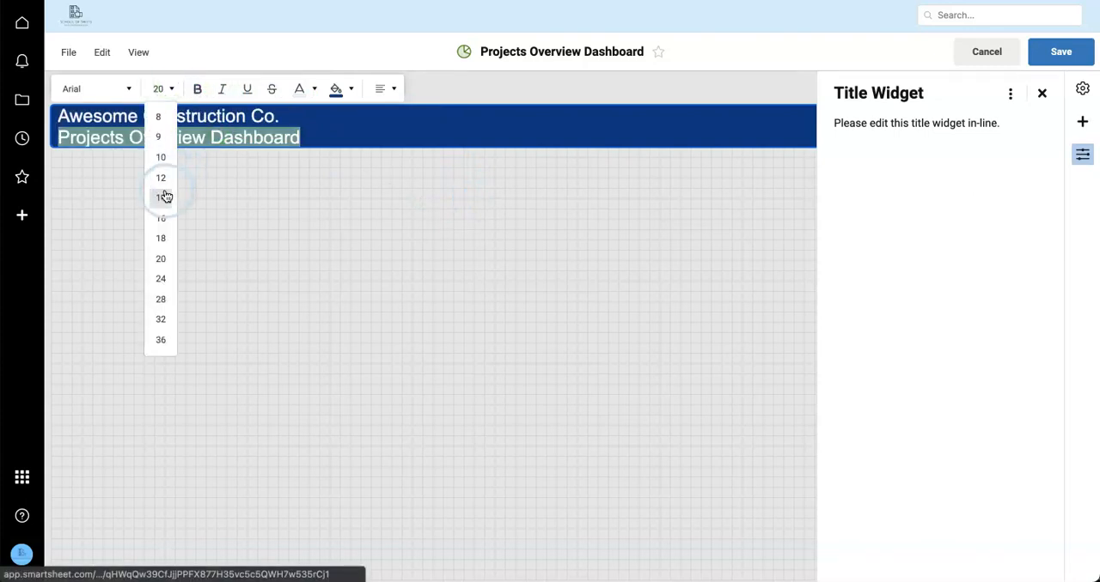
pyautogui.click(316, 88)
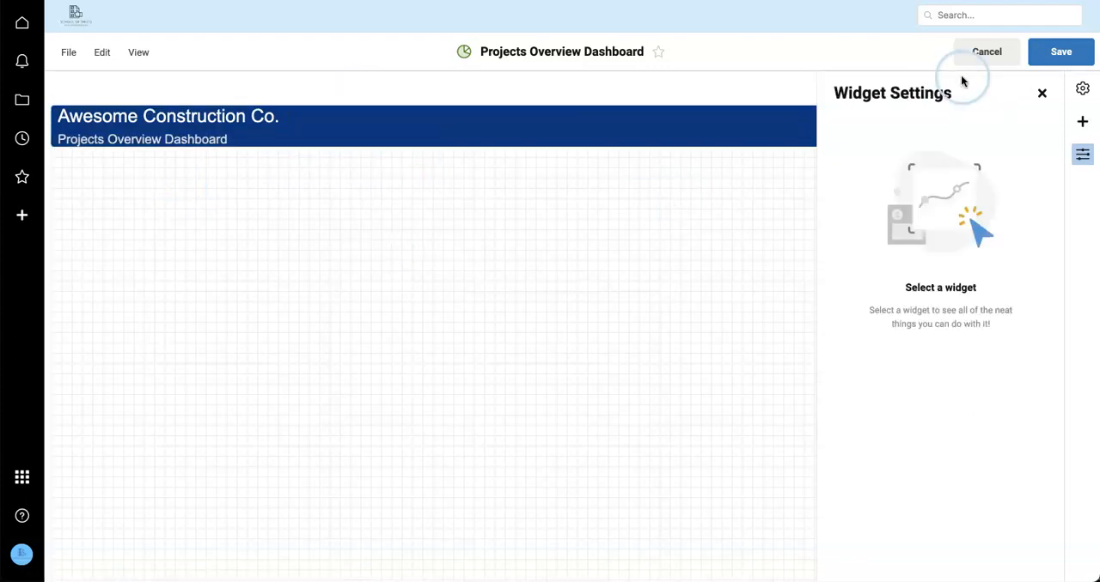
pyautogui.click(986, 51)
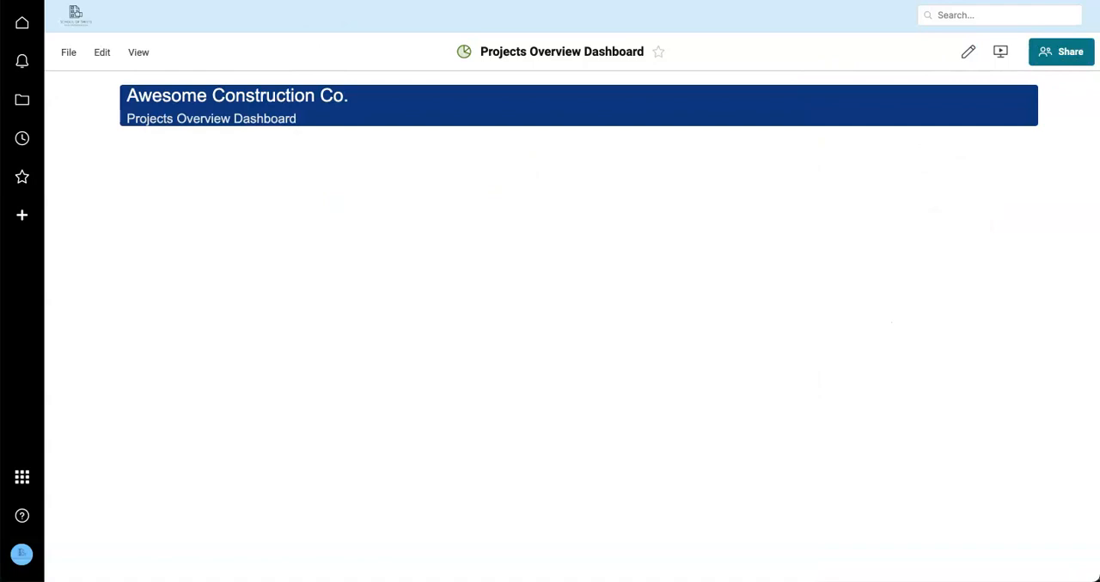
# - Add a report widget showing the House Remodel Master Report to the dashboard
pyautogui.click(967, 52)
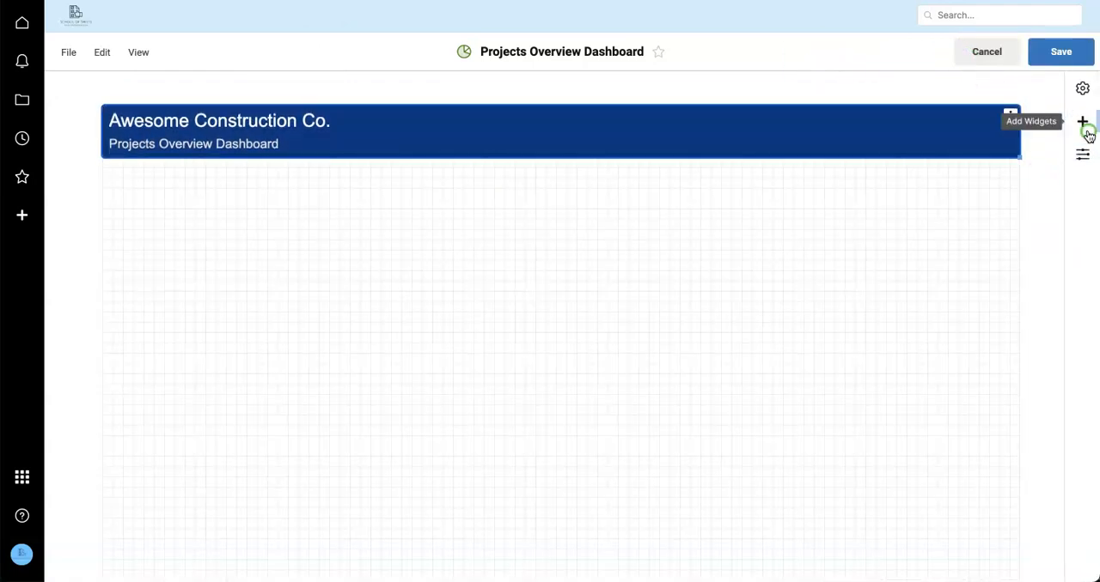
pyautogui.click(1083, 121)
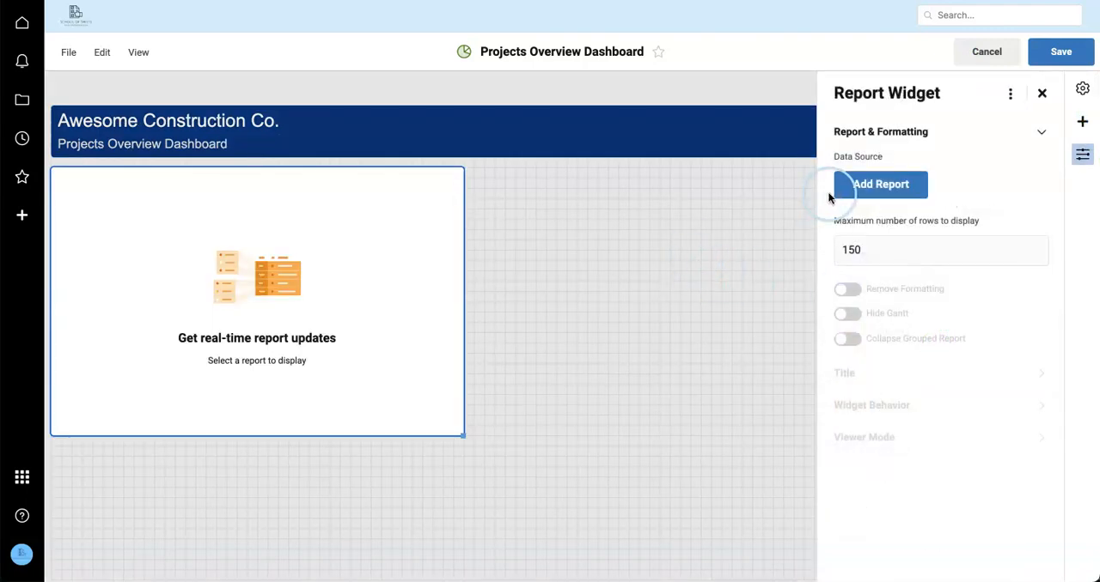
pyautogui.click(880, 184)
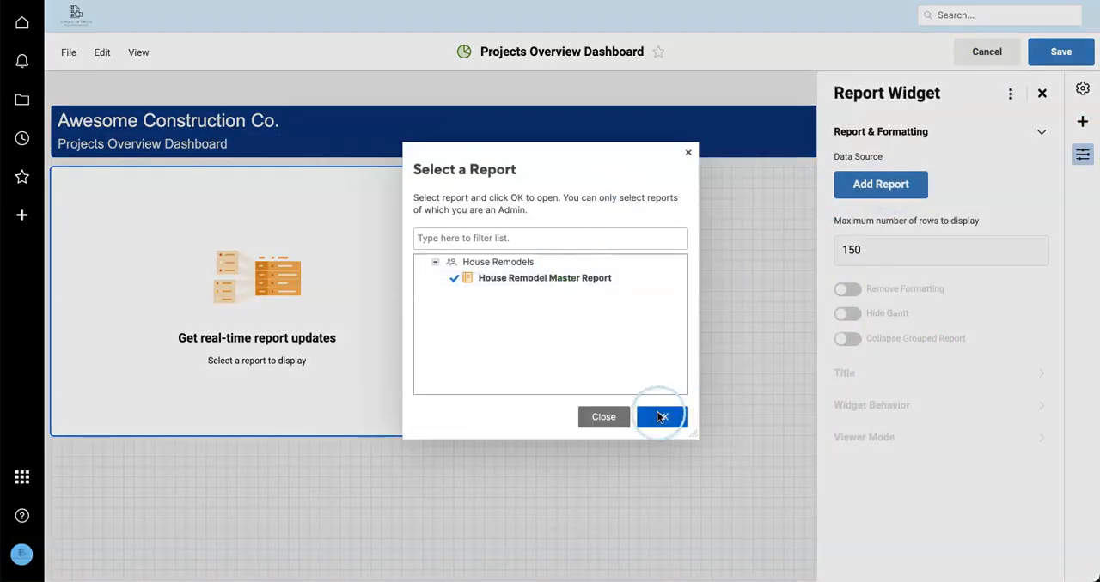
pyautogui.click(661, 416)
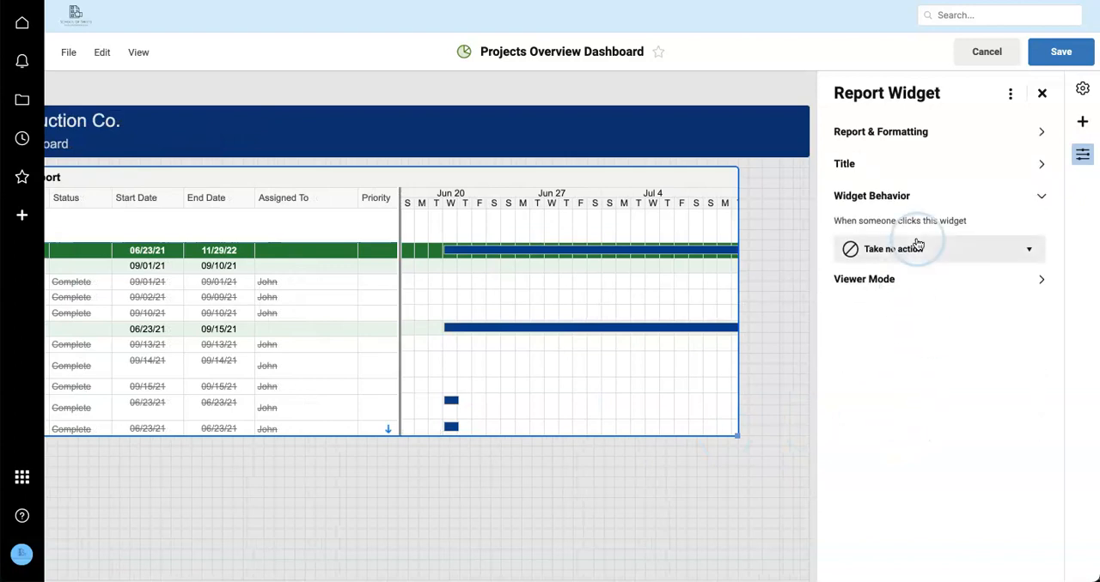
# - Set the widget's click behavior and title colour, then save the dashboard
pyautogui.click(936, 248)
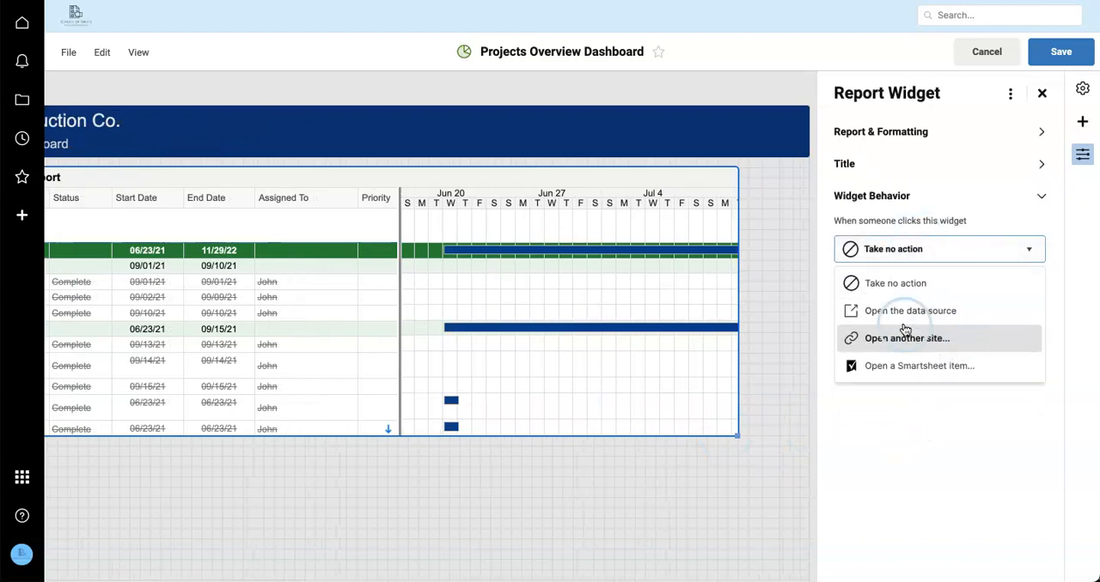
pyautogui.click(910, 311)
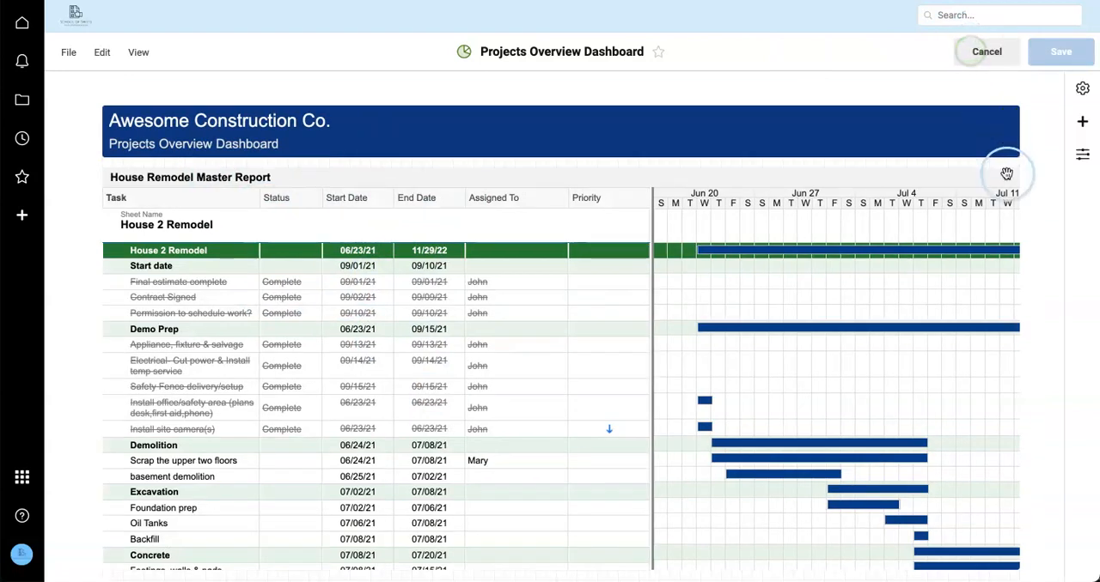
pyautogui.click(1081, 155)
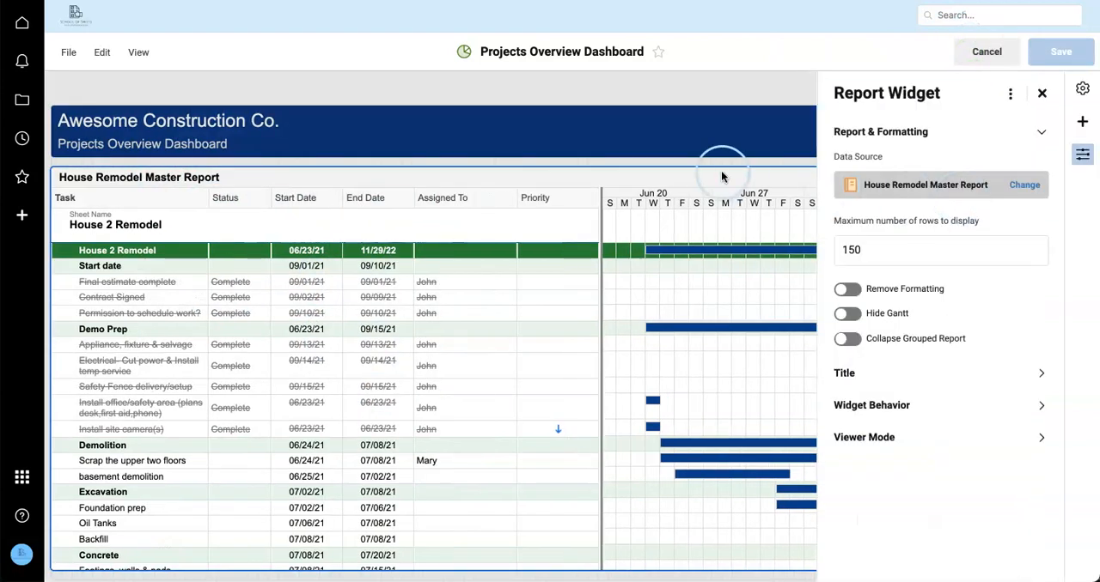
pyautogui.click(350, 148)
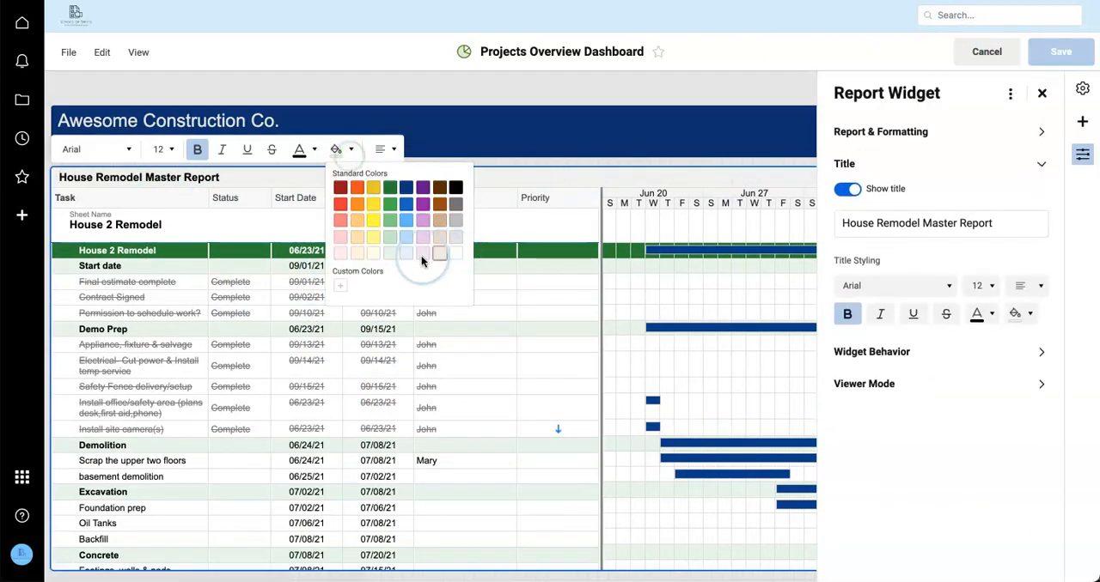
pyautogui.click(986, 52)
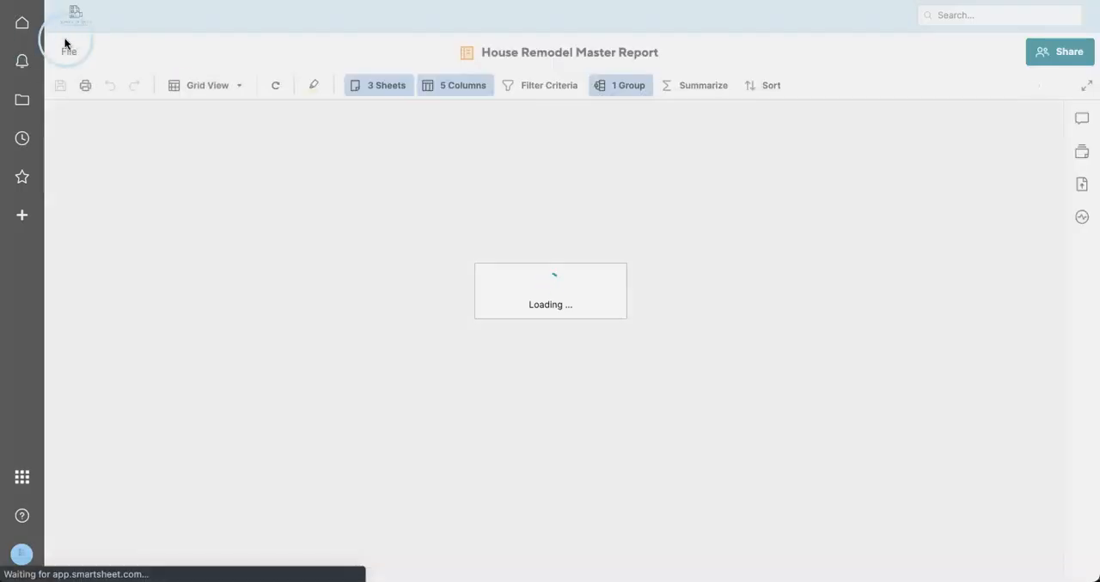
# - Save a copy of the master report as 'High Priority Tasks - House Remodel Report'
pyautogui.click(69, 51)
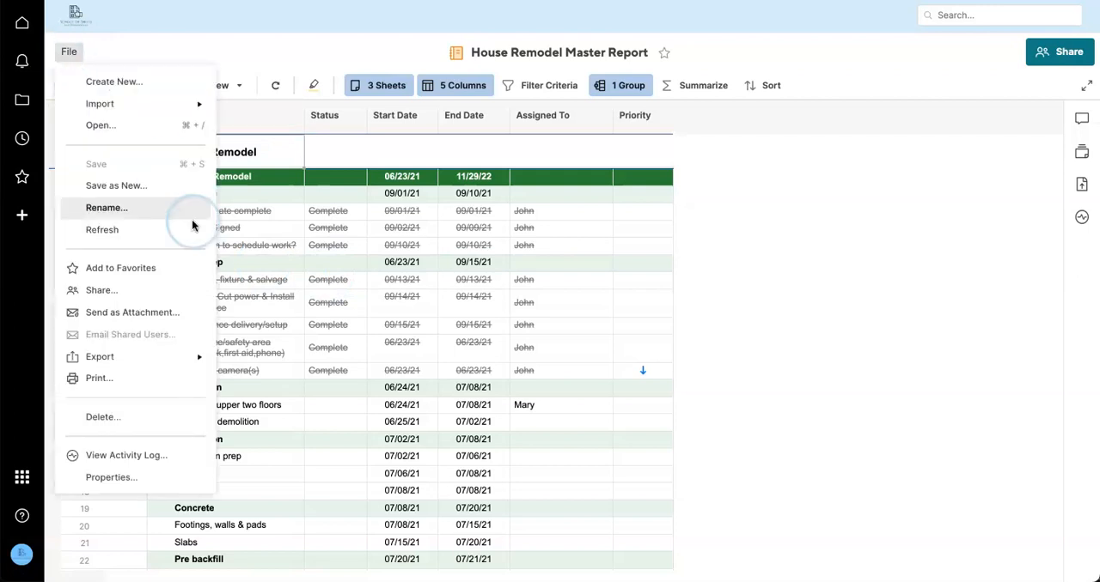
pyautogui.click(116, 186)
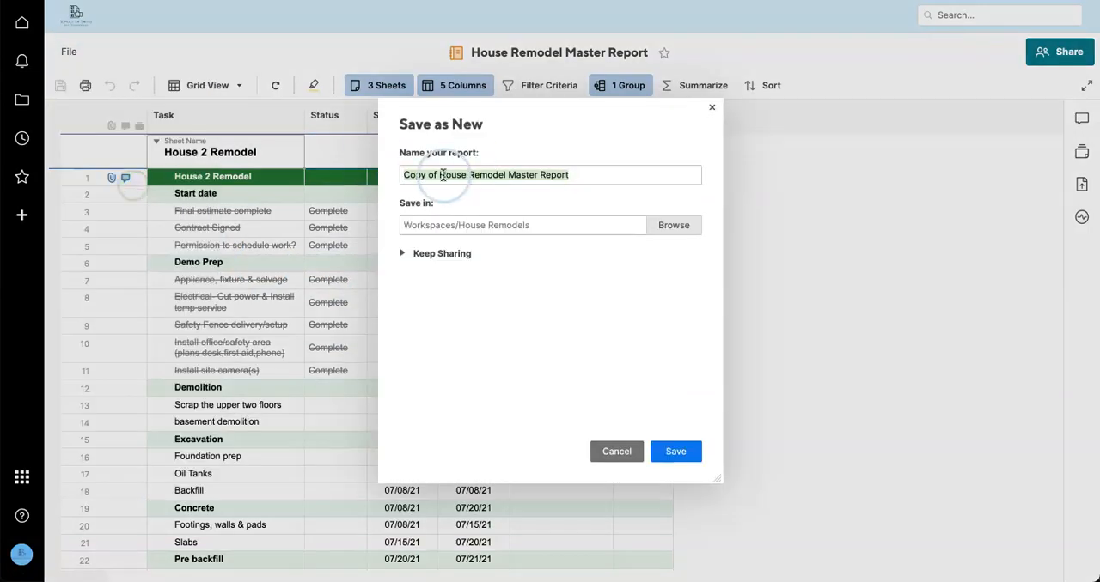
pyautogui.write('House Remodel Master Report')
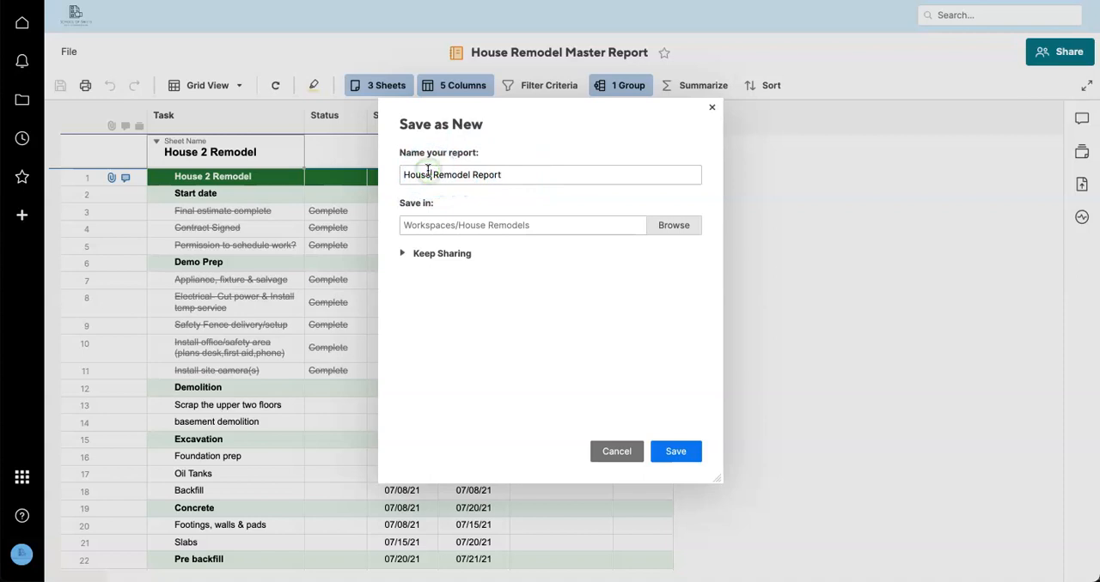
pyautogui.write('High Priority T')
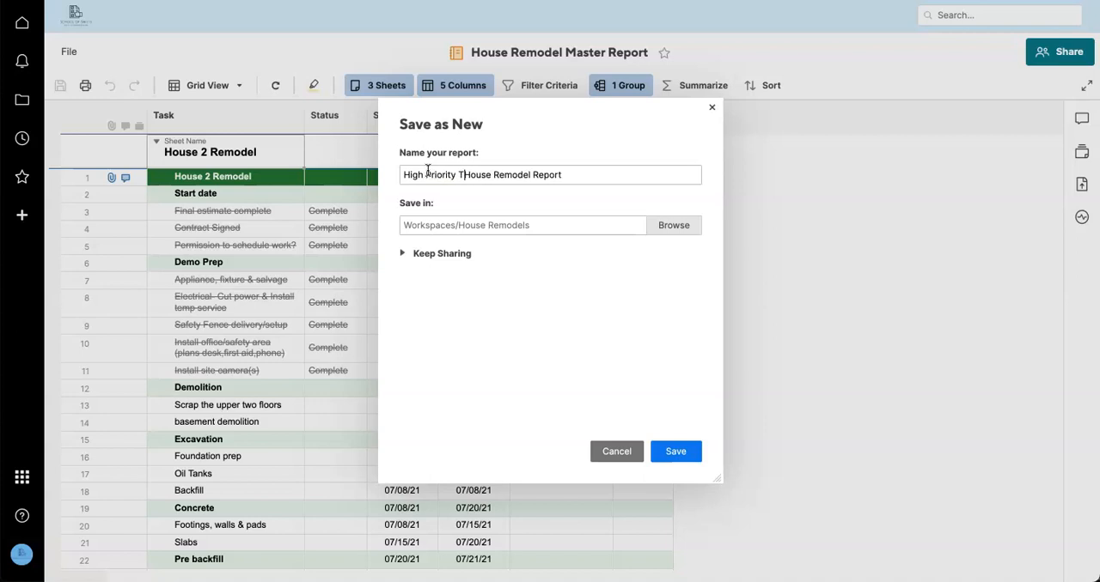
pyautogui.click(675, 451)
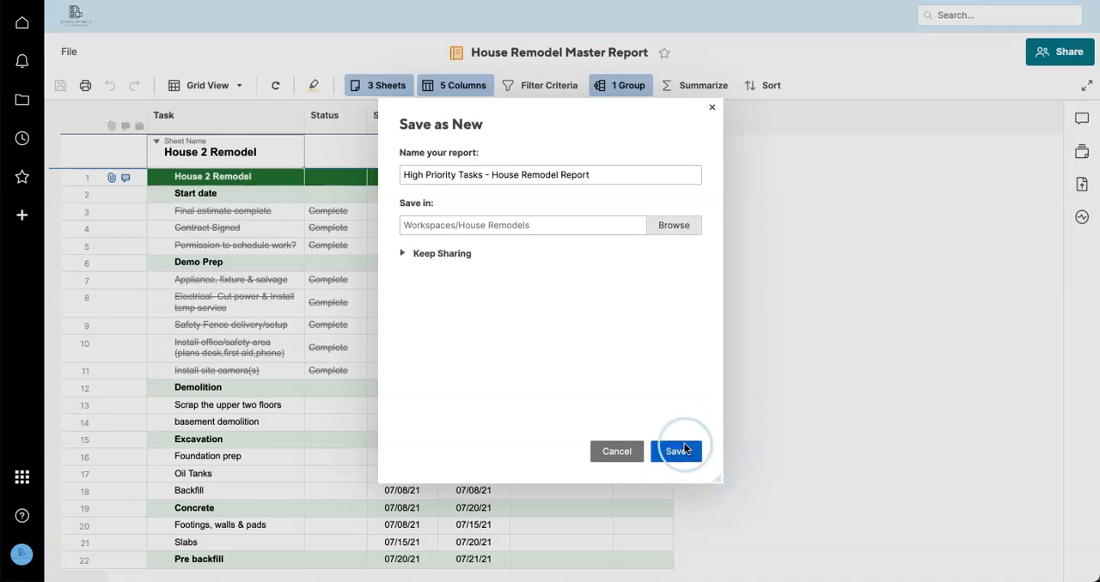
pyautogui.click(679, 451)
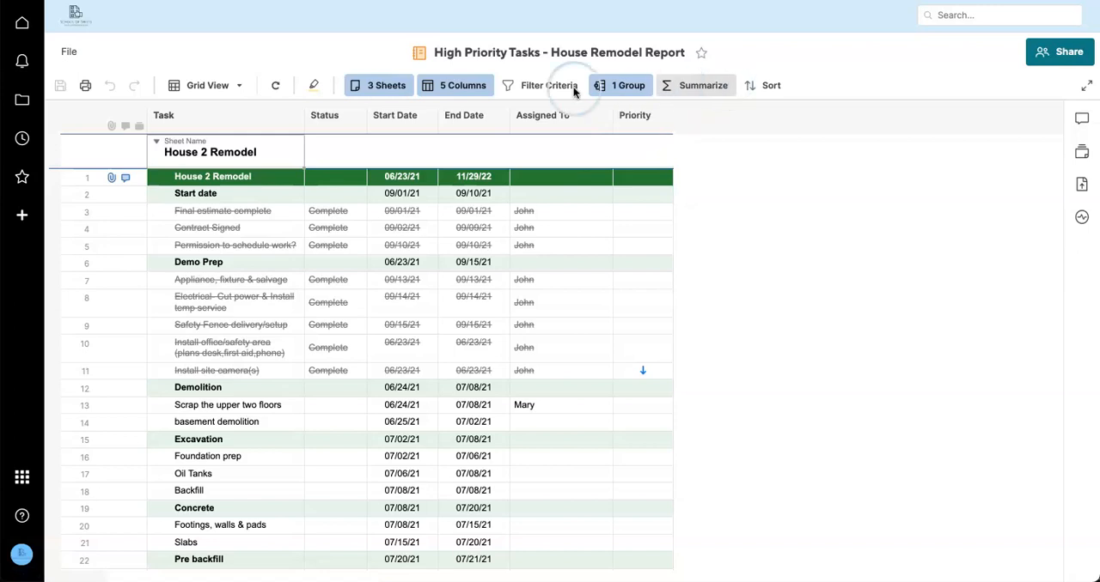
# - Filter the new report to Priority is one of High
pyautogui.click(548, 85)
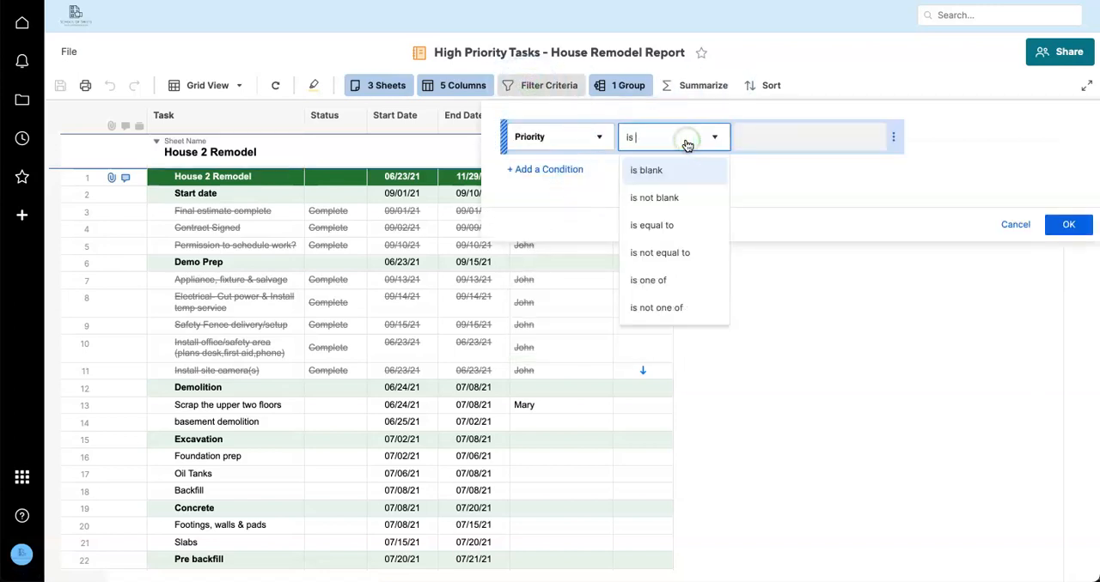
pyautogui.click(648, 280)
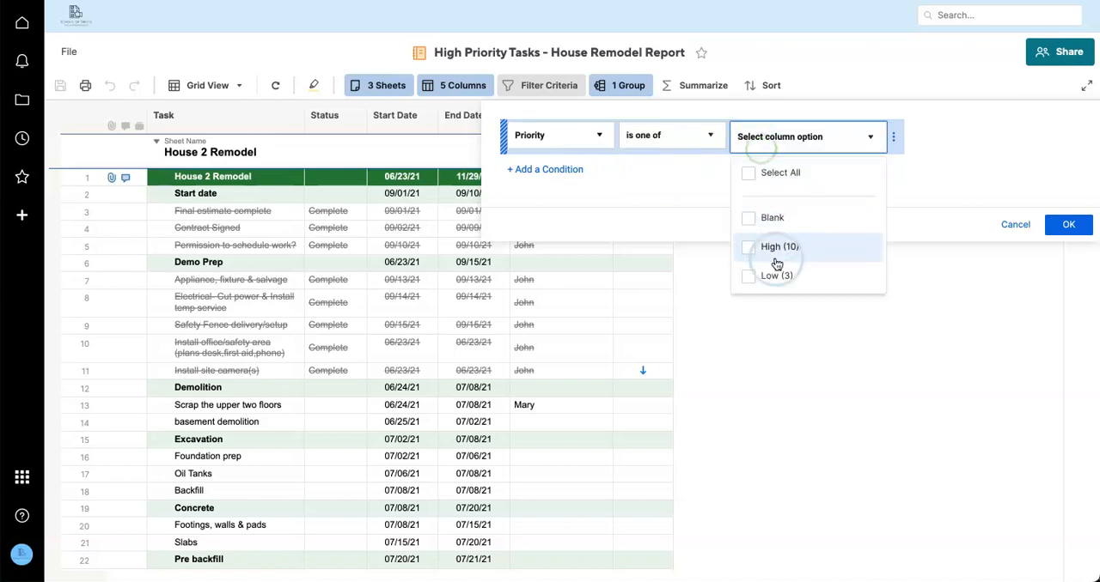
pyautogui.click(1068, 224)
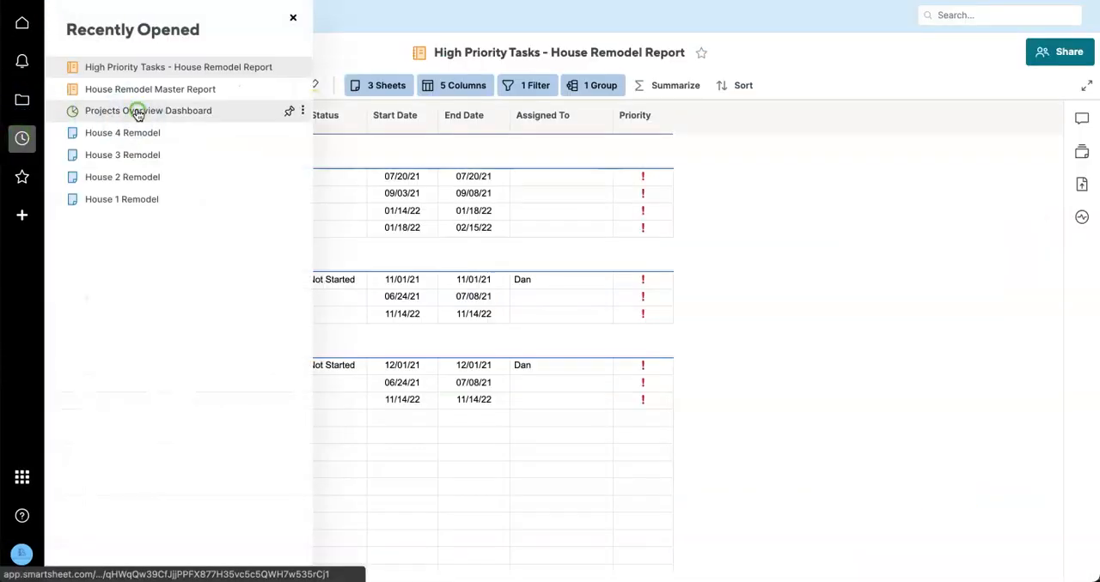
# - Retitle the dashboard widget 'High Priority Tasks' and point it at the High Priority Tasks report
pyautogui.click(147, 110)
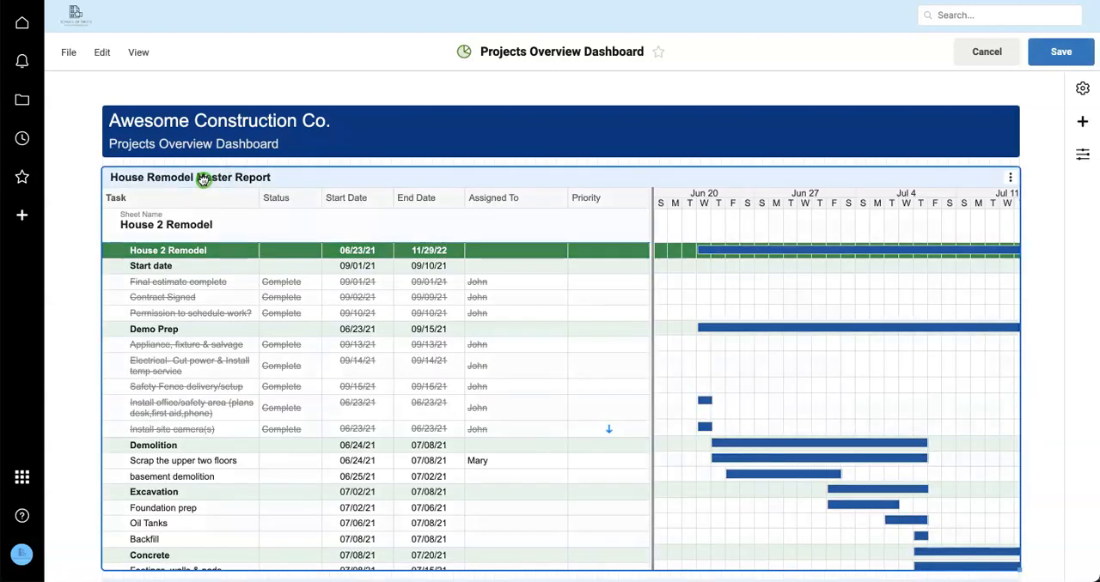
pyautogui.click(190, 177)
pyautogui.write('High Priority T')
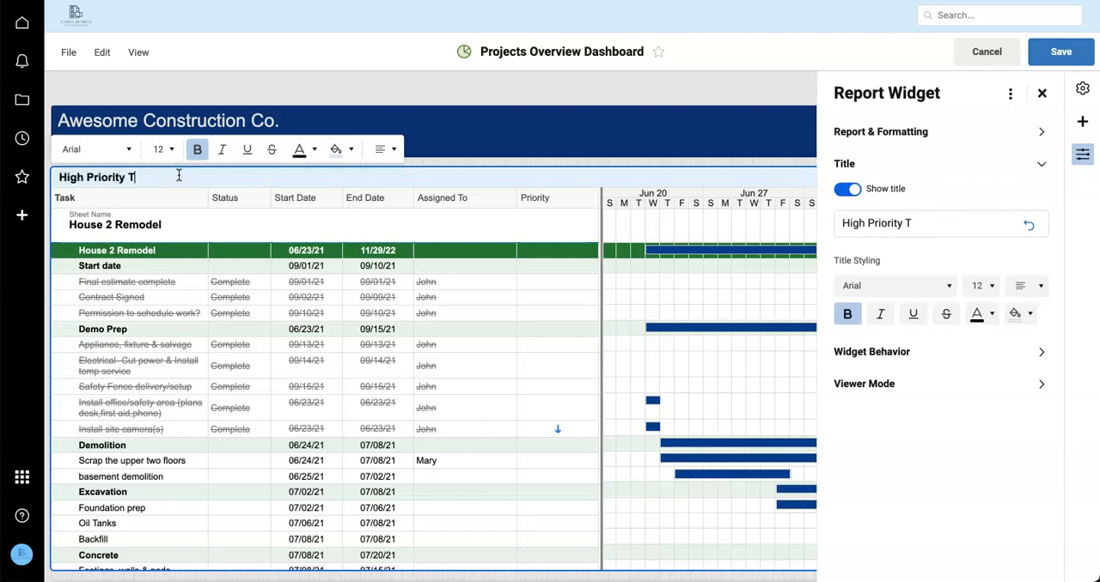
pyautogui.write('asks')
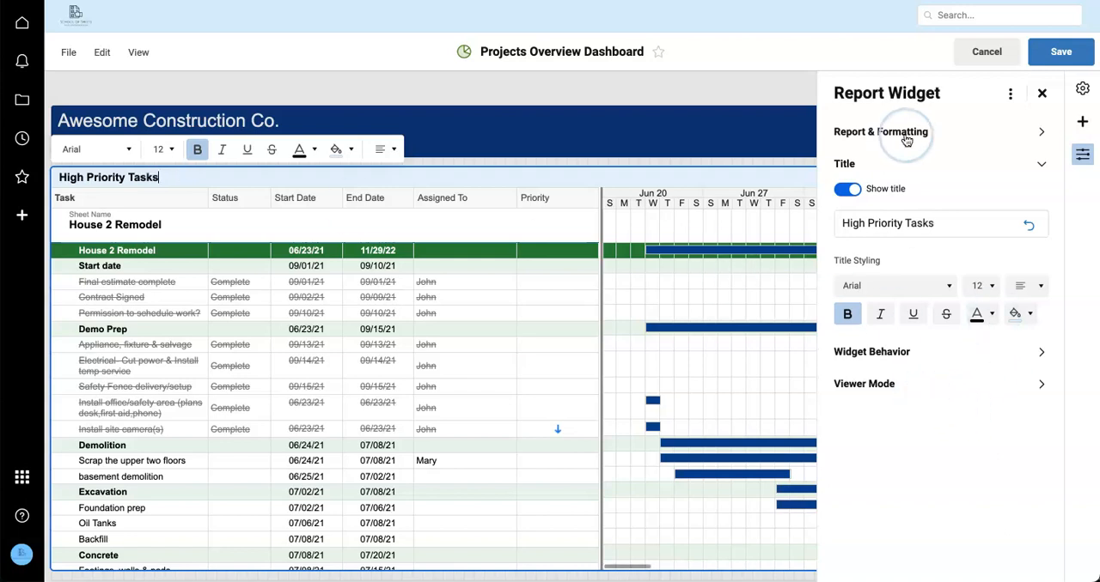
pyautogui.click(881, 131)
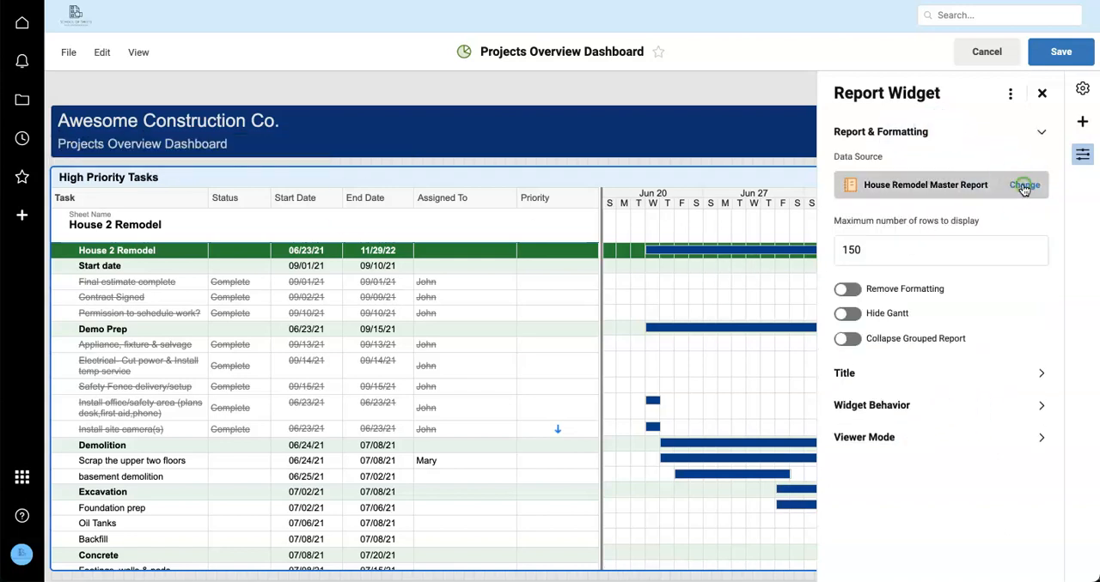
pyautogui.click(1024, 185)
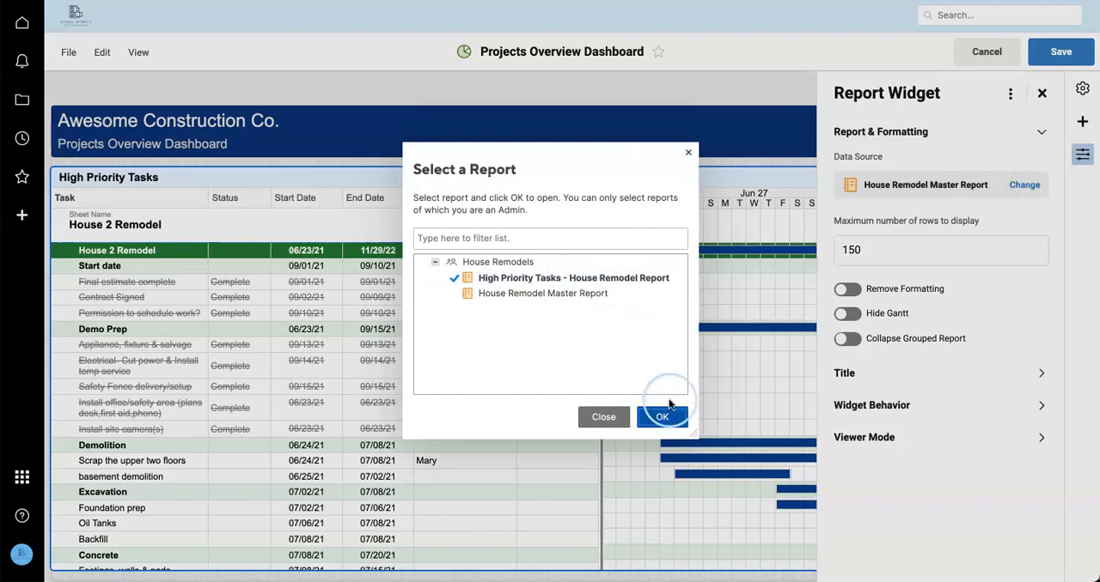
pyautogui.click(662, 417)
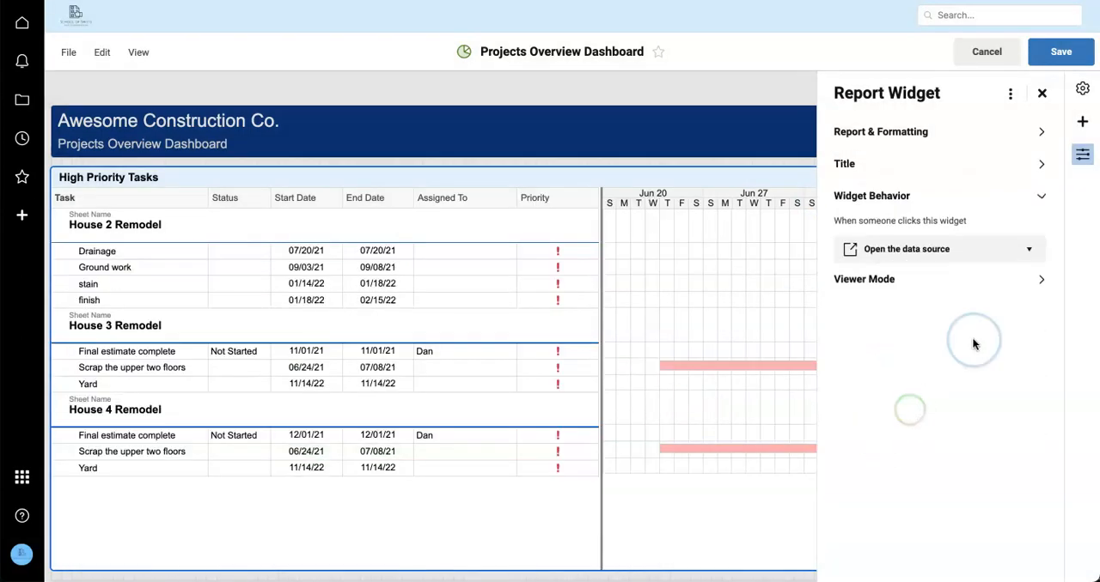
# - Tint the High Priority Tasks title, add the master report widget below, and save the dashboard
pyautogui.click(1041, 92)
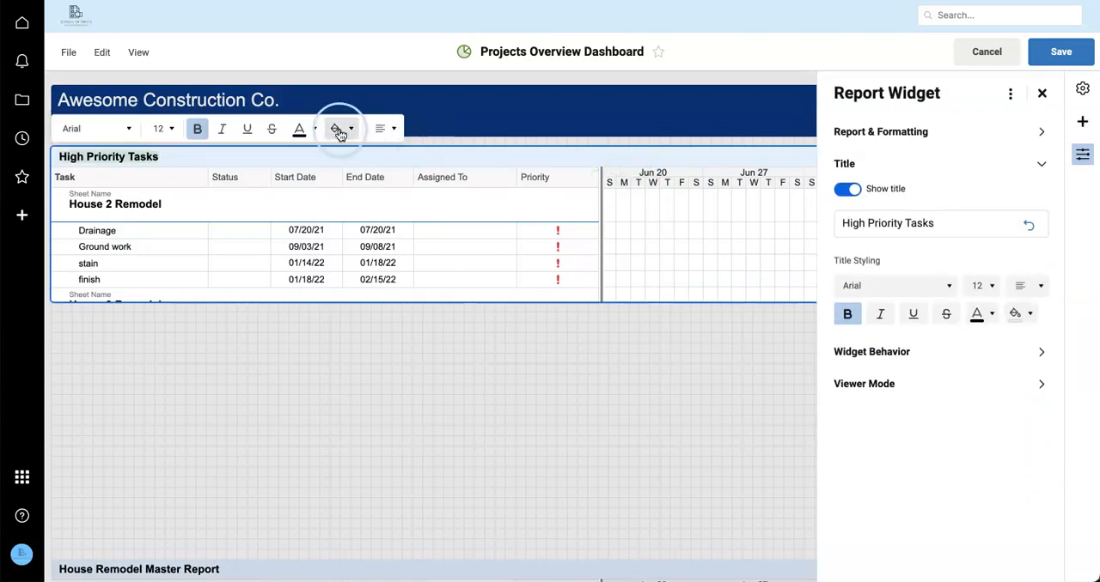
pyautogui.click(335, 356)
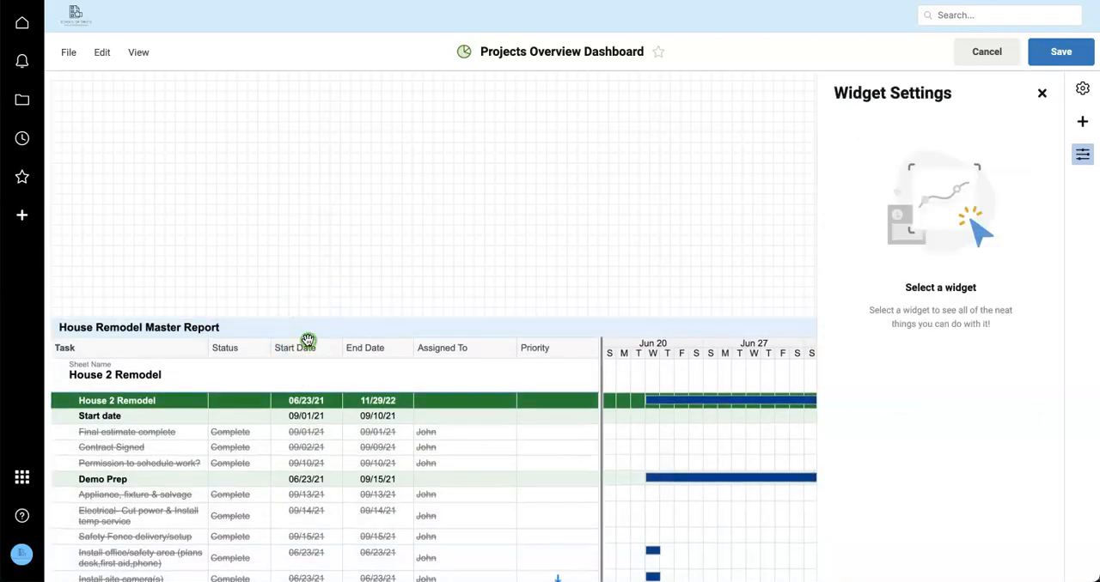
pyautogui.click(352, 93)
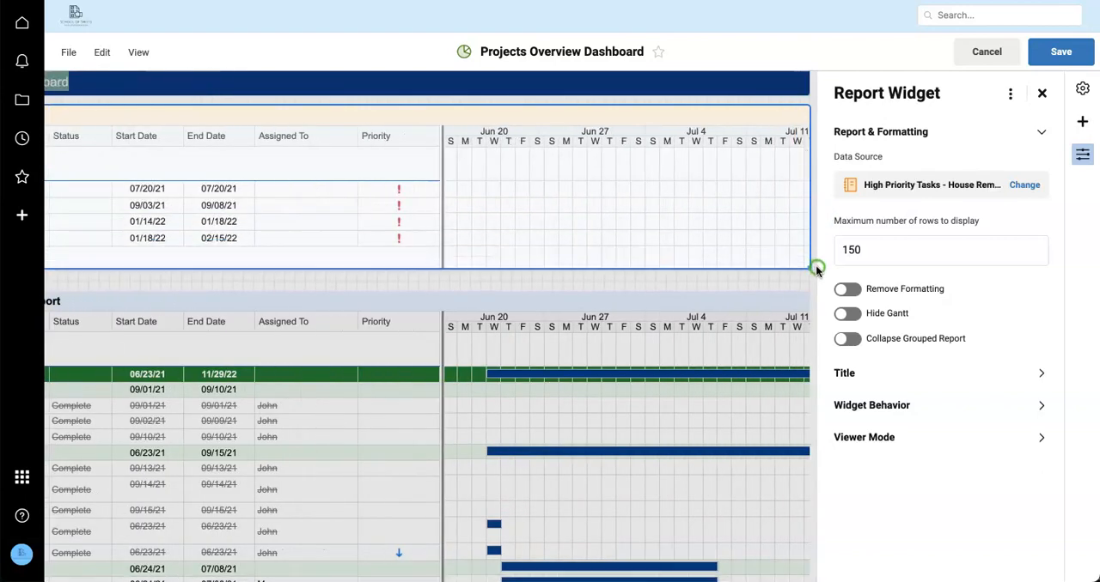
pyautogui.click(1060, 51)
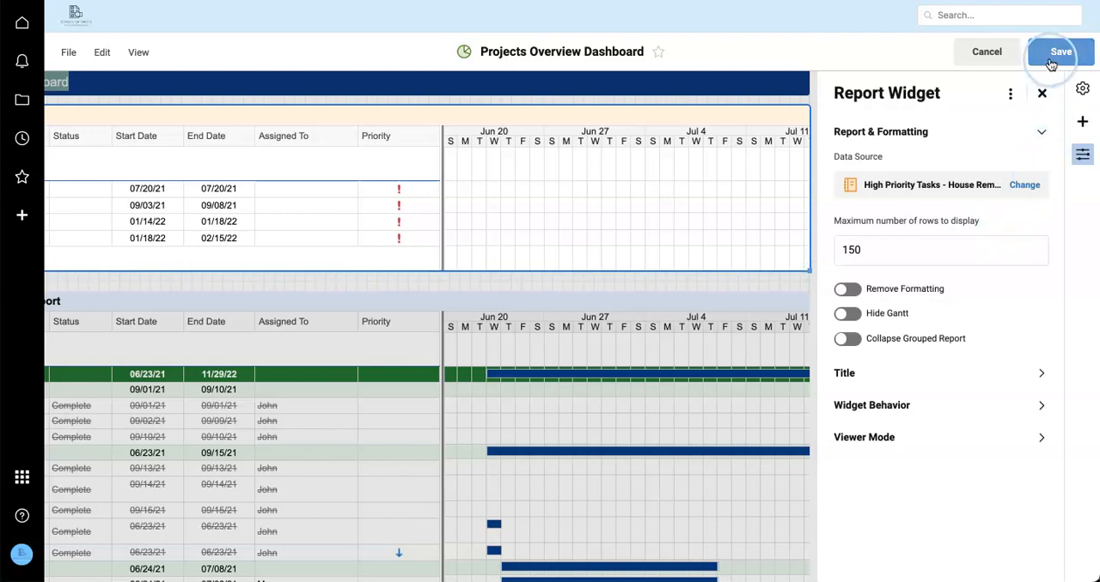
pyautogui.click(1060, 52)
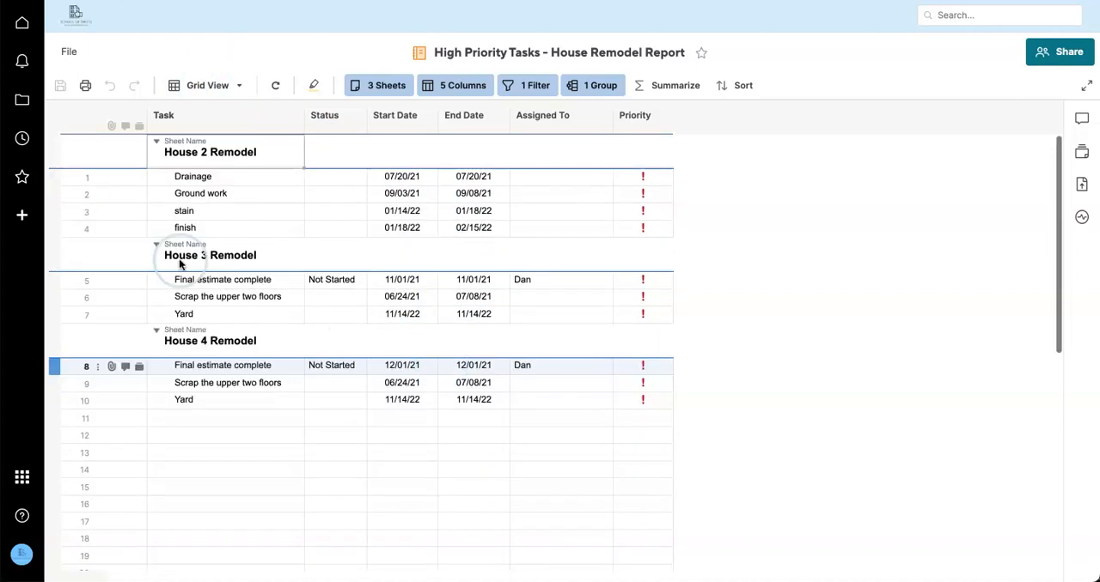
# - Review the finished dashboard from Recents and collapse the master report's sheet groups
pyautogui.click(21, 138)
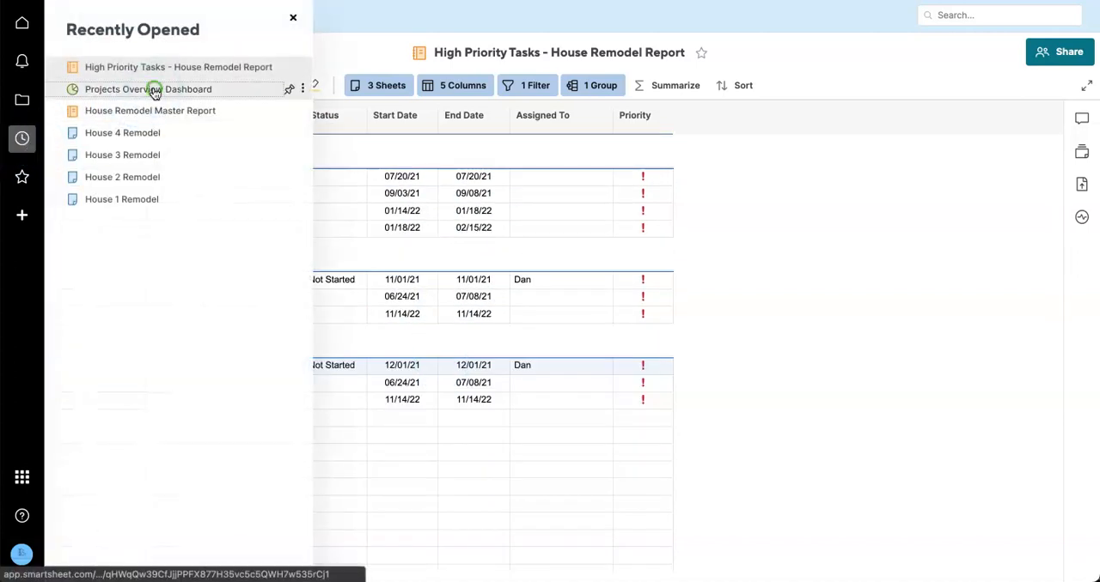
pyautogui.click(148, 89)
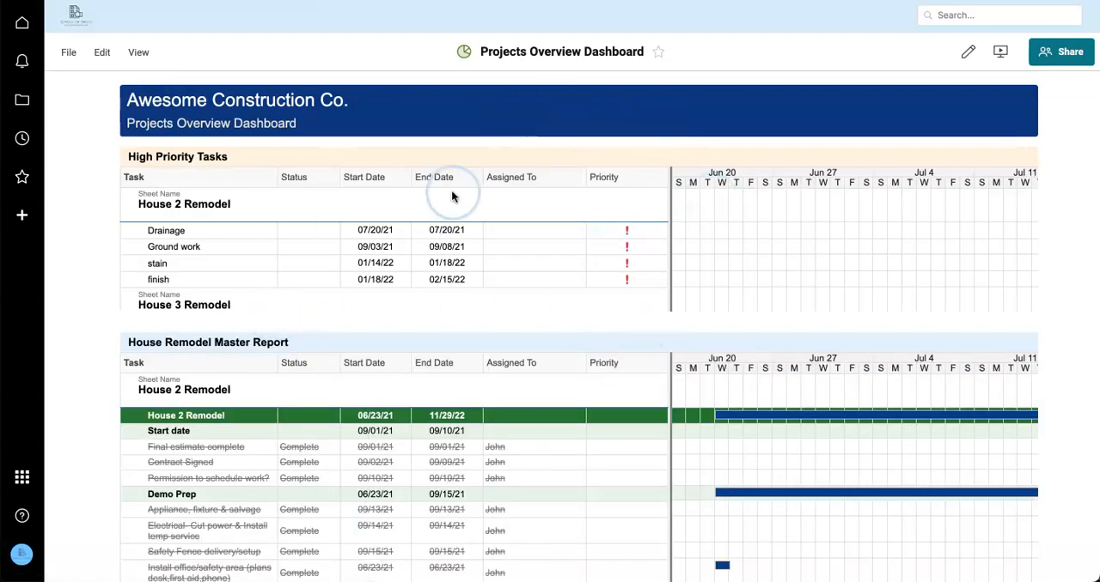
pyautogui.scroll(-3)
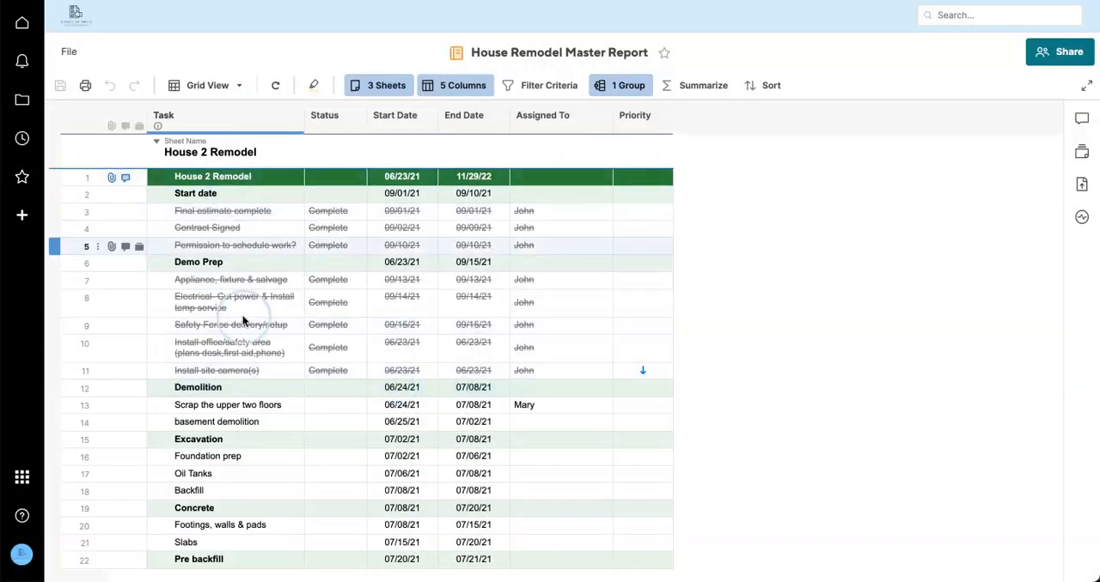
pyautogui.click(156, 142)
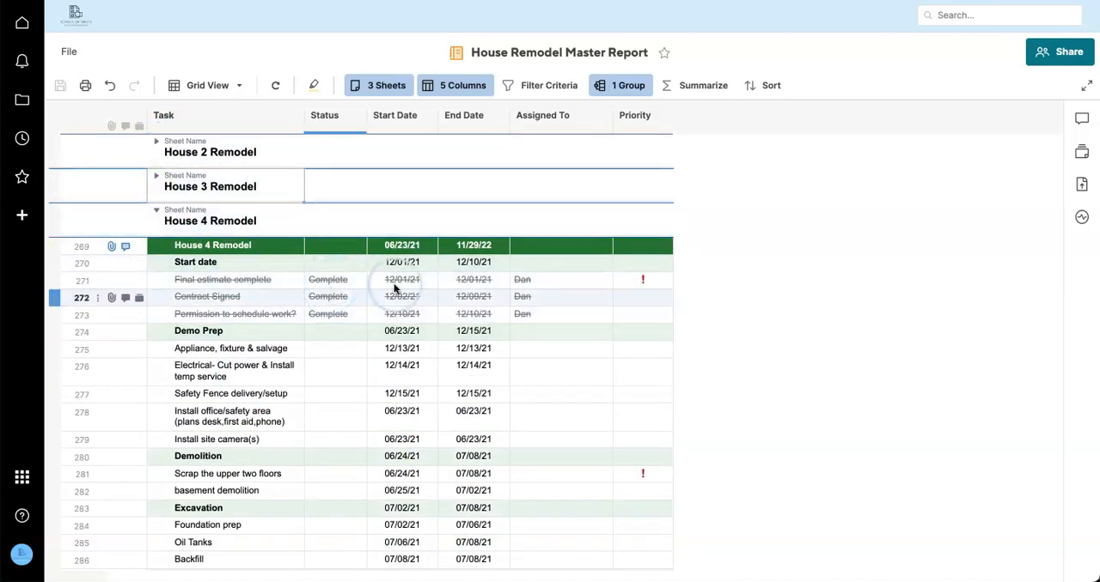
# - Open the House 4 Remodel sheet from the House Remodels workspace
pyautogui.click(21, 100)
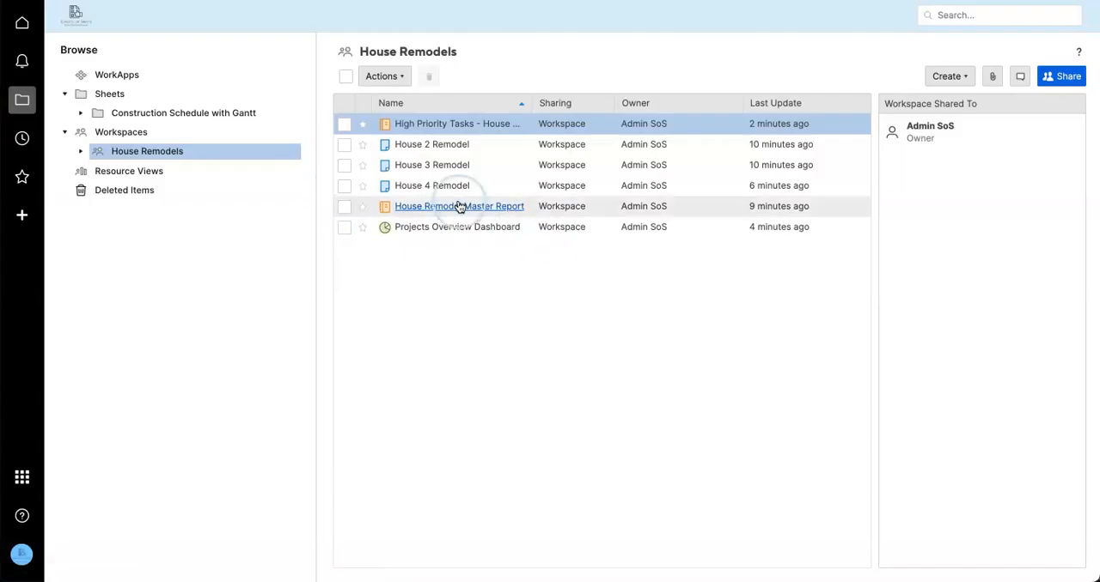
pyautogui.doubleClick(431, 185)
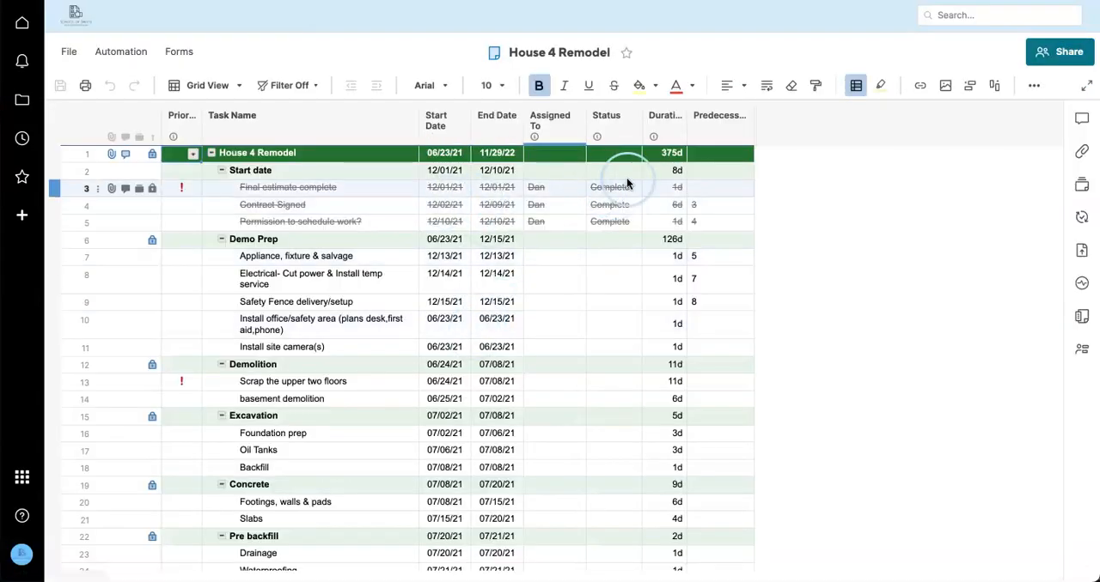